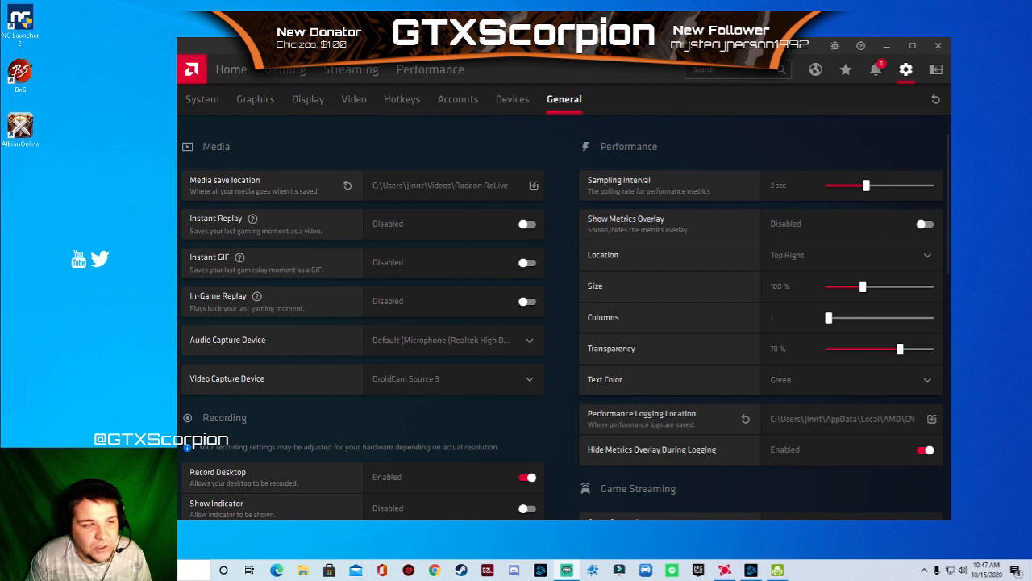
pyautogui.moveTo(110, 276)
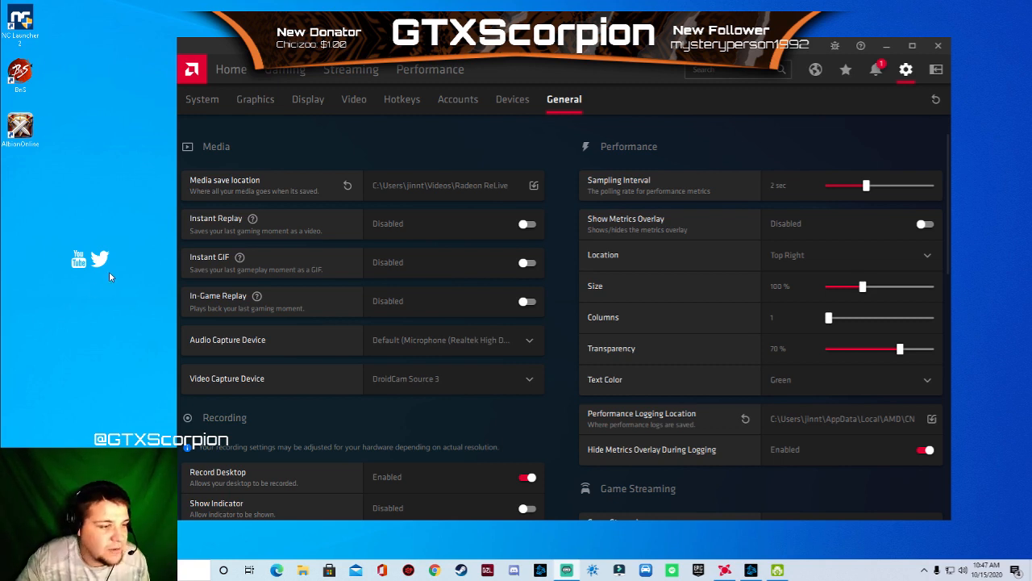
# Dismiss the desktop menu and scroll the General page down to Live Streaming.
pyautogui.rightClick(111, 277)
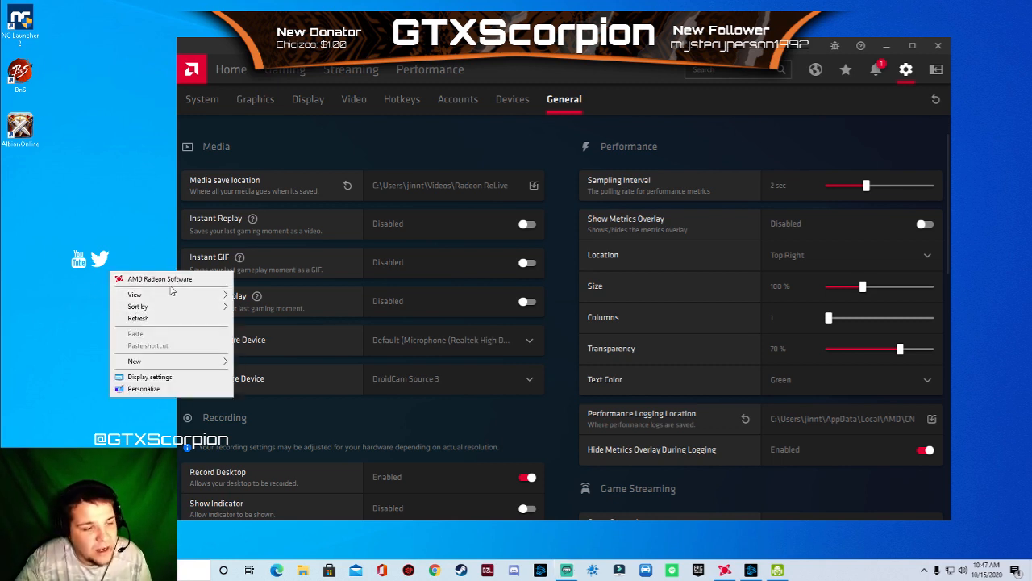
pyautogui.moveTo(165, 282)
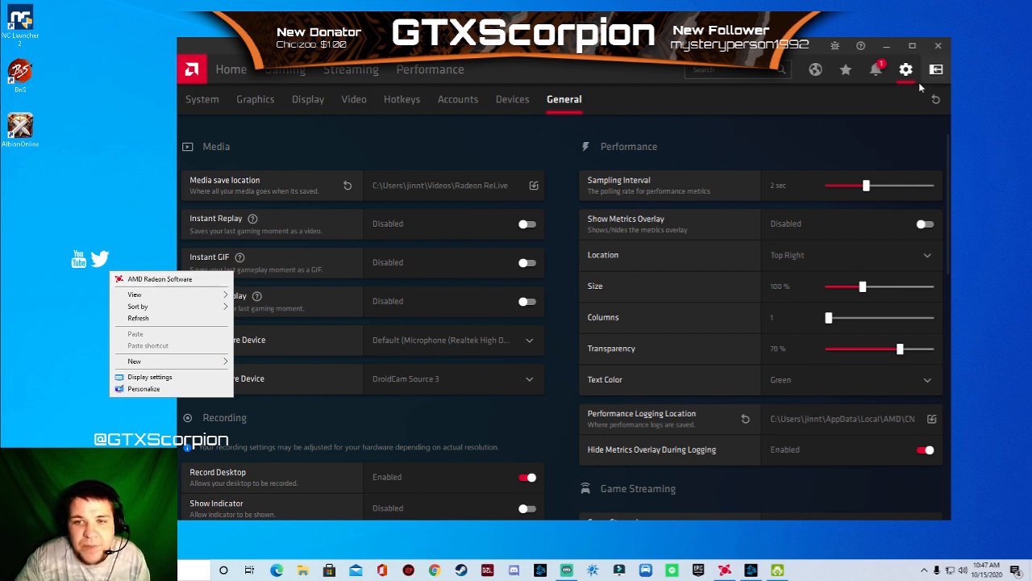
pyautogui.moveTo(906, 70)
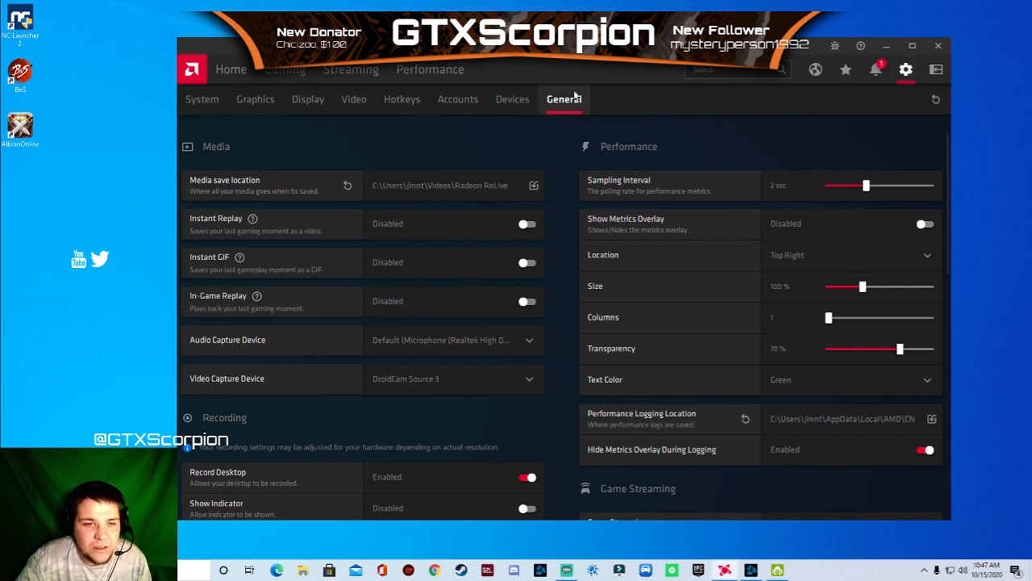
pyautogui.scroll(-3)
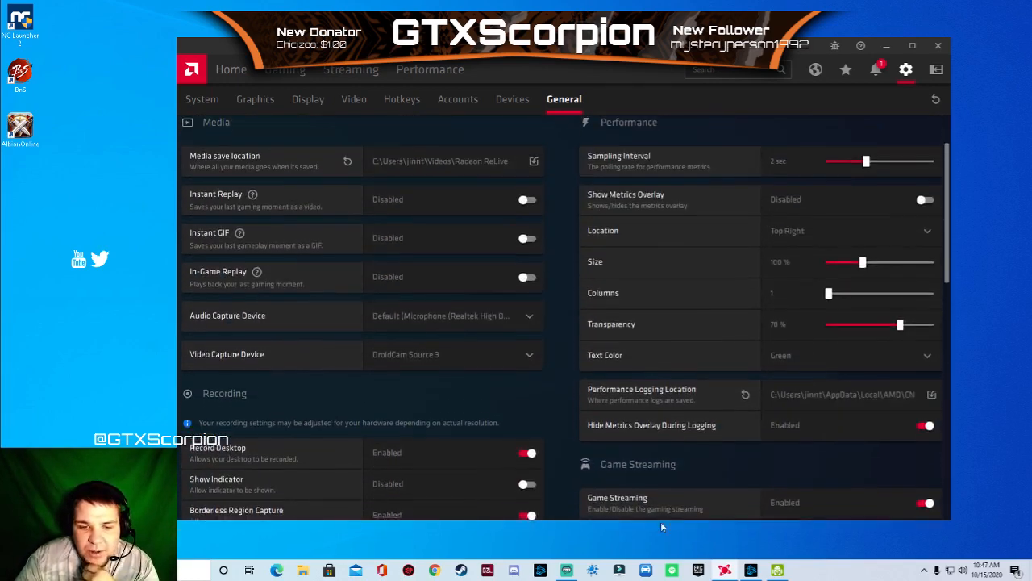
pyautogui.scroll(-3)
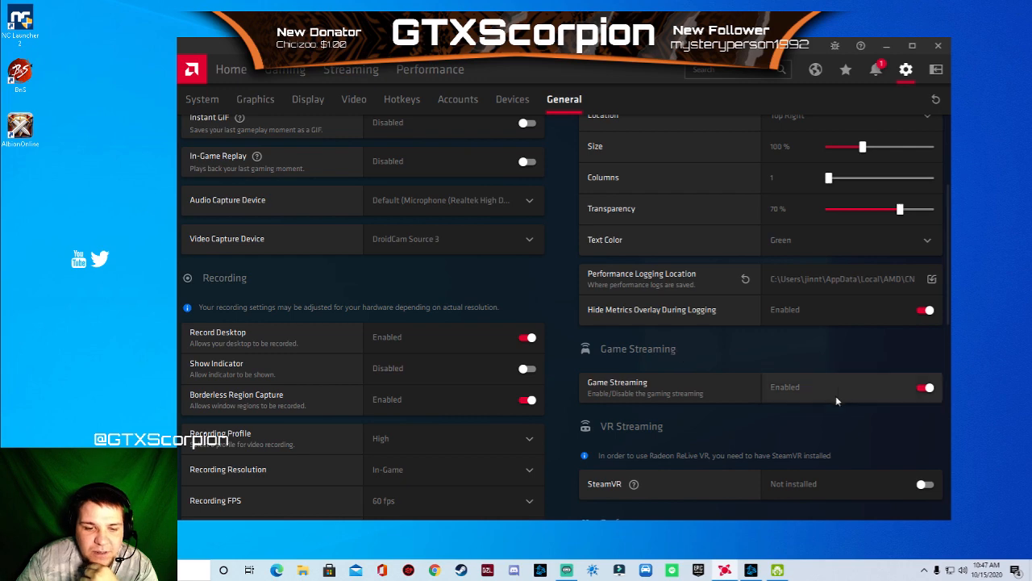
pyautogui.scroll(-3)
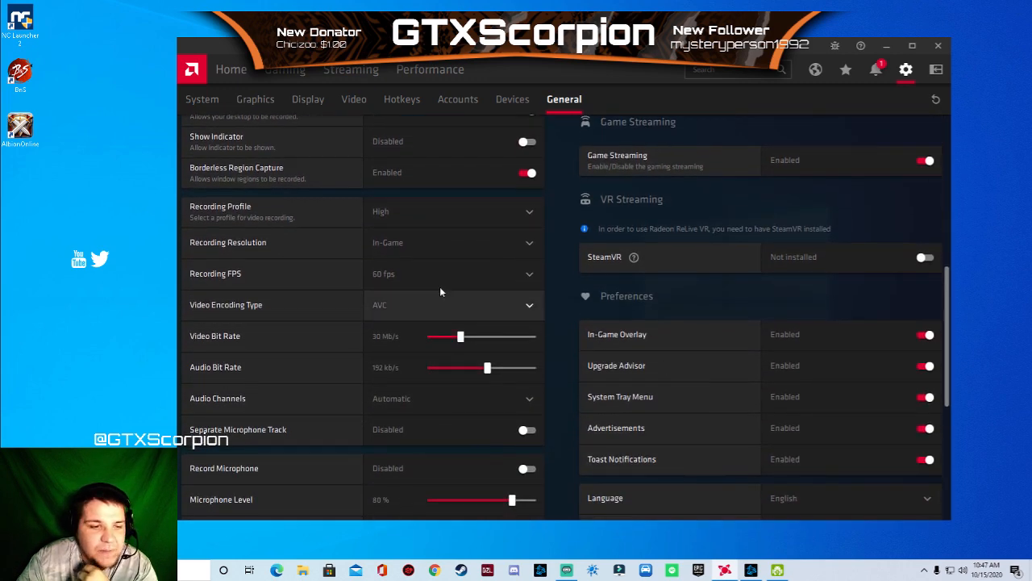
pyautogui.scroll(-3)
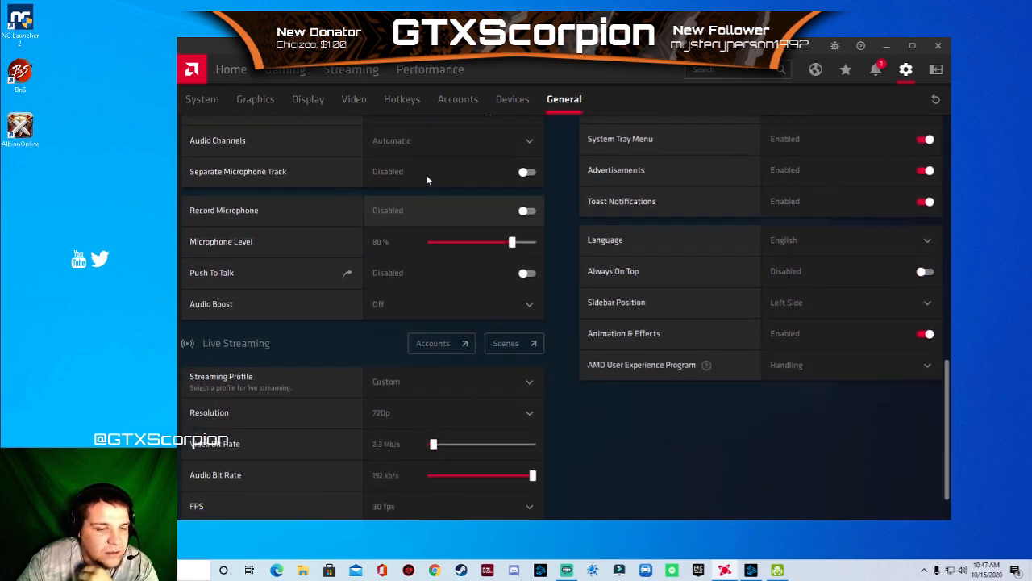
pyautogui.scroll(-3)
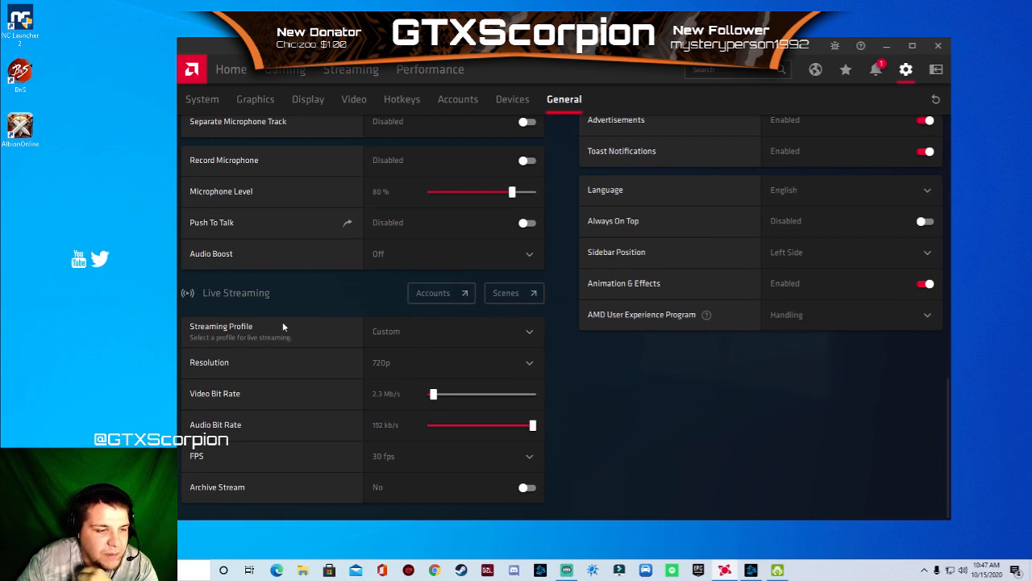
pyautogui.moveTo(288, 314)
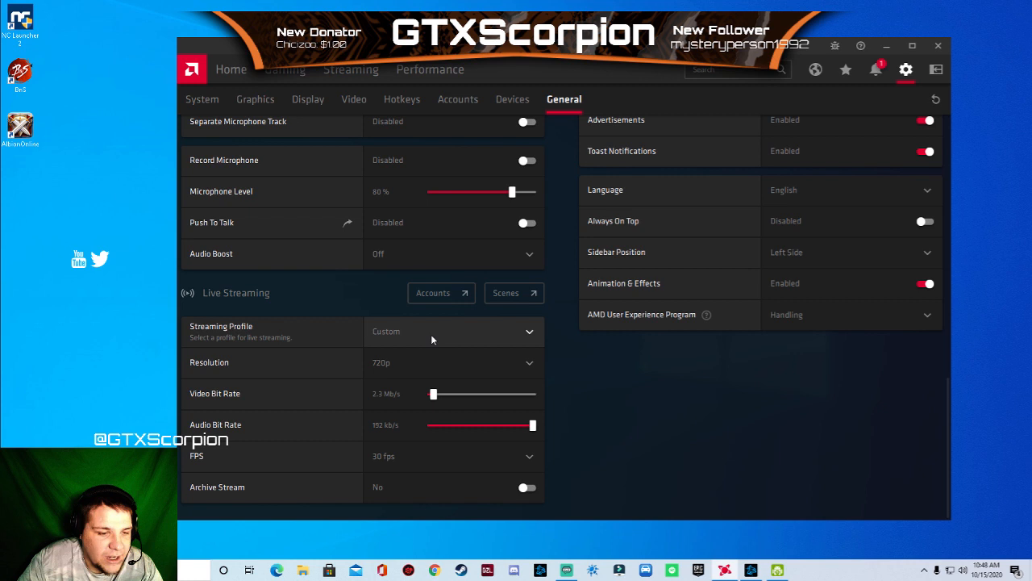
pyautogui.moveTo(440, 362)
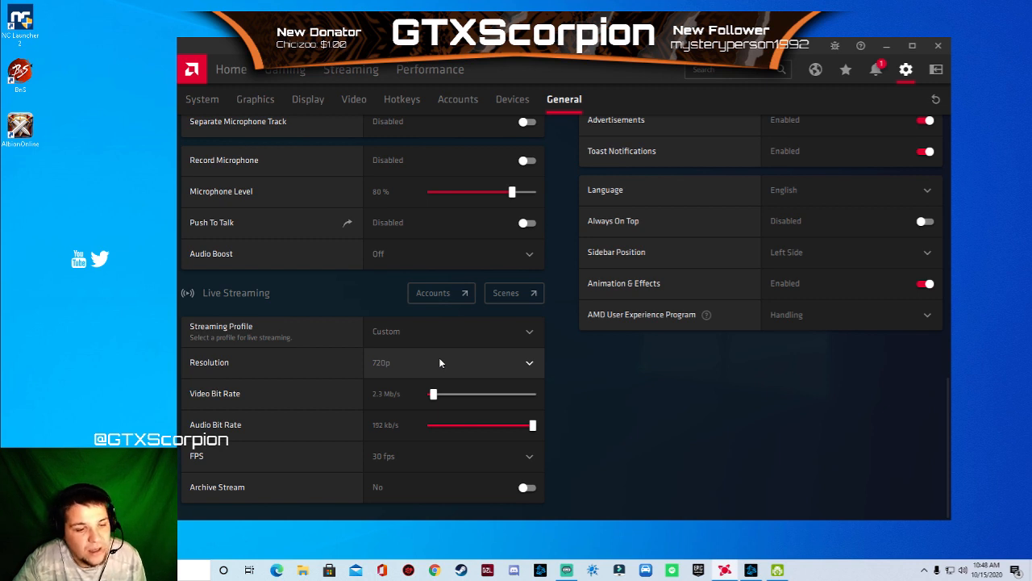
pyautogui.moveTo(414, 386)
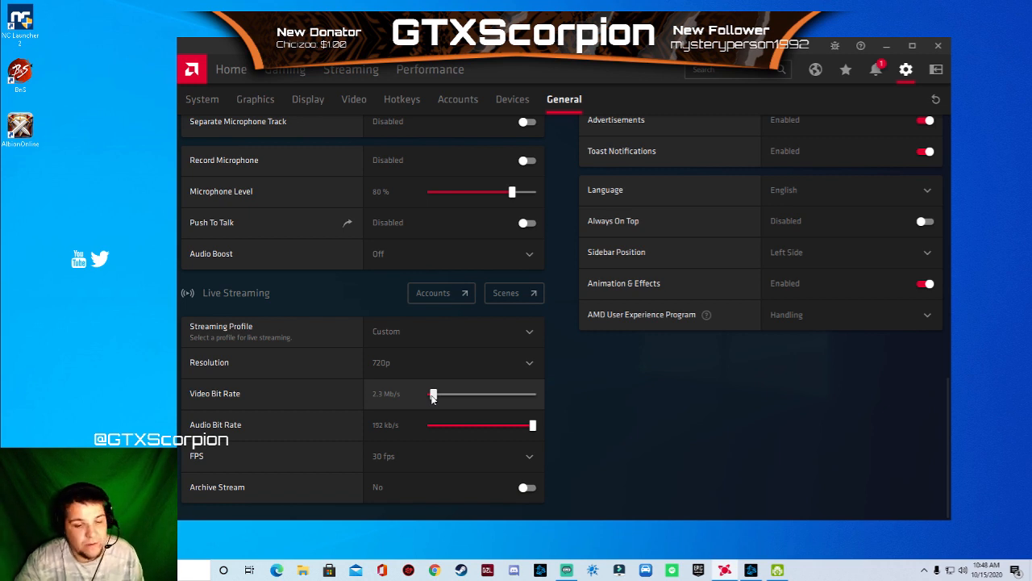
pyautogui.moveTo(480, 428)
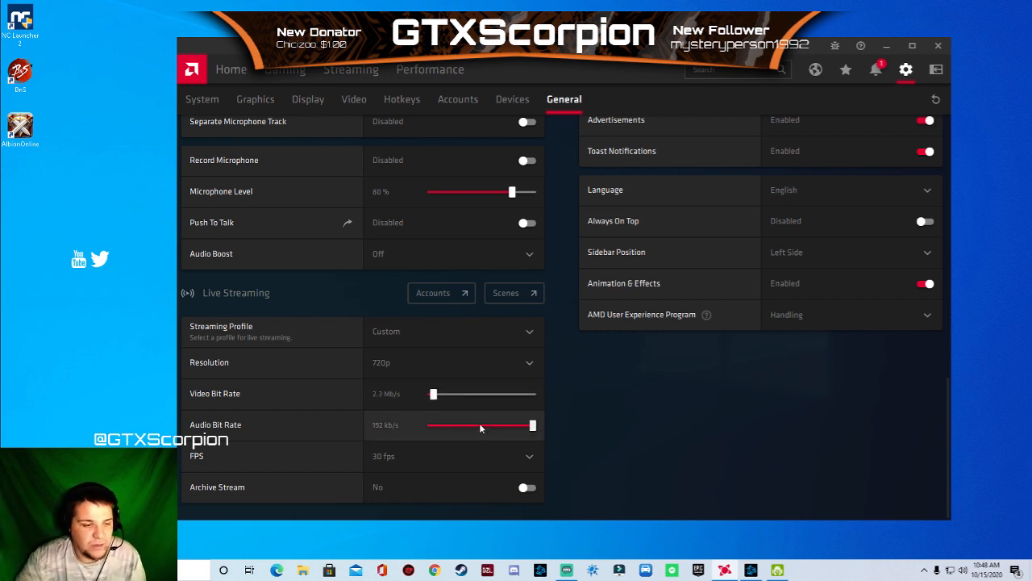
pyautogui.moveTo(512, 438)
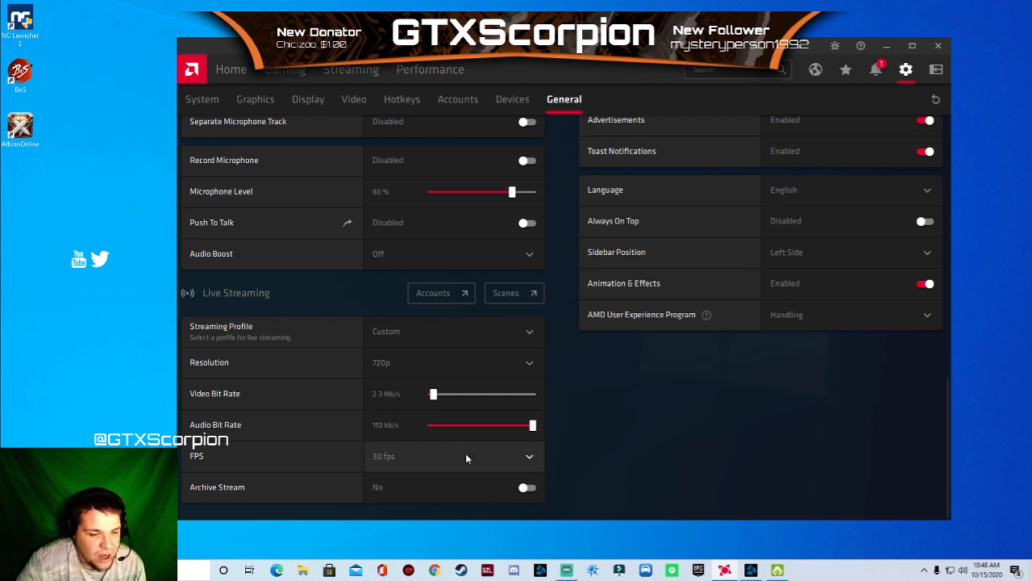
pyautogui.moveTo(434, 447)
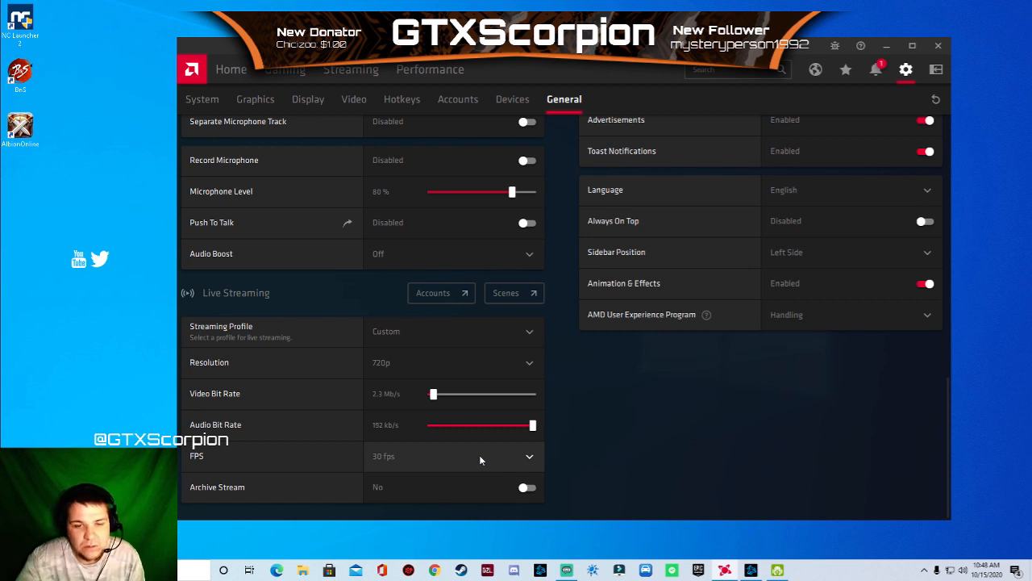
pyautogui.moveTo(588, 468)
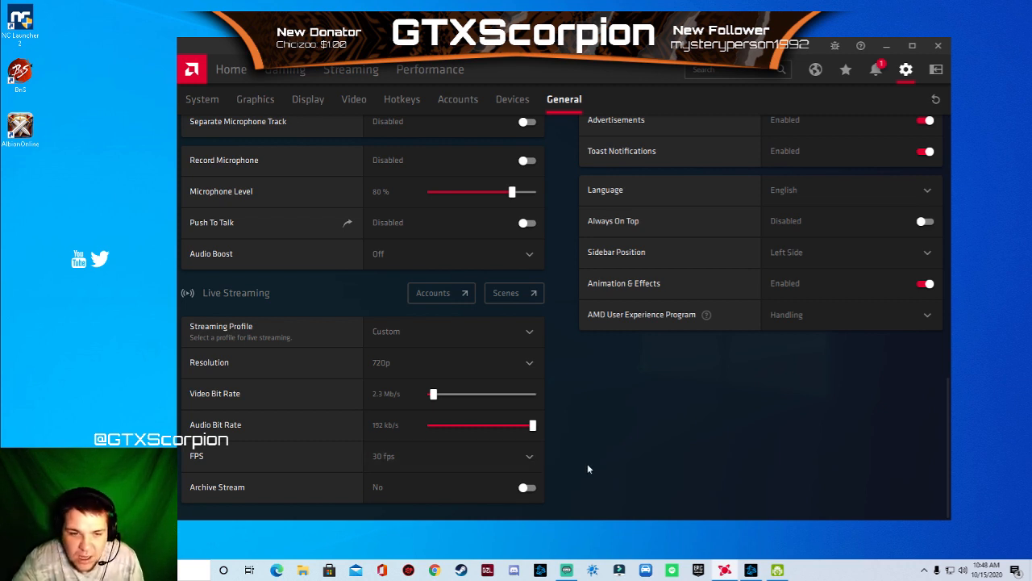
pyautogui.moveTo(561, 455)
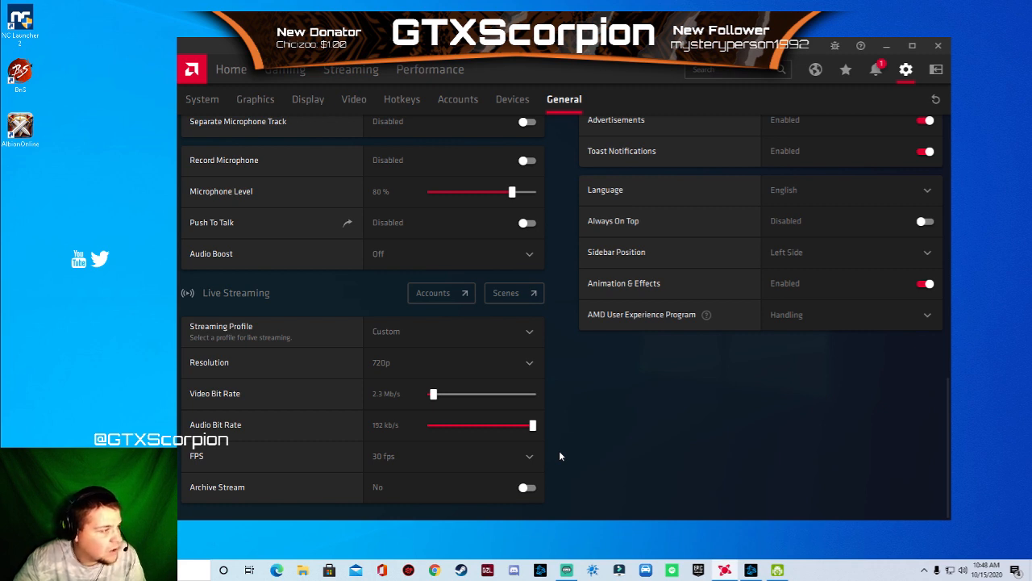
pyautogui.moveTo(653, 410)
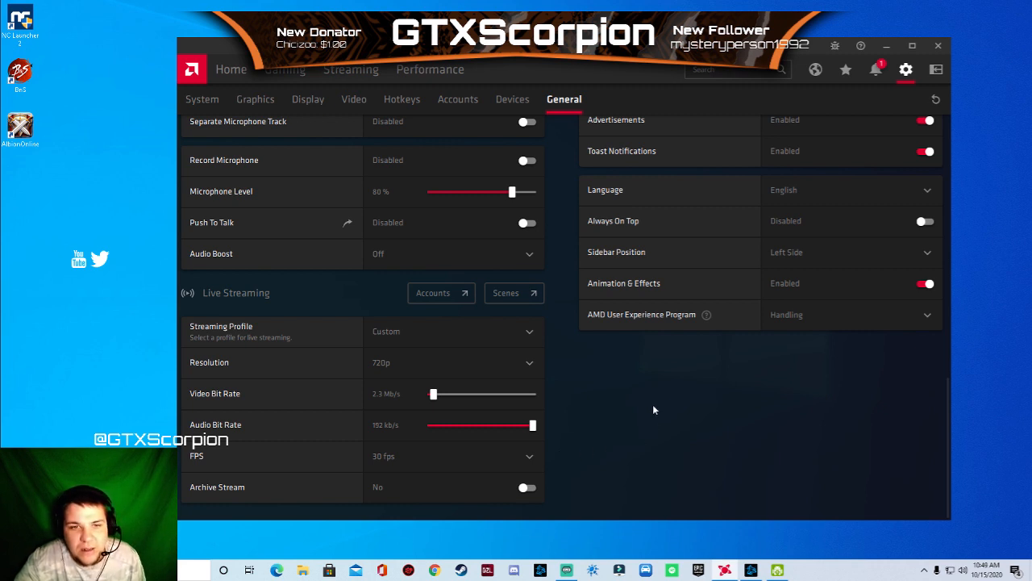
# Scroll the General page back up toward the Preferences section.
pyautogui.scroll(3)
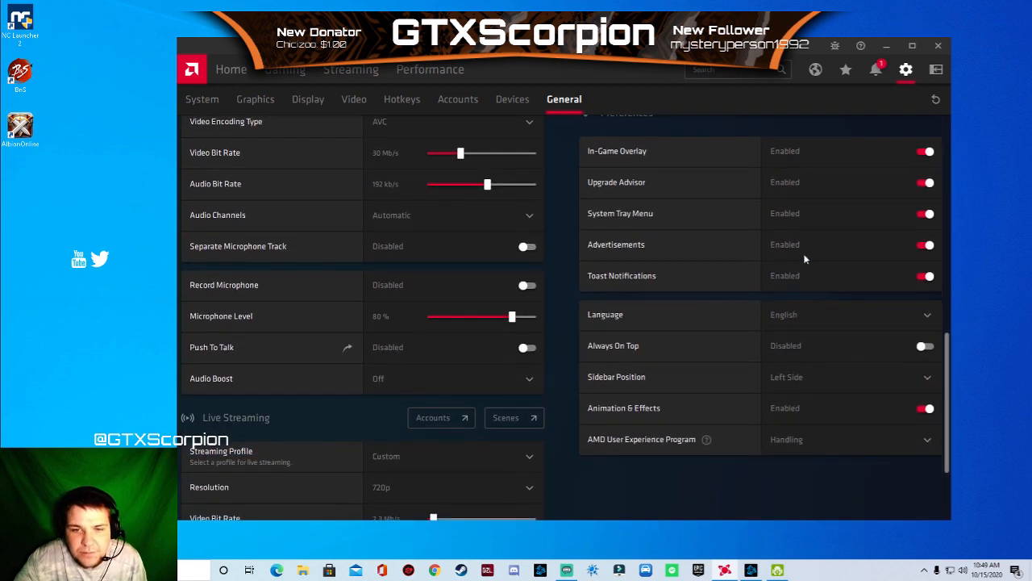
pyautogui.moveTo(734, 185)
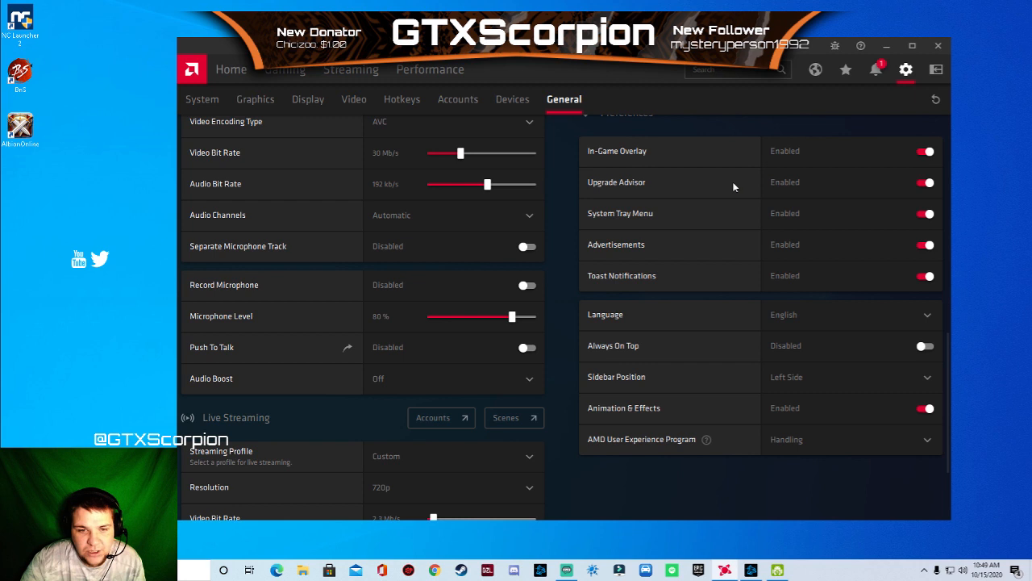
pyautogui.moveTo(713, 200)
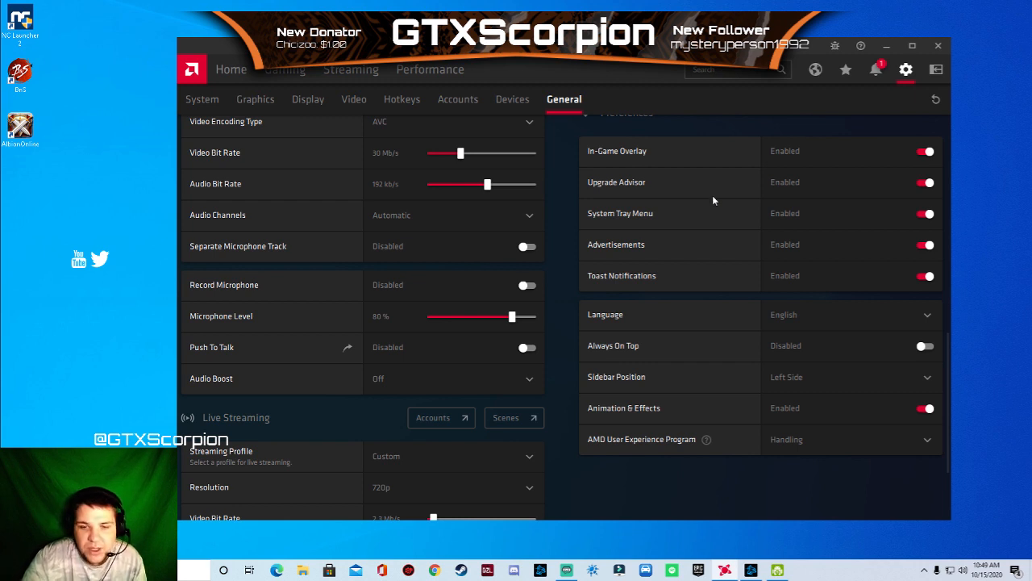
pyautogui.moveTo(732, 324)
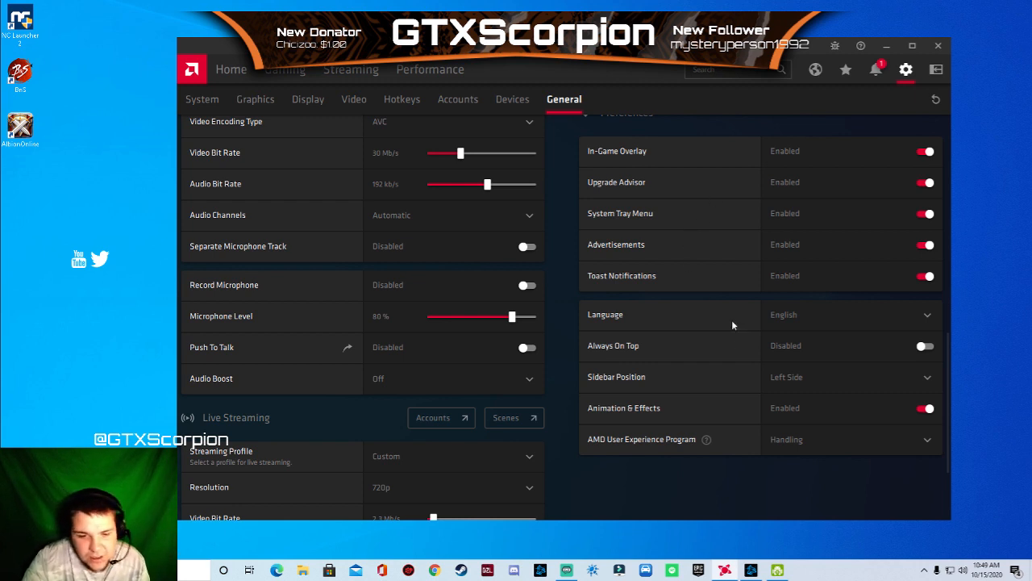
pyautogui.moveTo(888, 379)
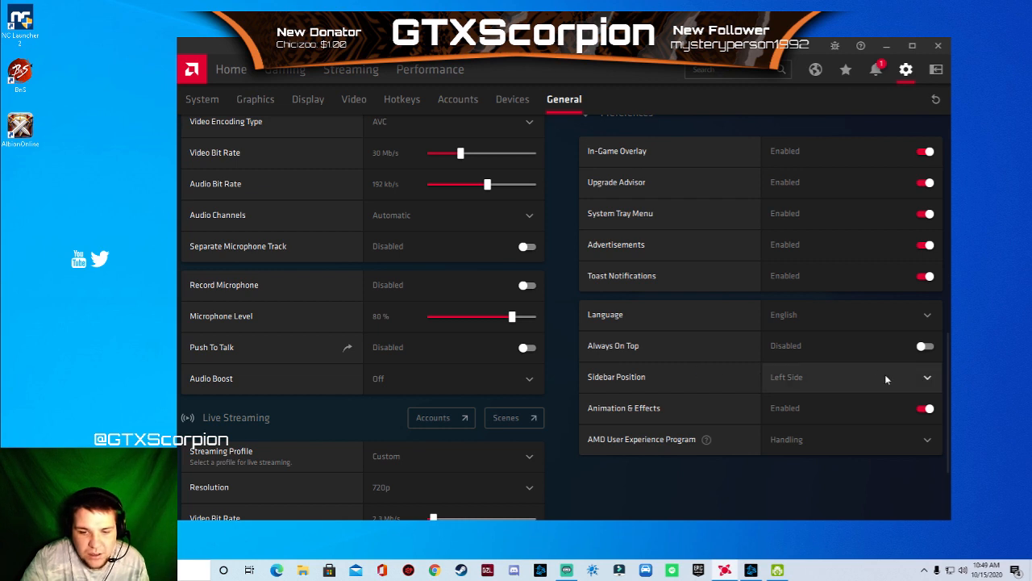
pyautogui.moveTo(909, 379)
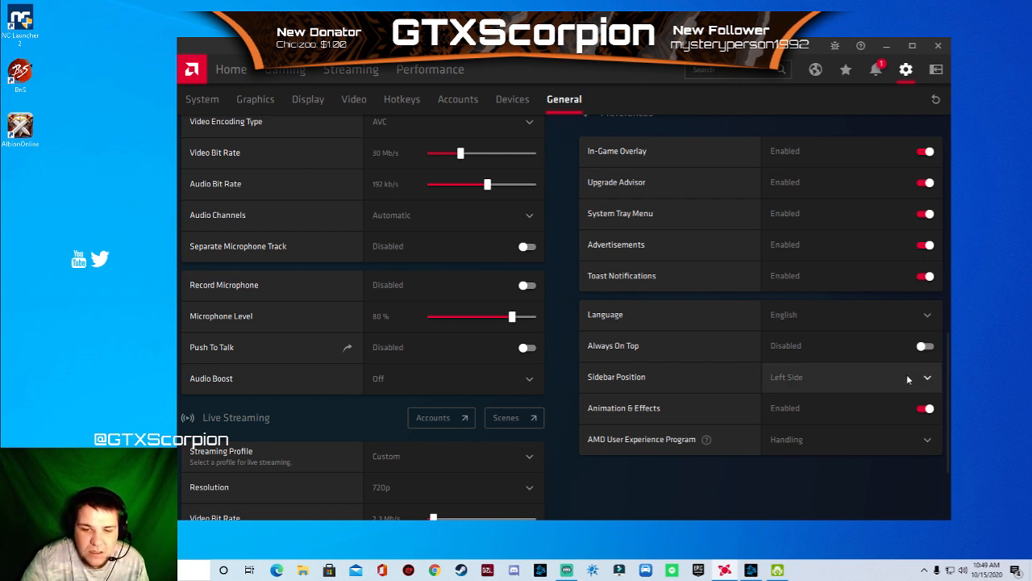
pyautogui.moveTo(871, 374)
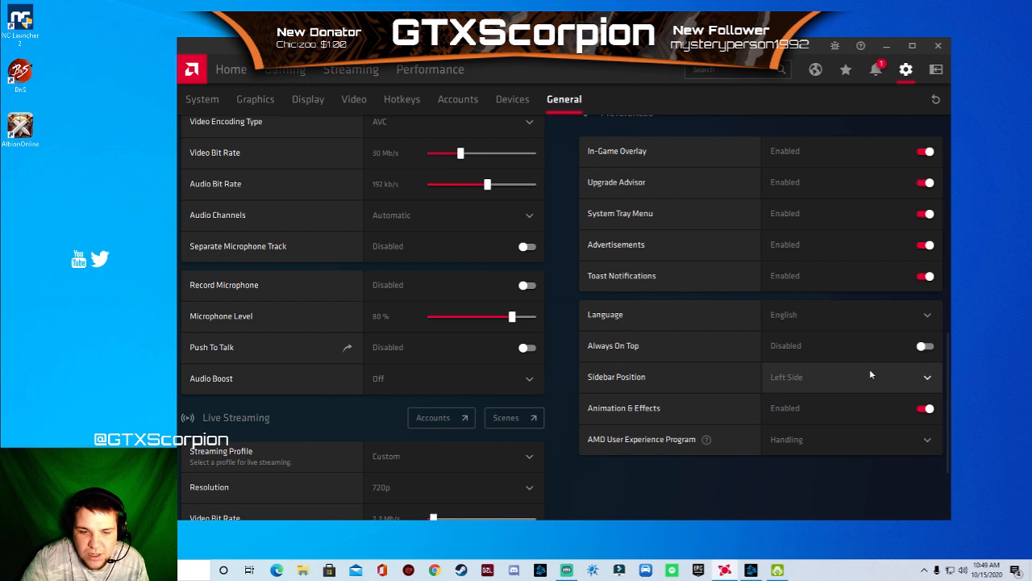
pyautogui.click(851, 376)
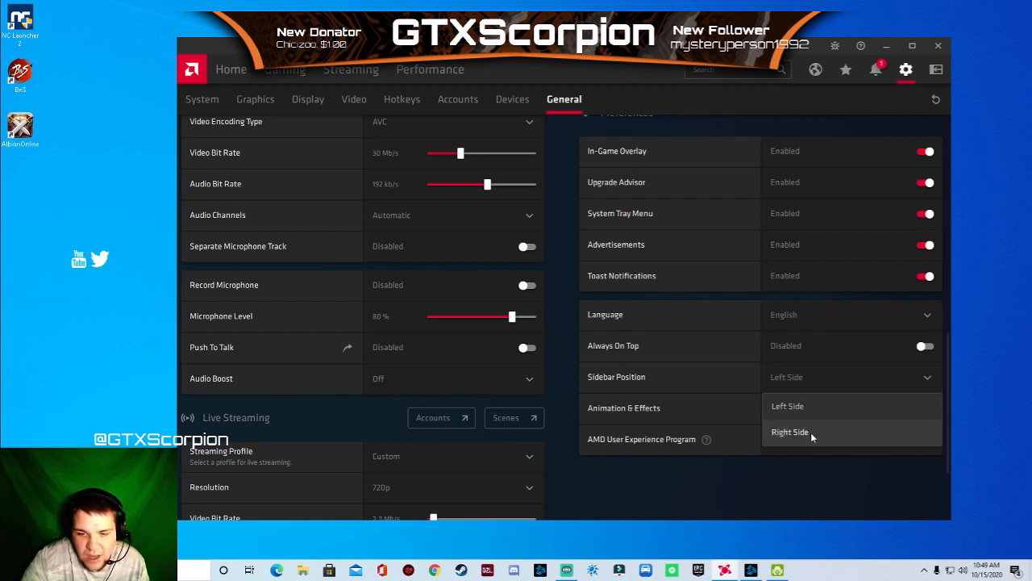
pyautogui.click(790, 431)
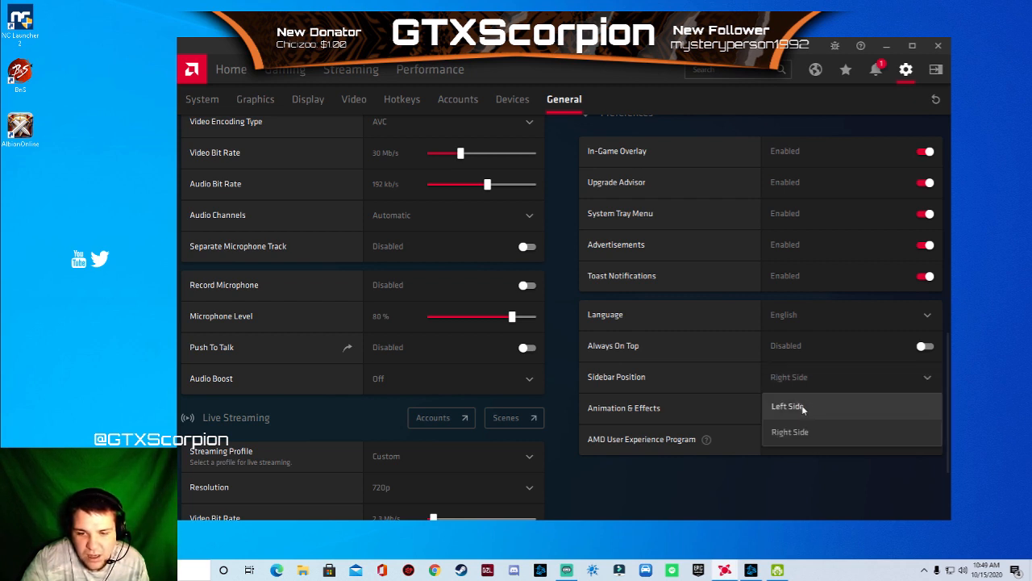
pyautogui.click(788, 406)
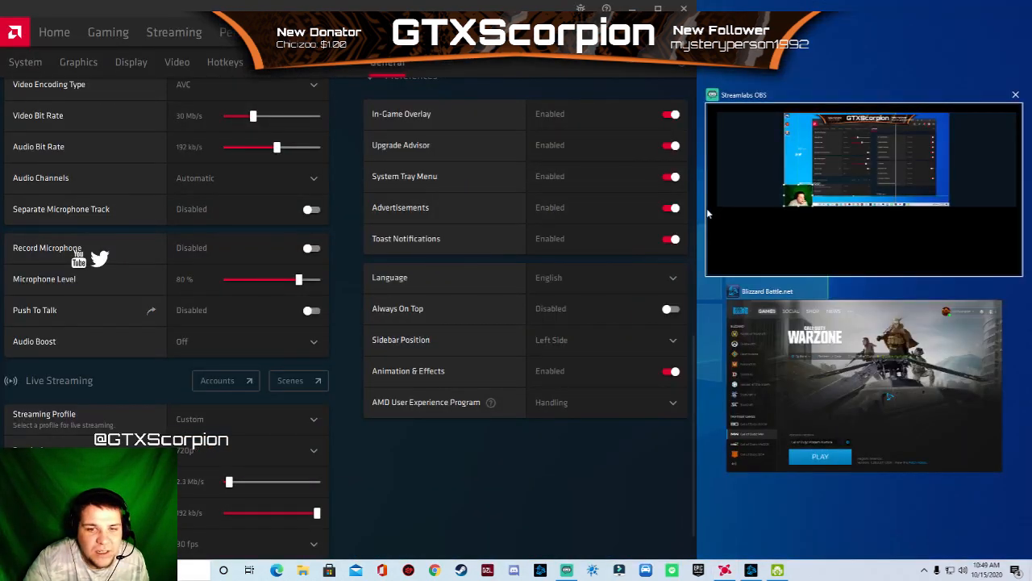
# Open the System settings page showing driver version 20.9.2 and hardware details.
pyautogui.click(1016, 94)
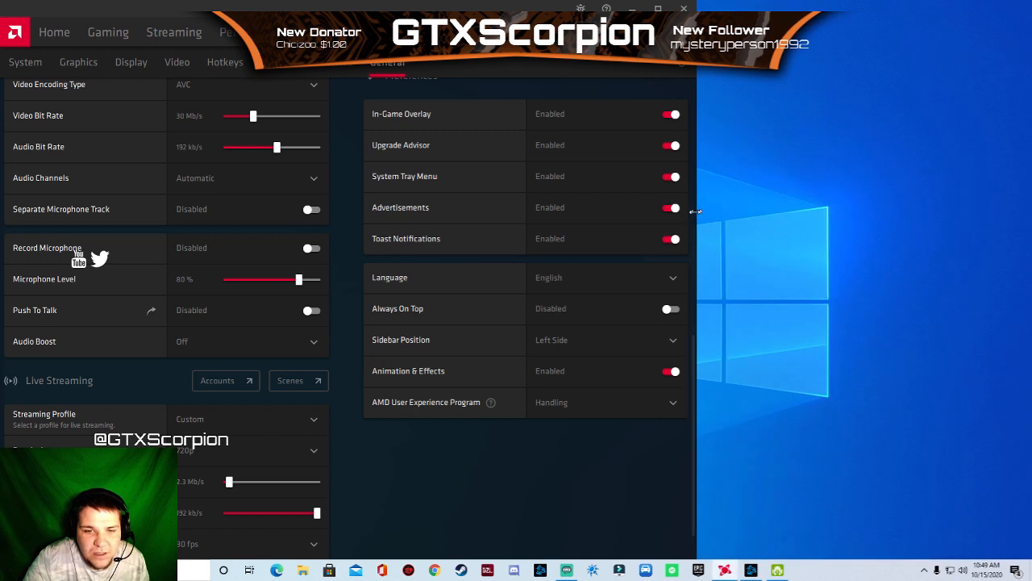
pyautogui.moveTo(327, 198)
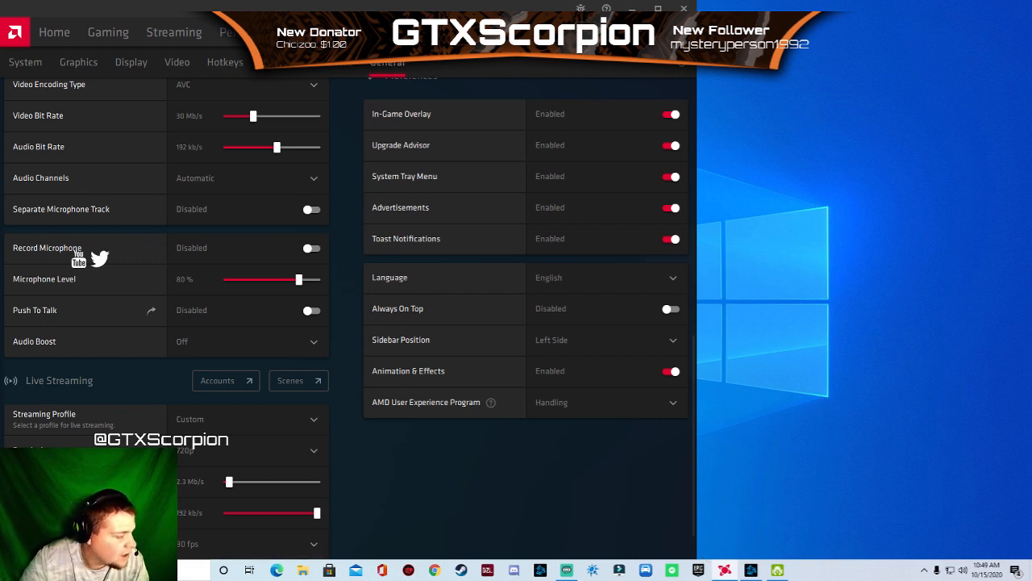
pyautogui.moveTo(714, 136)
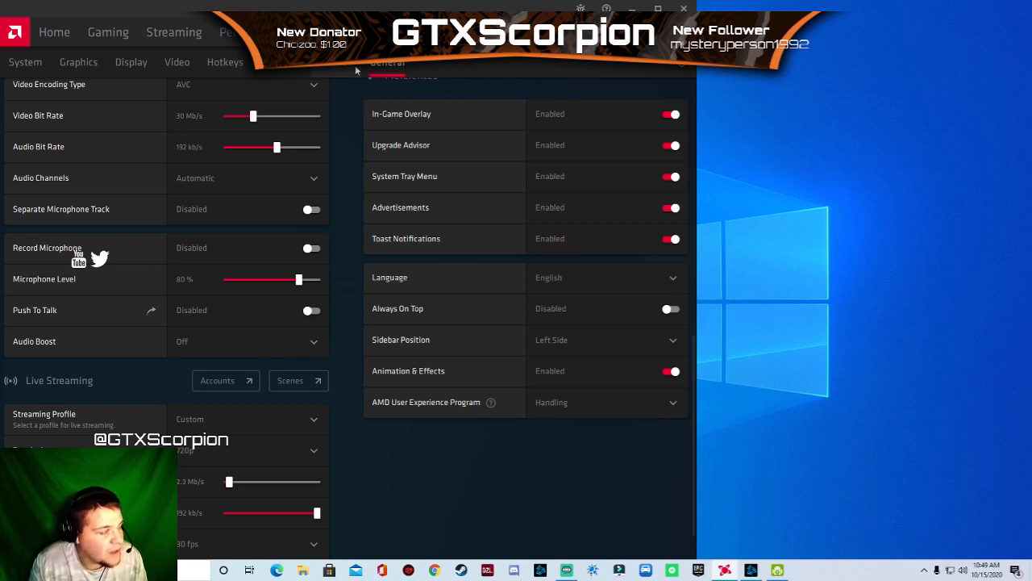
pyautogui.moveTo(343, 72)
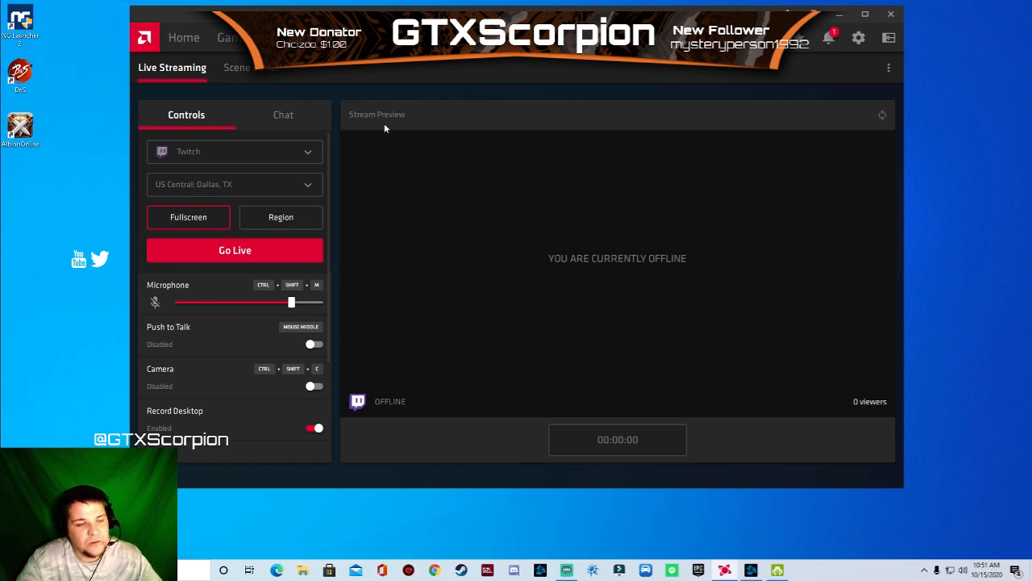
pyautogui.moveTo(282, 150)
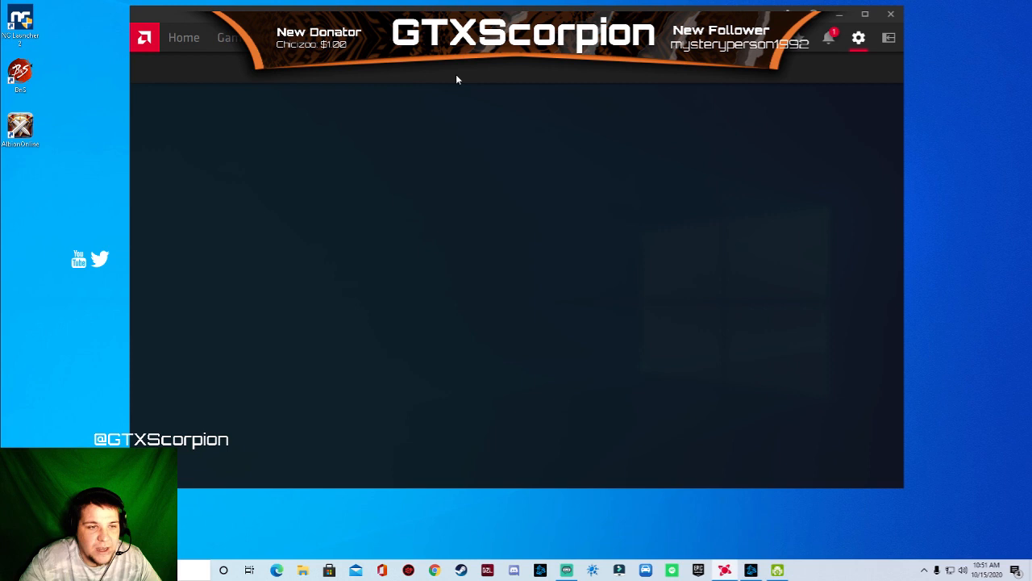
pyautogui.click(858, 37)
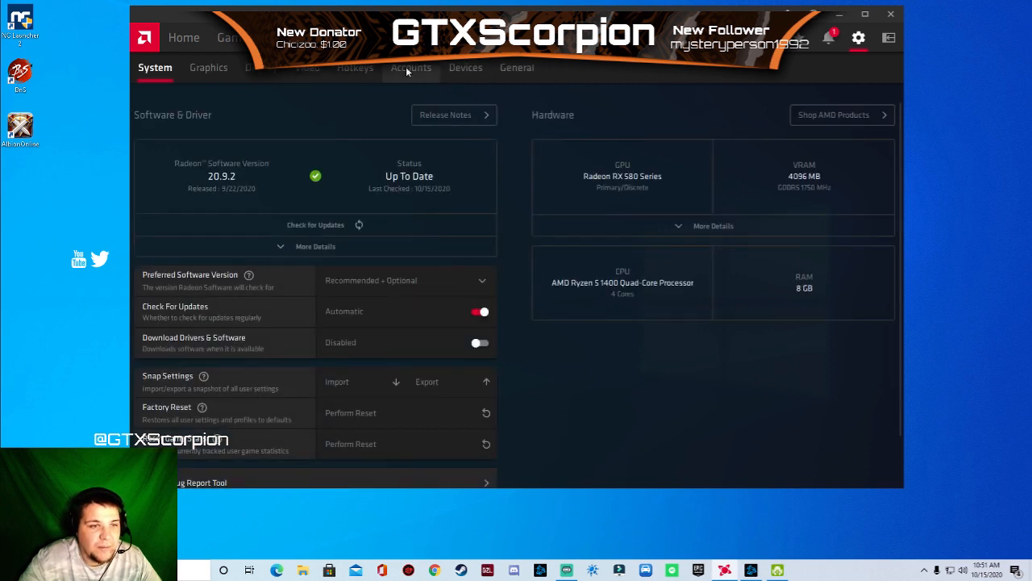
# Open the Accounts tab showing Twitch connected and other platforms available.
pyautogui.click(410, 67)
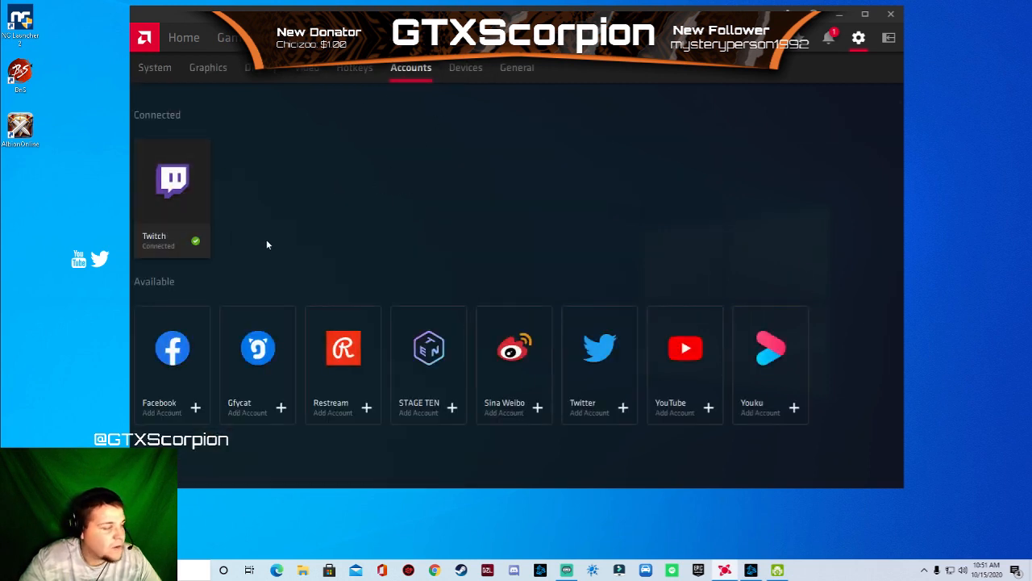
pyautogui.moveTo(685, 347)
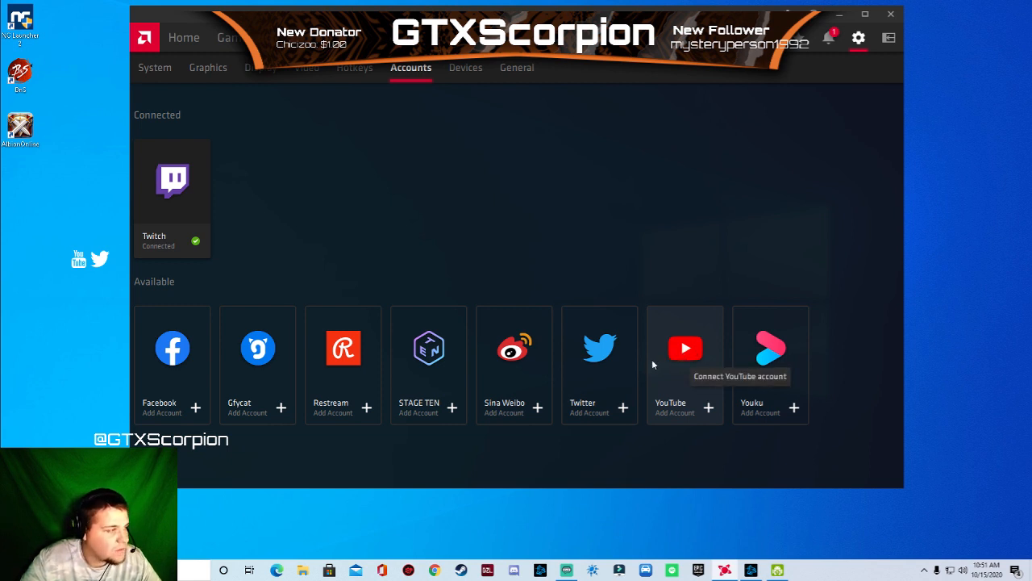
pyautogui.moveTo(637, 359)
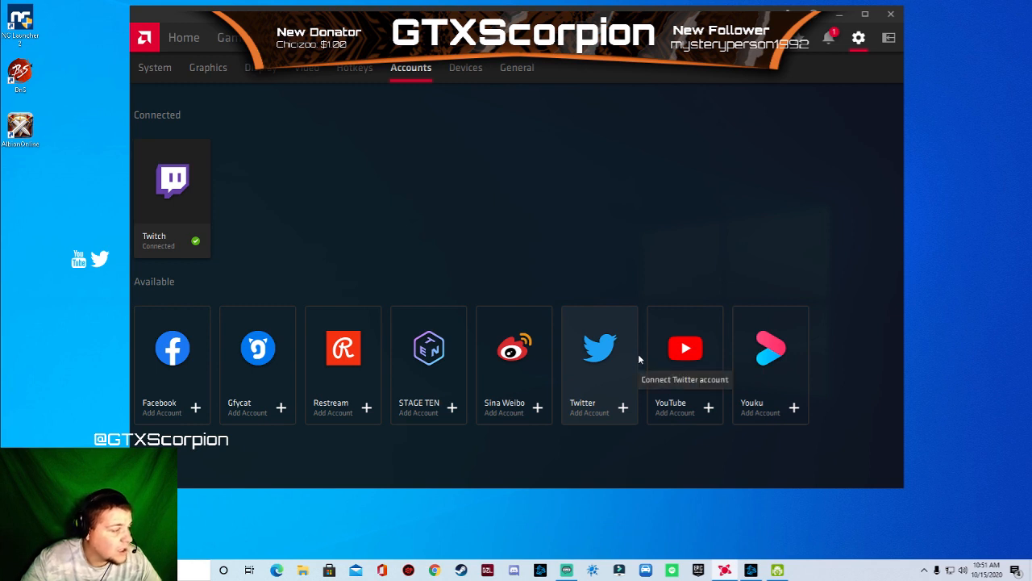
pyautogui.moveTo(600, 355)
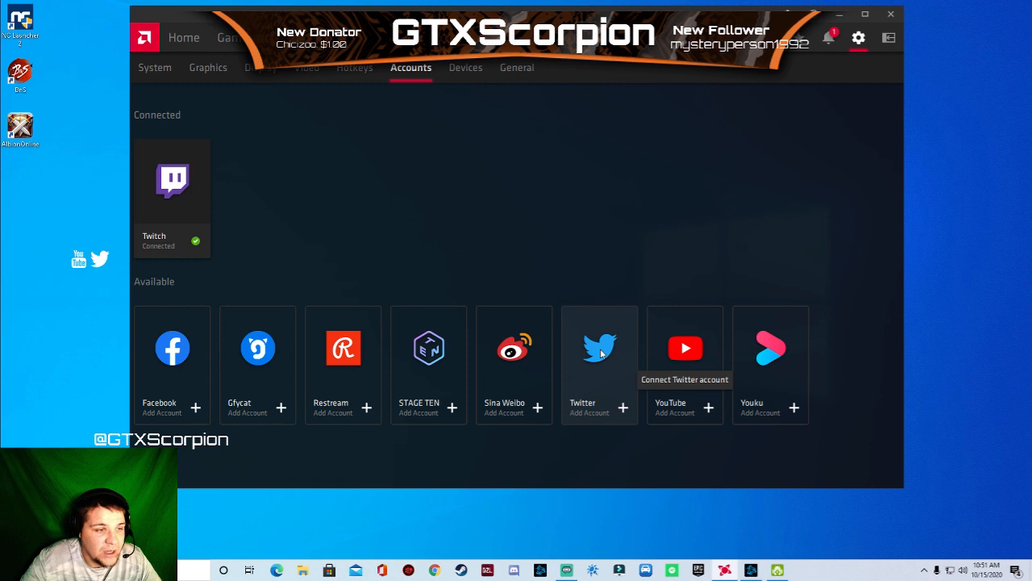
pyautogui.moveTo(169, 204)
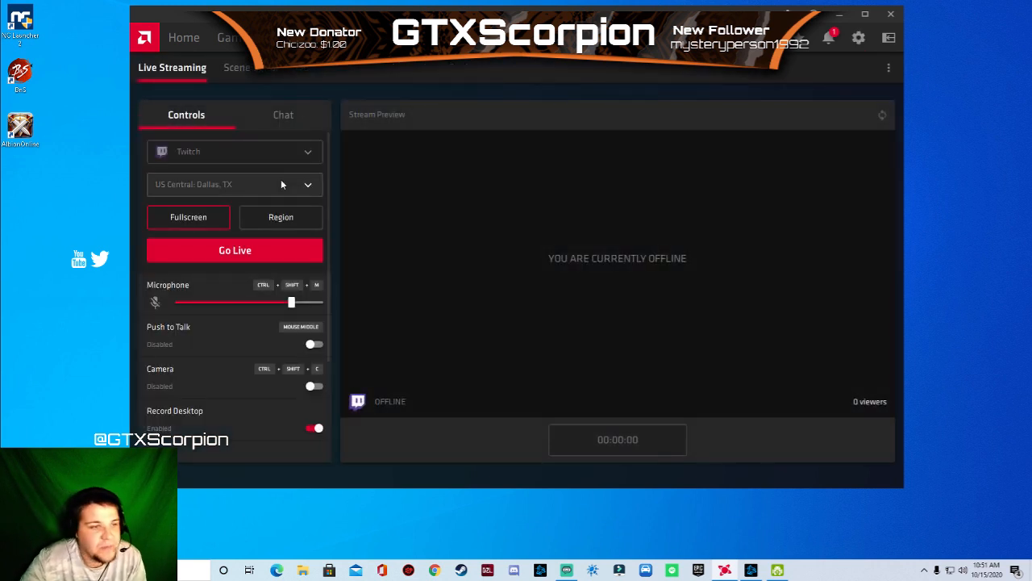
pyautogui.click(233, 151)
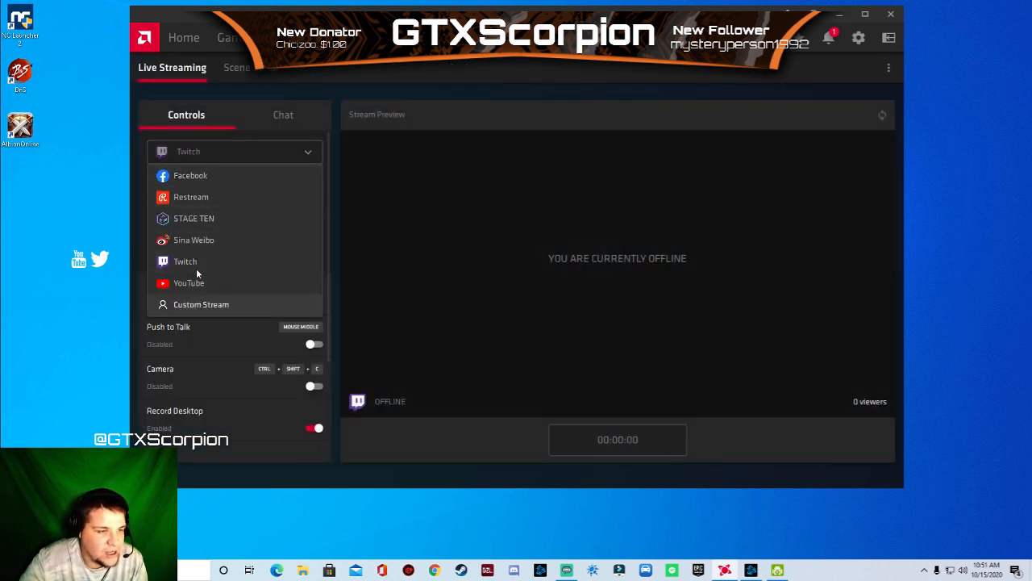
pyautogui.click(184, 261)
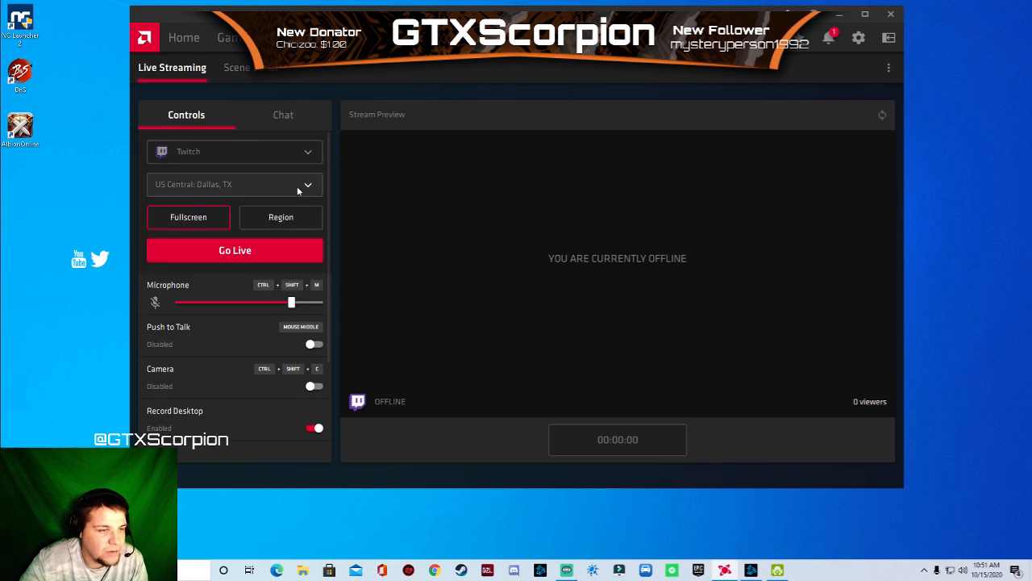
pyautogui.click(307, 183)
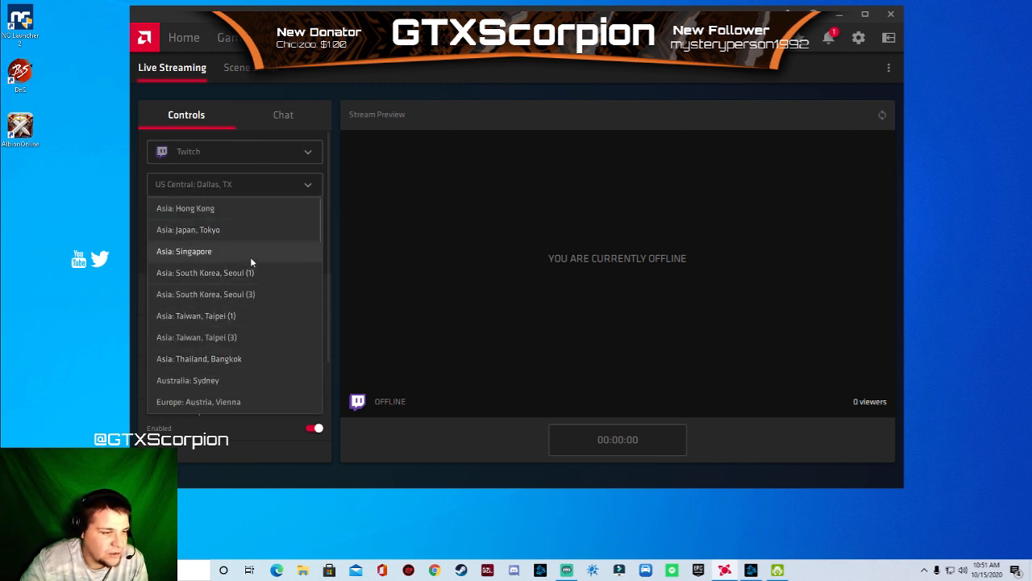
pyautogui.scroll(-3)
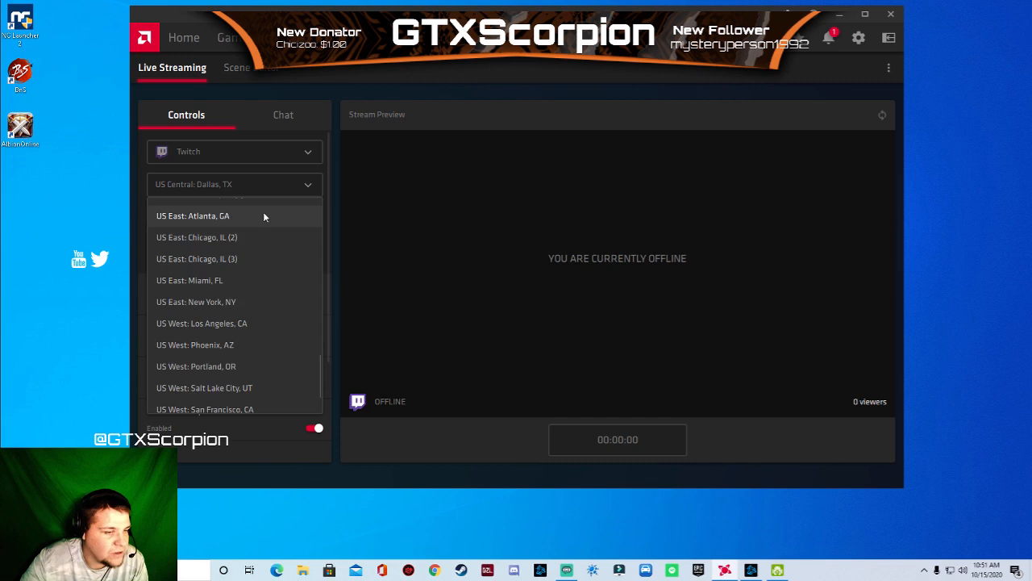
pyautogui.click(234, 184)
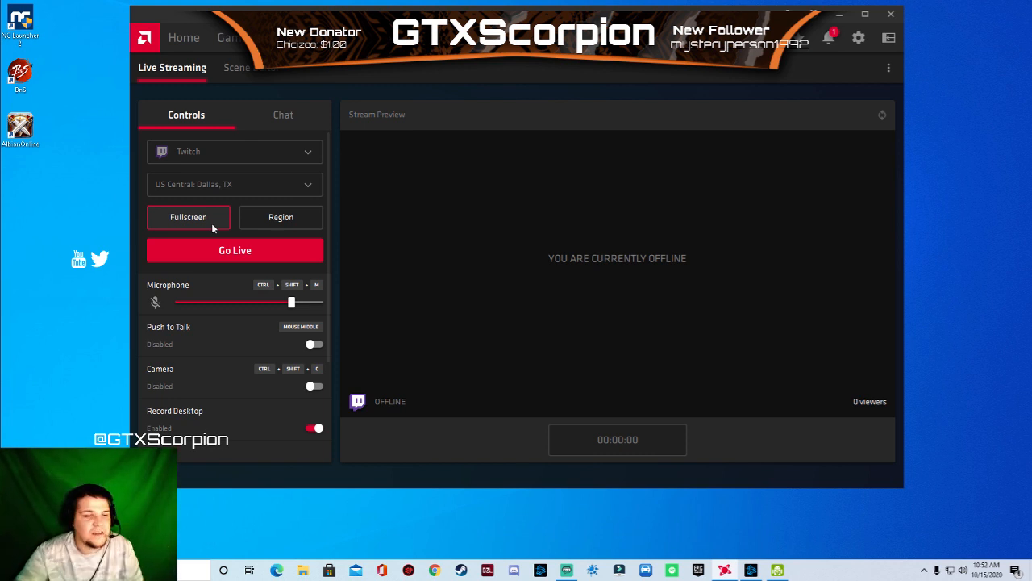
pyautogui.moveTo(311, 327)
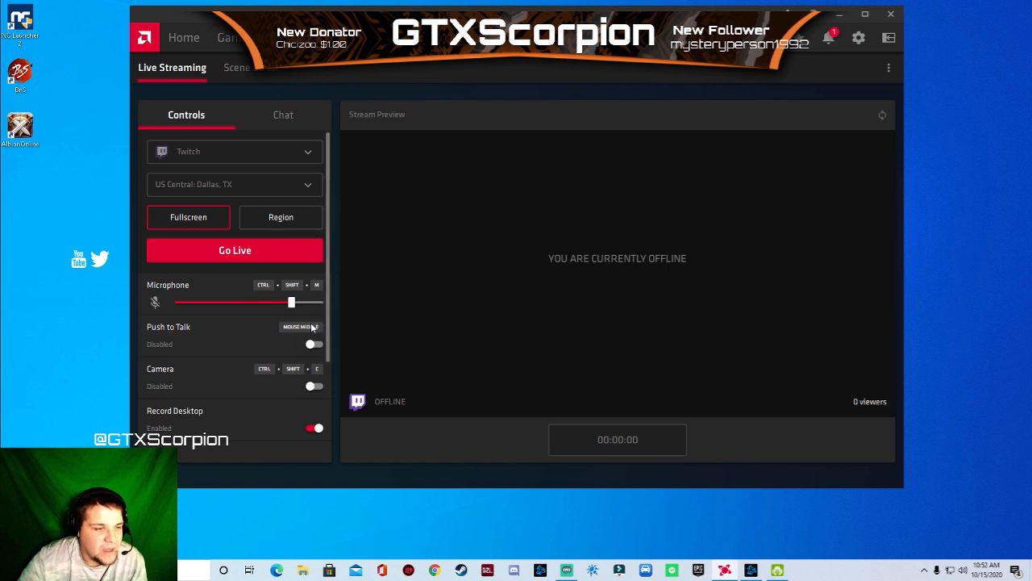
pyautogui.moveTo(262, 300)
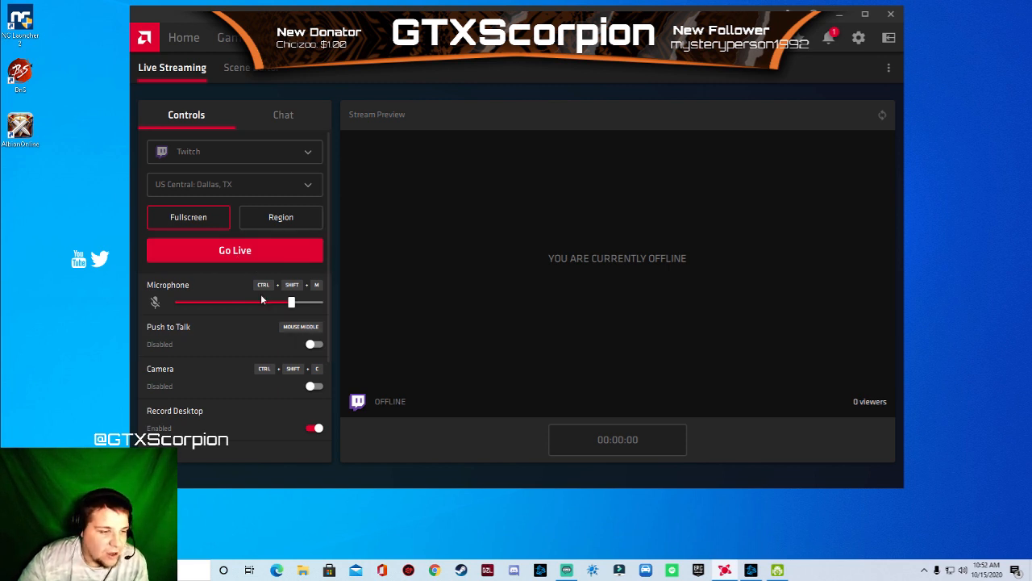
pyautogui.moveTo(291, 302); pyautogui.dragTo(291, 303)
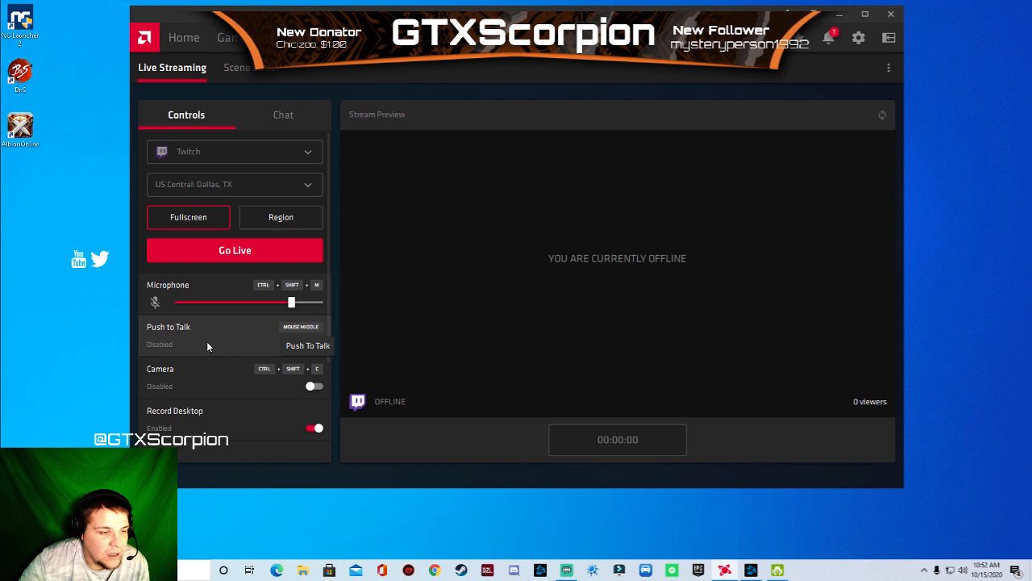
pyautogui.moveTo(212, 339)
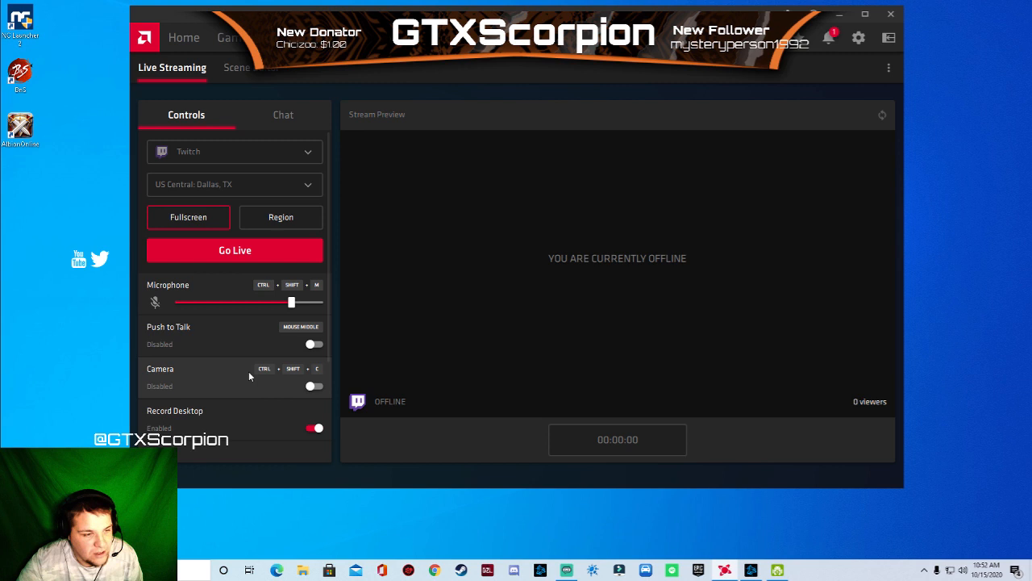
pyautogui.moveTo(311, 386)
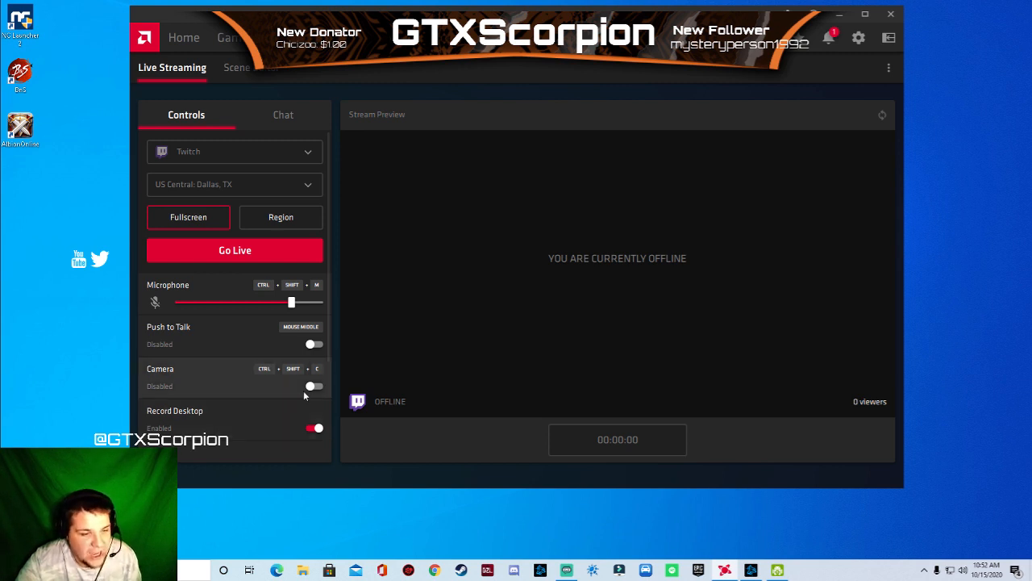
pyautogui.moveTo(313, 386)
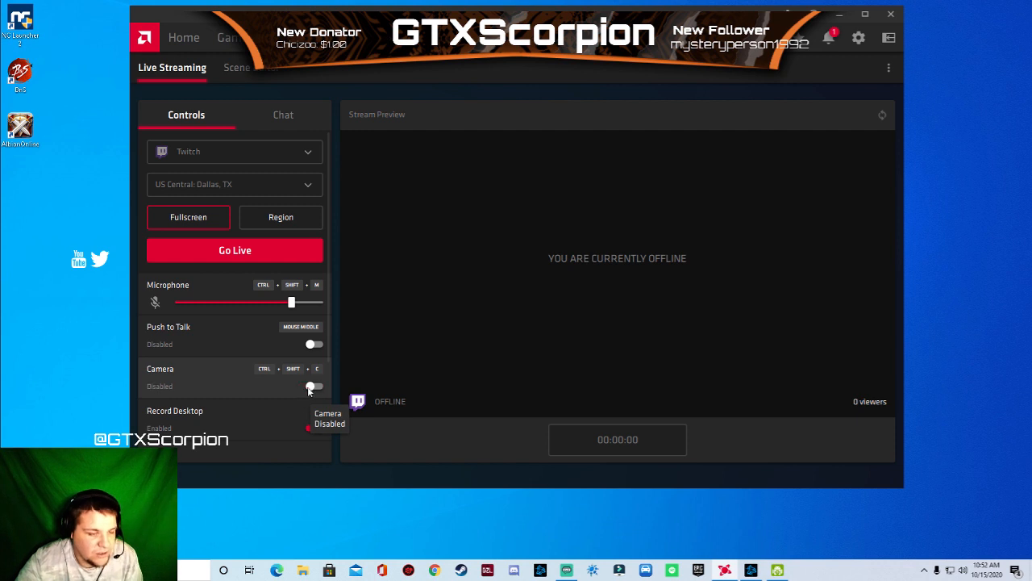
pyautogui.click(313, 428)
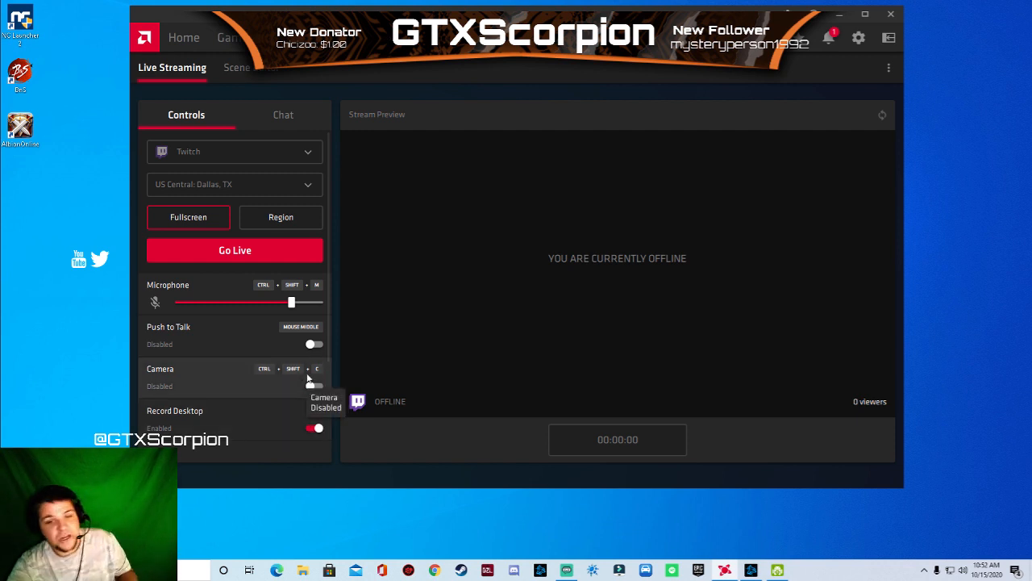
pyautogui.scroll(-3)
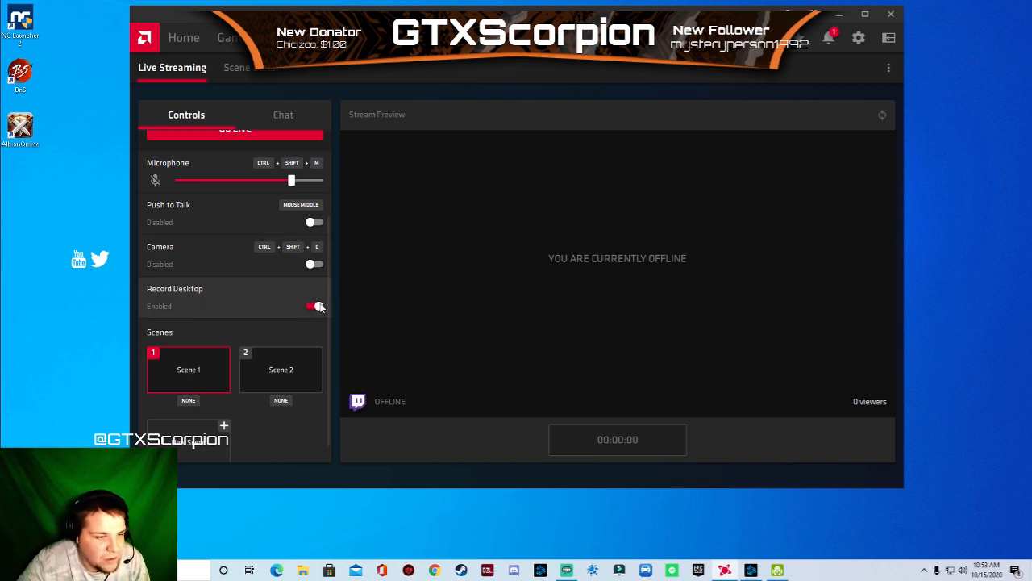
# Turn Record Desktop off and back on, return to Scene 1, and open the Scene Editor.
pyautogui.click(314, 306)
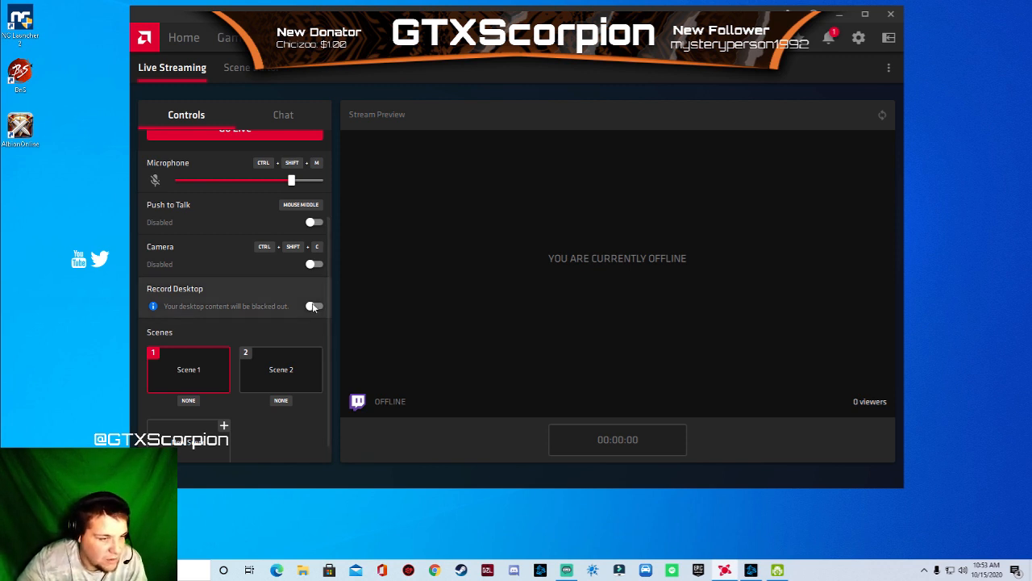
pyautogui.click(313, 306)
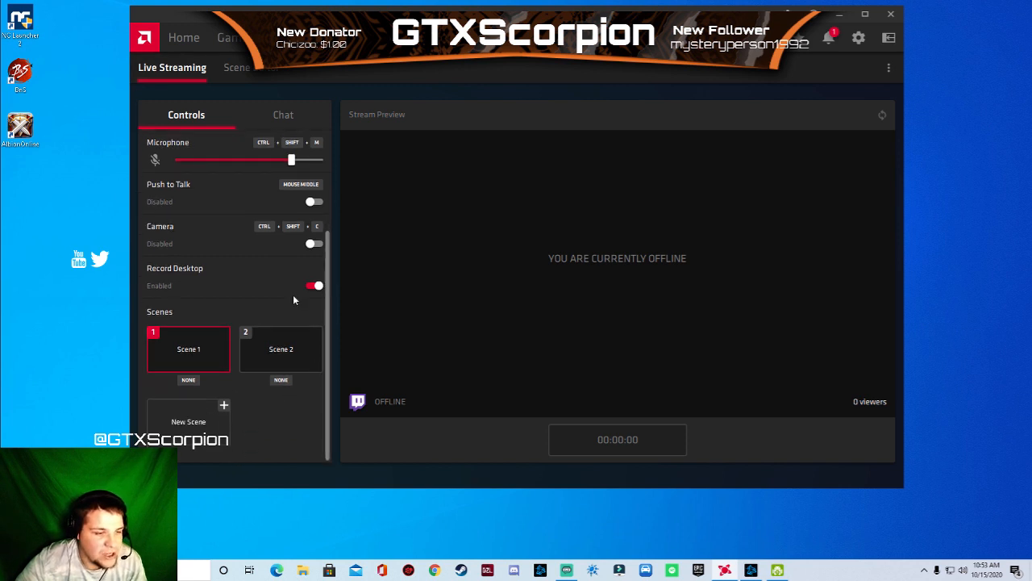
pyautogui.moveTo(242, 348)
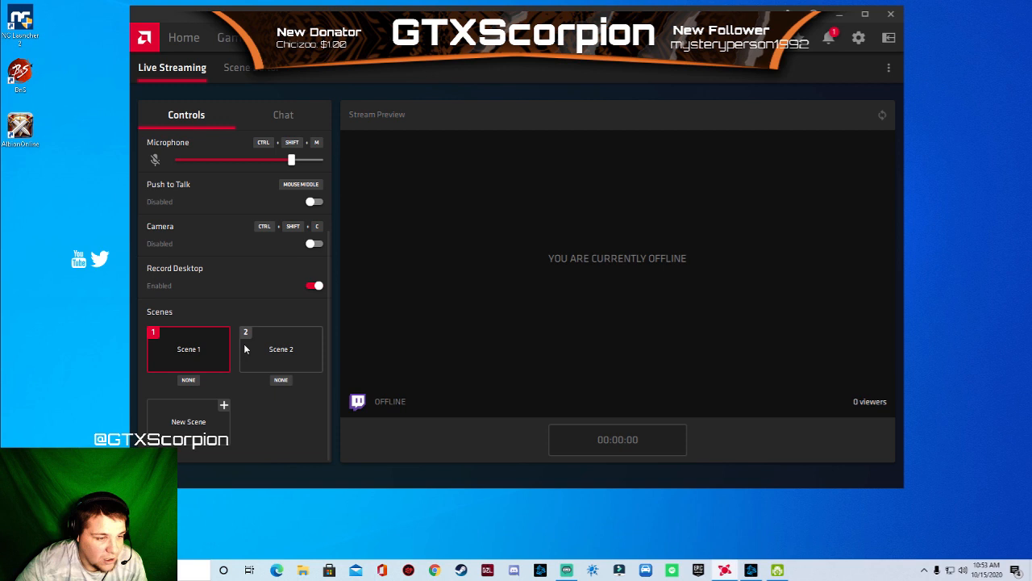
pyautogui.moveTo(270, 335)
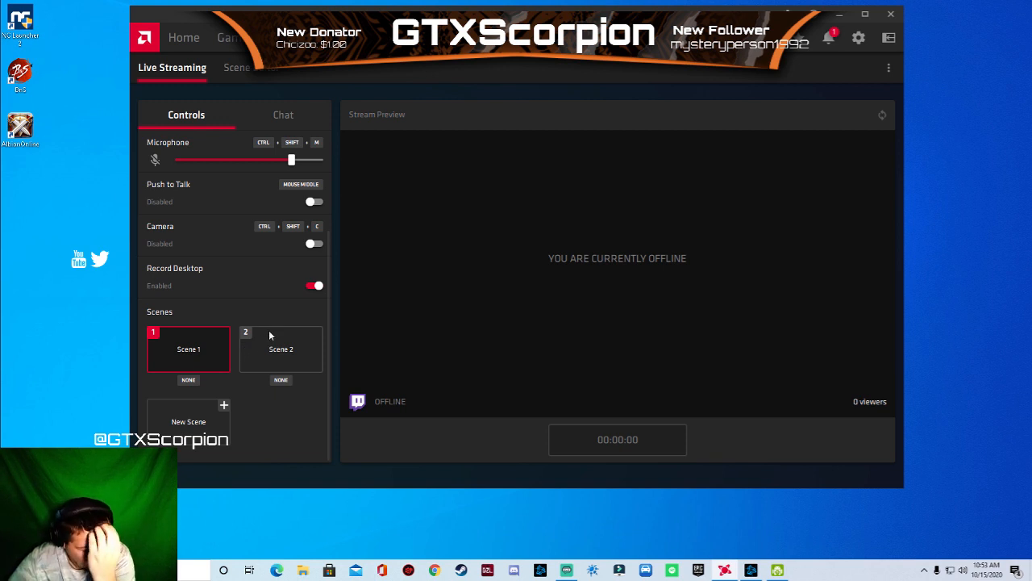
pyautogui.click(280, 348)
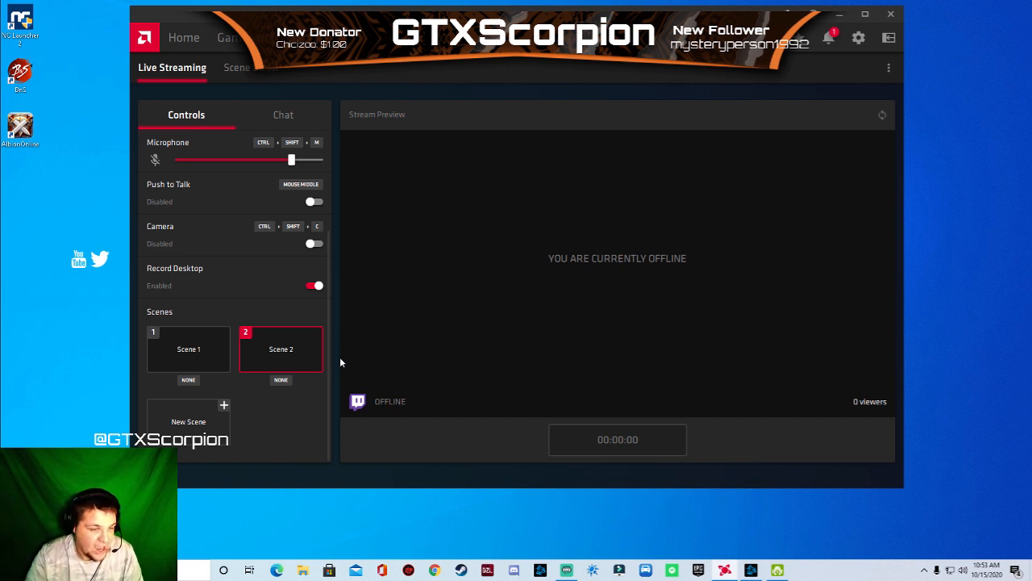
pyautogui.click(188, 349)
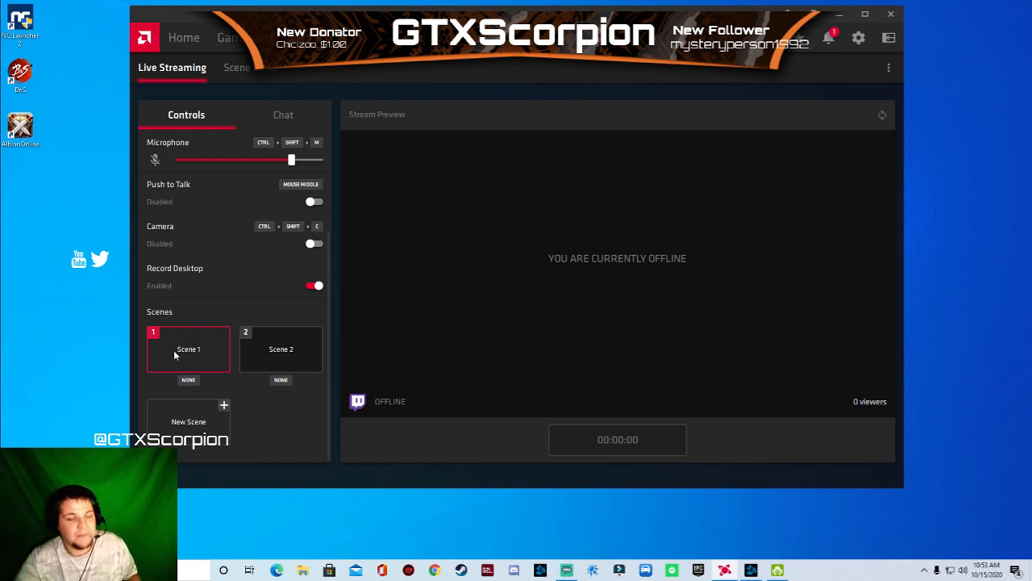
pyautogui.click(250, 67)
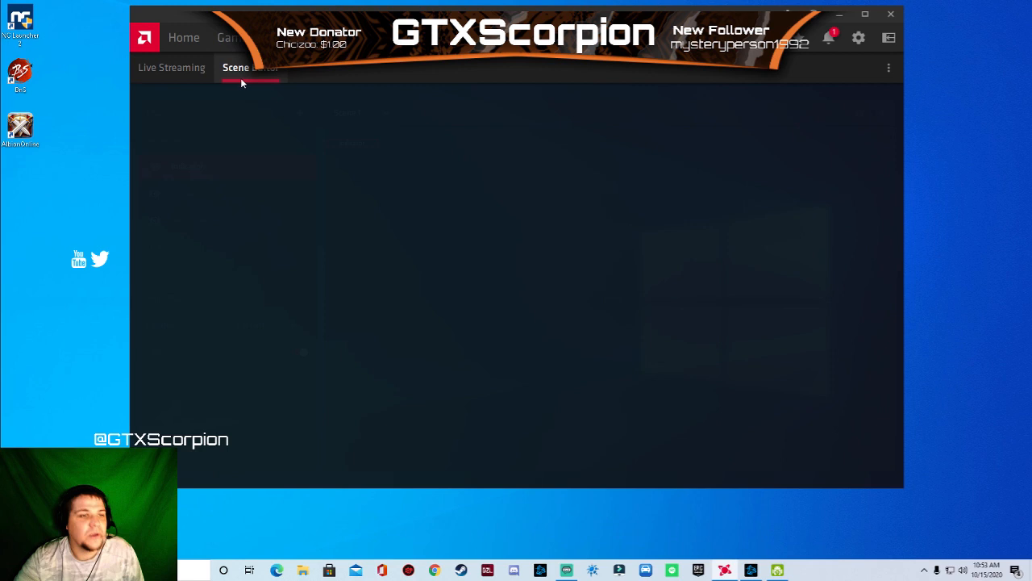
# Switch the Scene Editor to Scene 2 and enlarge the Chat Overlay.
pyautogui.click(250, 67)
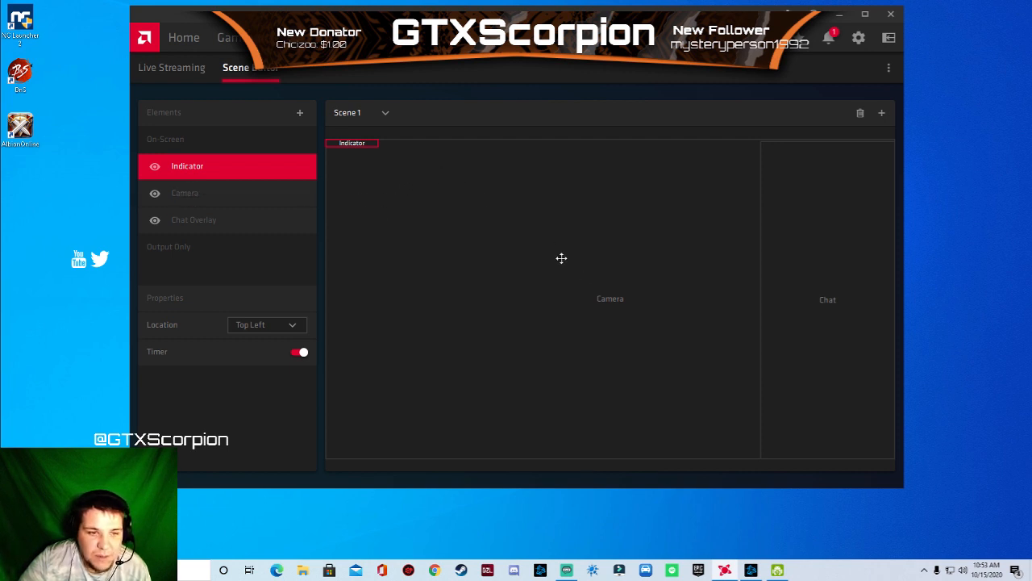
pyautogui.click(360, 112)
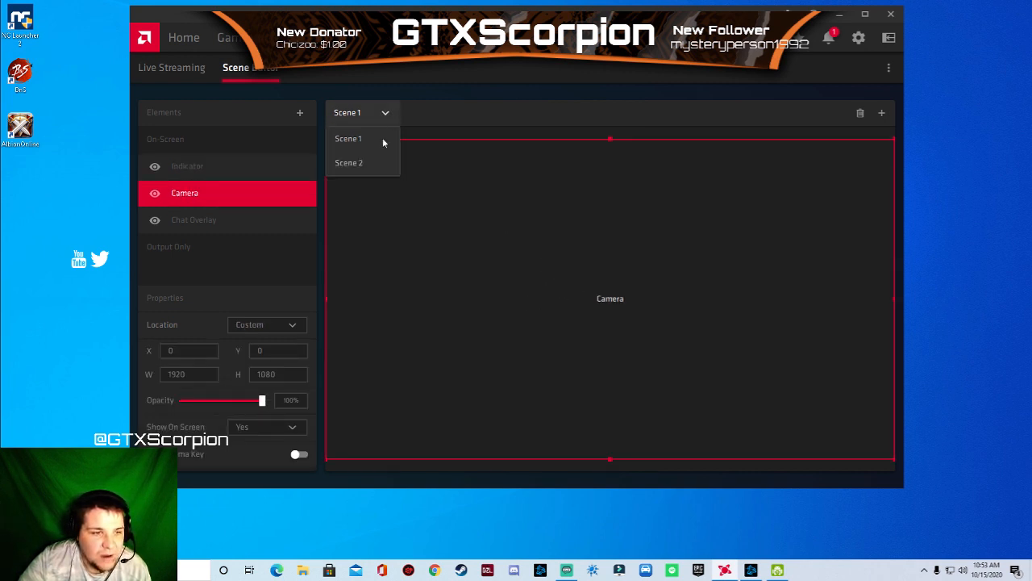
pyautogui.click(348, 162)
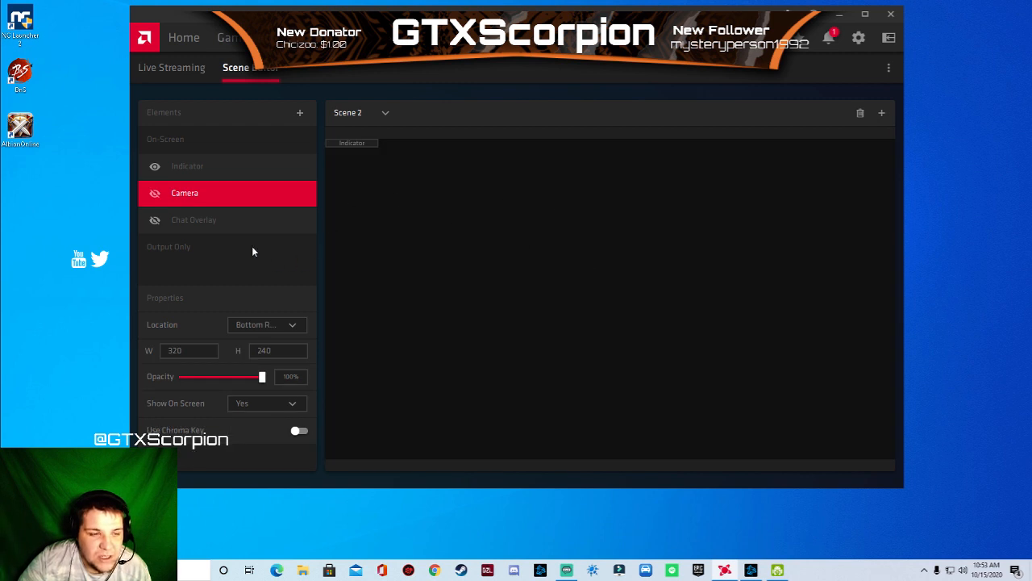
pyautogui.click(194, 219)
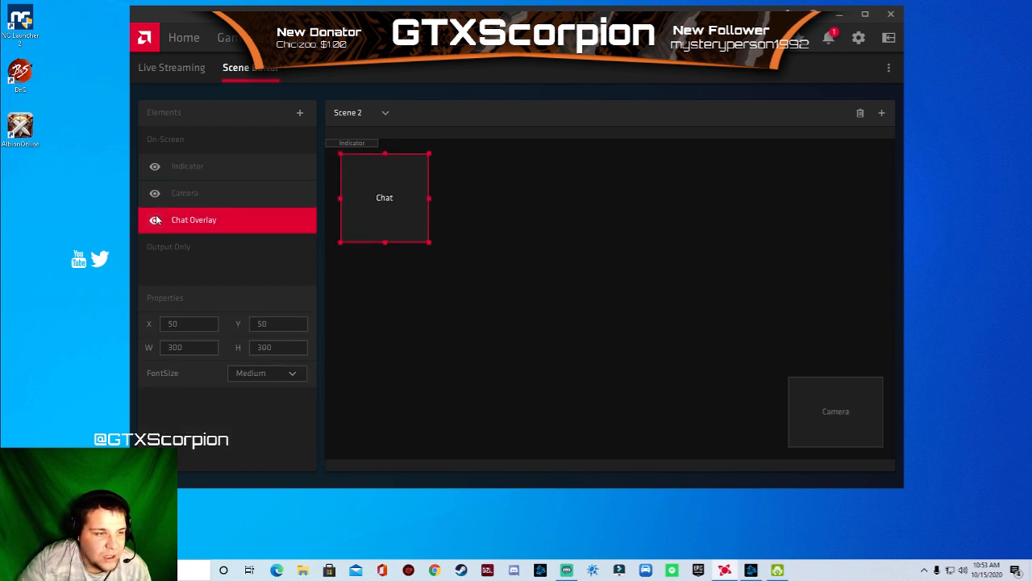
pyautogui.moveTo(385, 197); pyautogui.dragTo(369, 182)
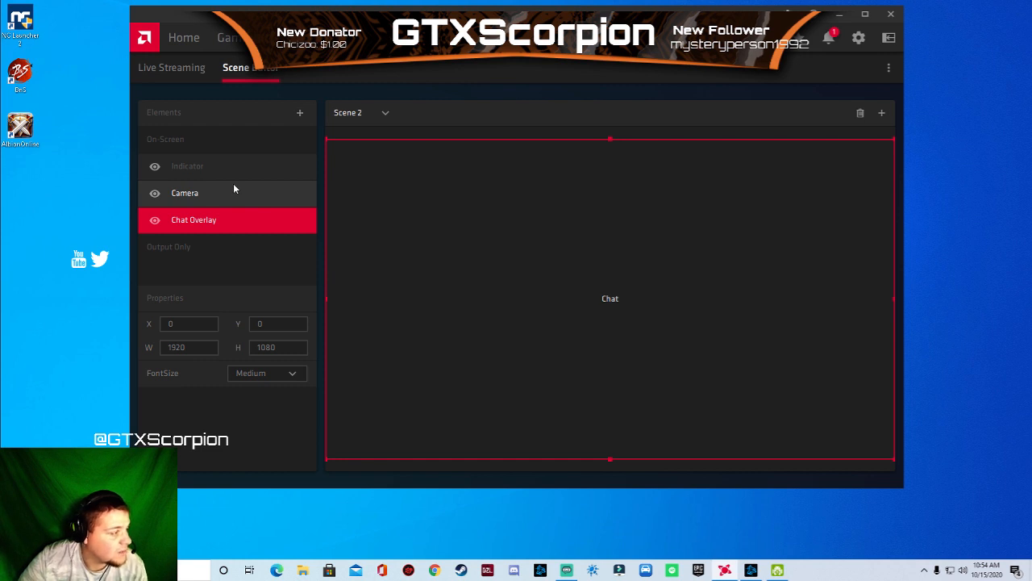
pyautogui.moveTo(239, 201)
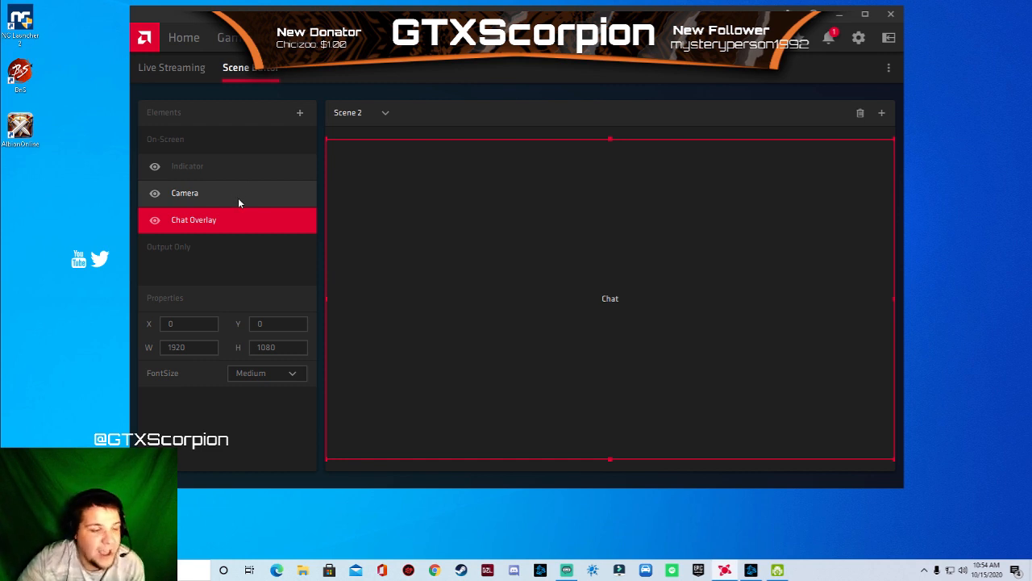
# Enlarge the Camera to cover most of the Scene 2 canvas.
pyautogui.click(185, 193)
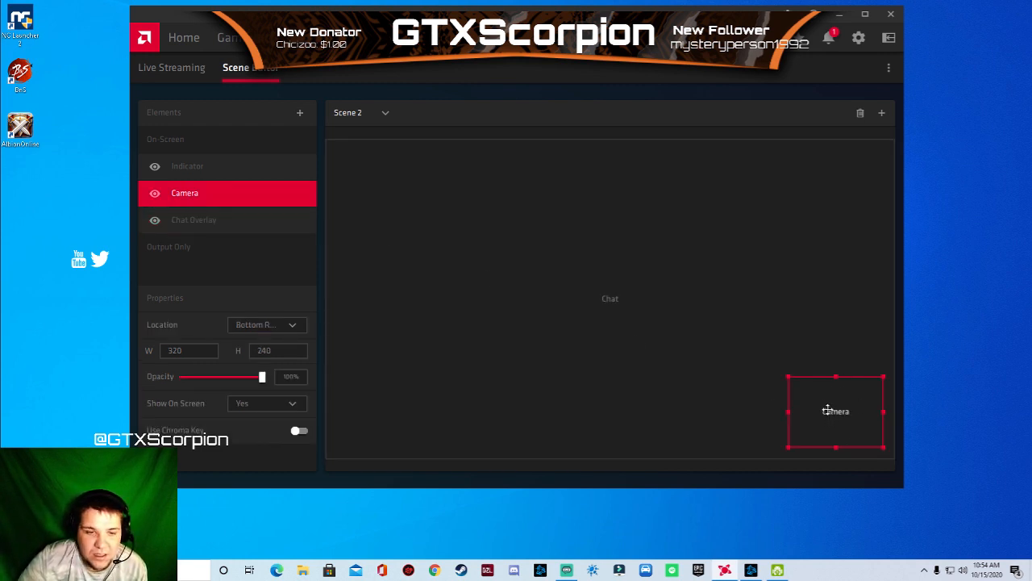
pyautogui.click(194, 220)
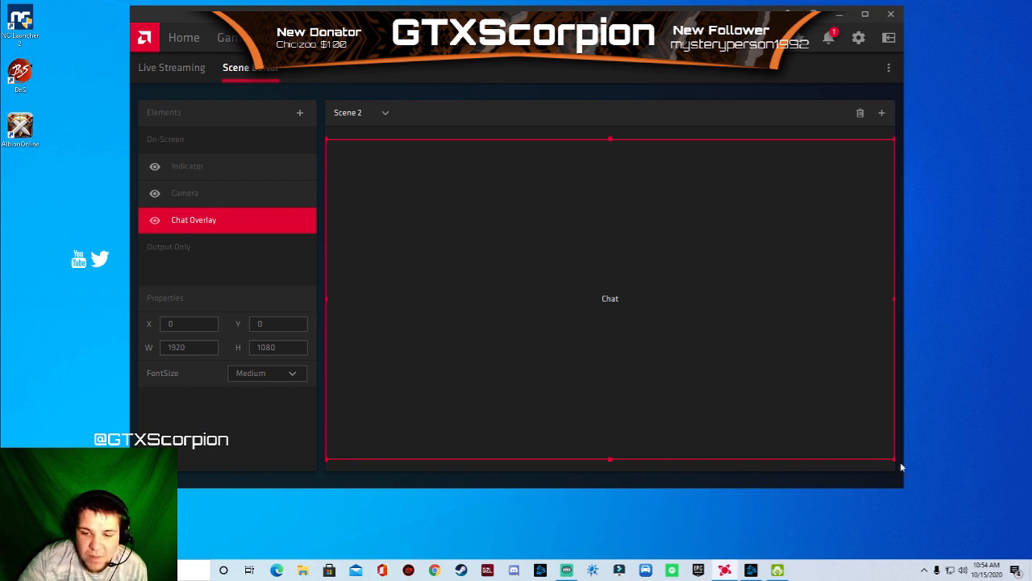
pyautogui.moveTo(893, 458); pyautogui.dragTo(498, 234)
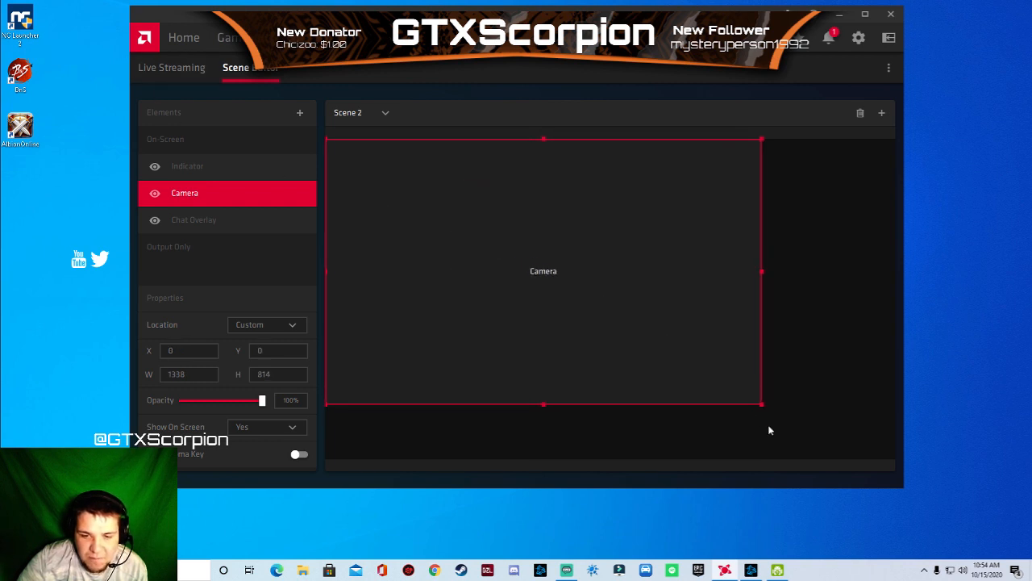
# Reshape the Chat Overlay into a narrow full-height column along the right edge.
pyautogui.moveTo(762, 404); pyautogui.dragTo(892, 461)
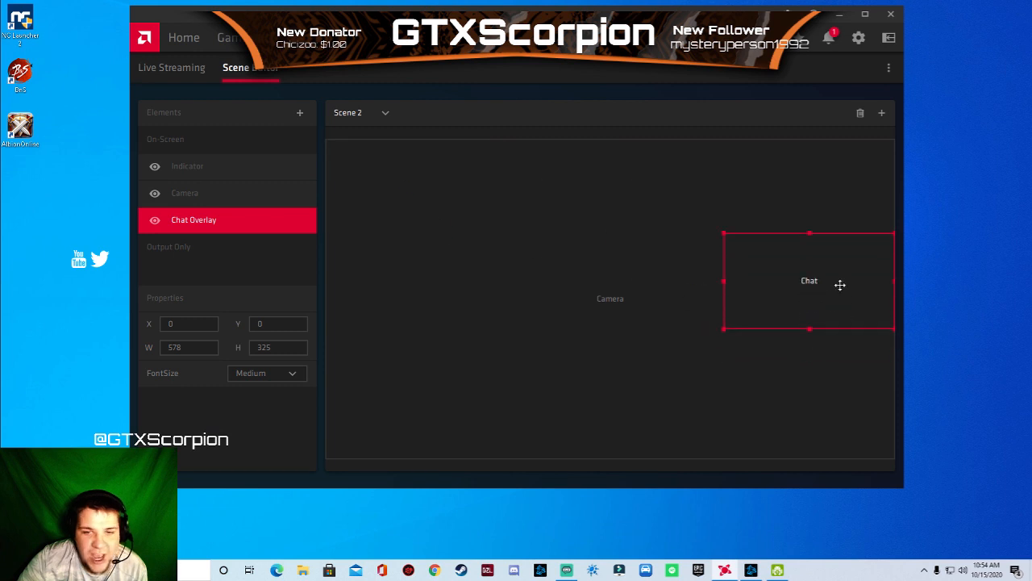
pyautogui.moveTo(810, 280); pyautogui.dragTo(809, 185)
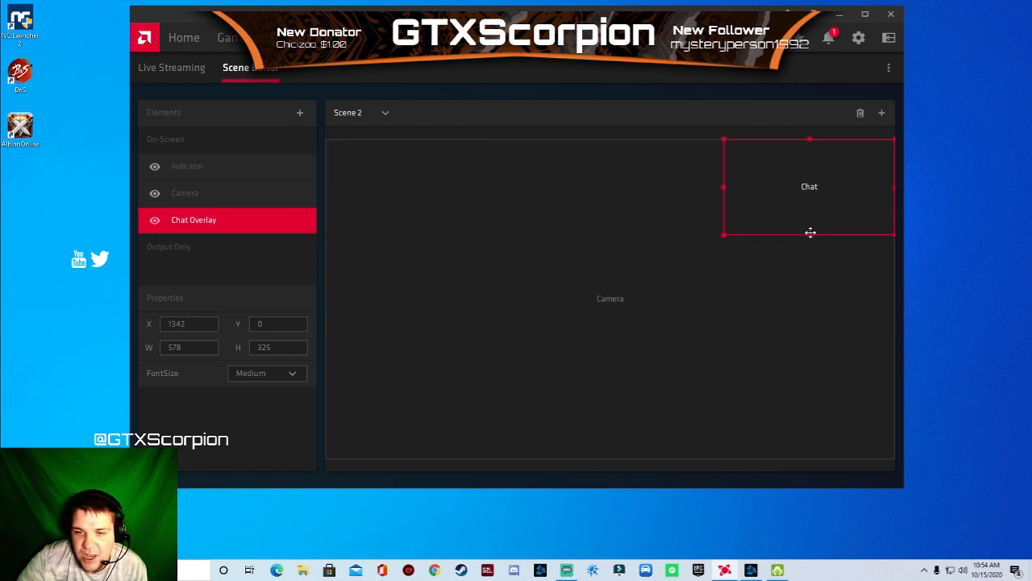
pyautogui.moveTo(810, 233); pyautogui.dragTo(811, 460)
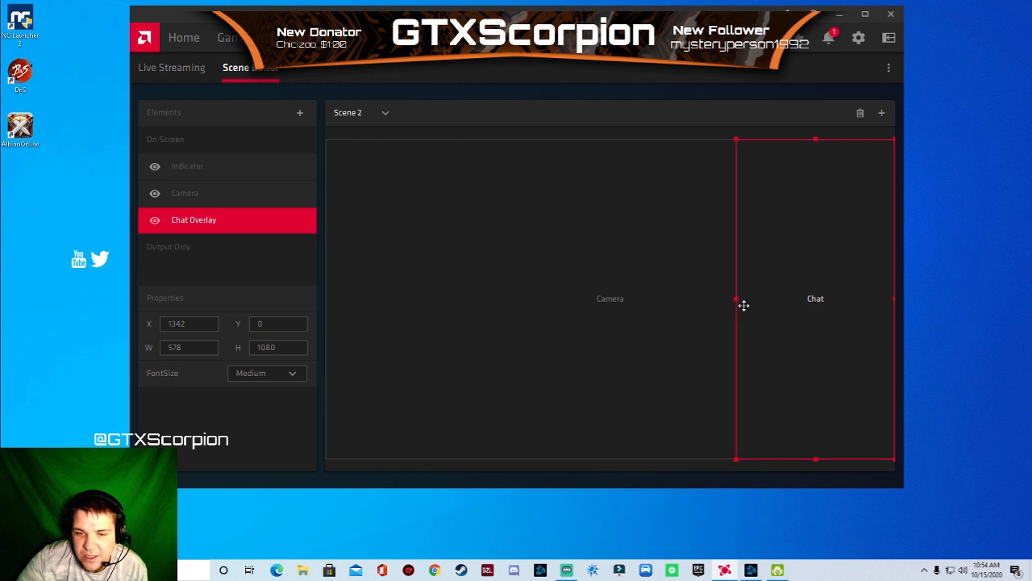
pyautogui.moveTo(736, 299); pyautogui.dragTo(760, 298)
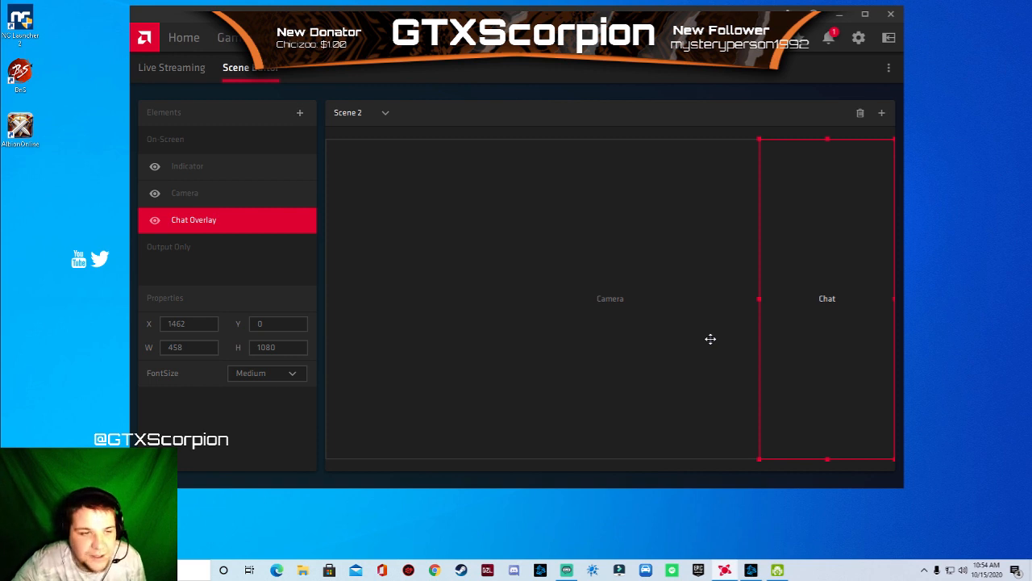
pyautogui.moveTo(230, 131)
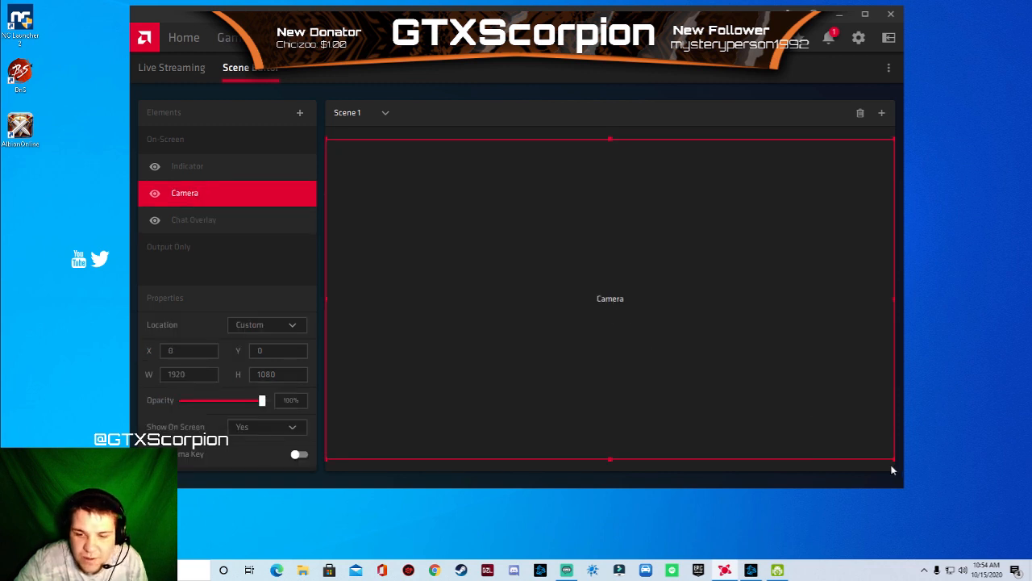
# Shrink Scene 1's Camera into a bottom-left box with Green chroma key at High.
pyautogui.moveTo(893, 460); pyautogui.dragTo(423, 194)
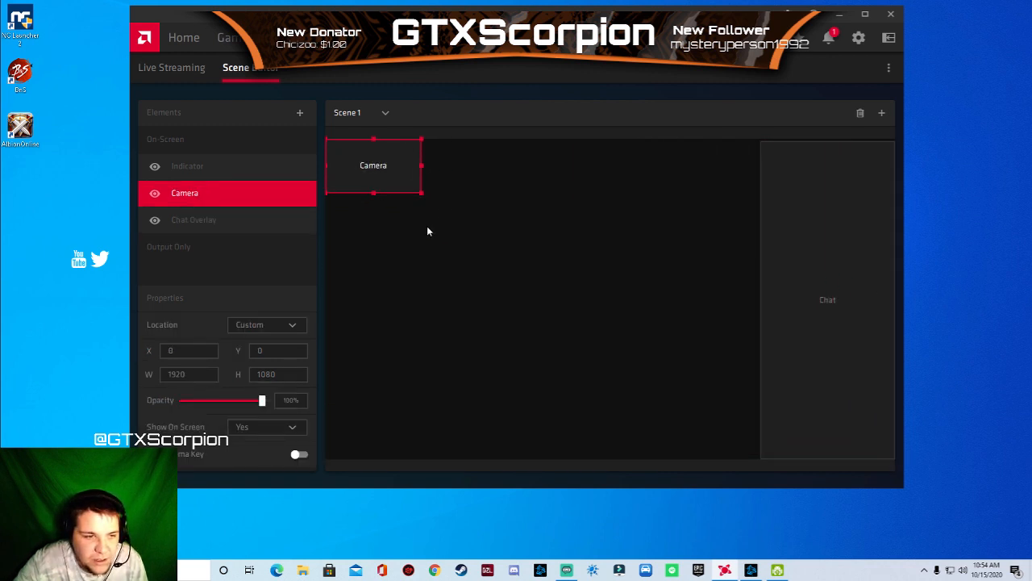
pyautogui.moveTo(374, 165); pyautogui.dragTo(384, 426)
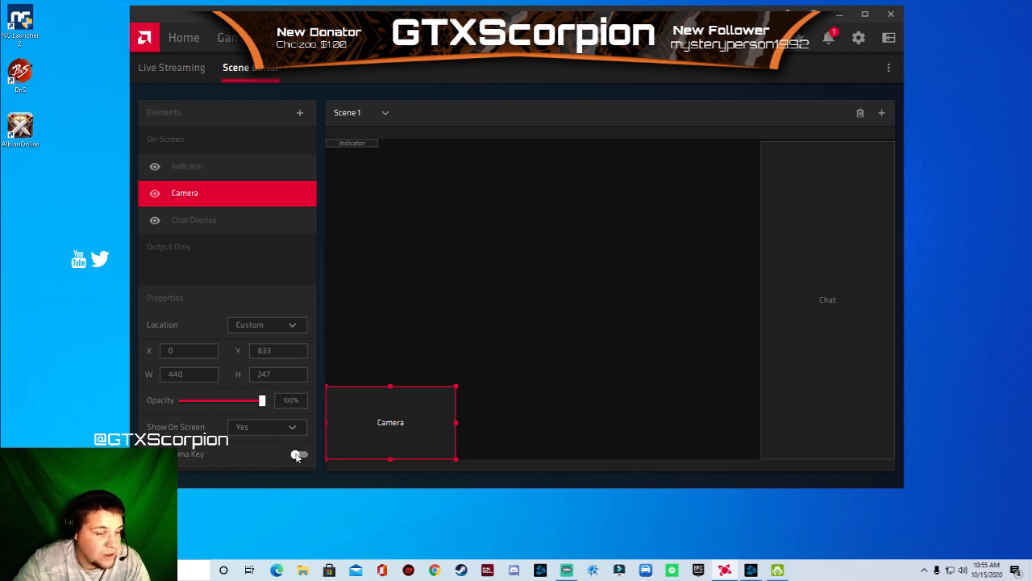
pyautogui.click(299, 454)
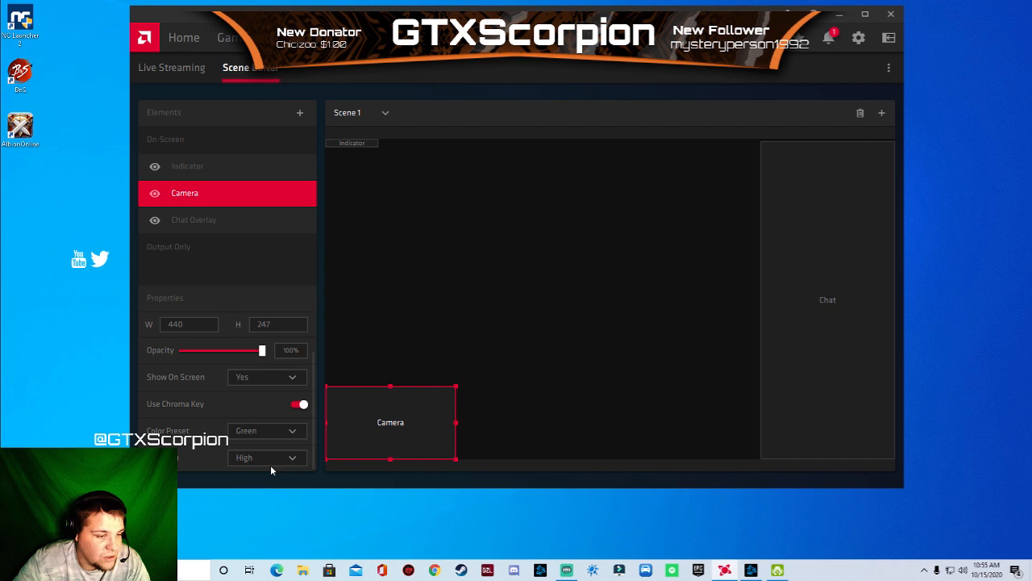
pyautogui.click(266, 458)
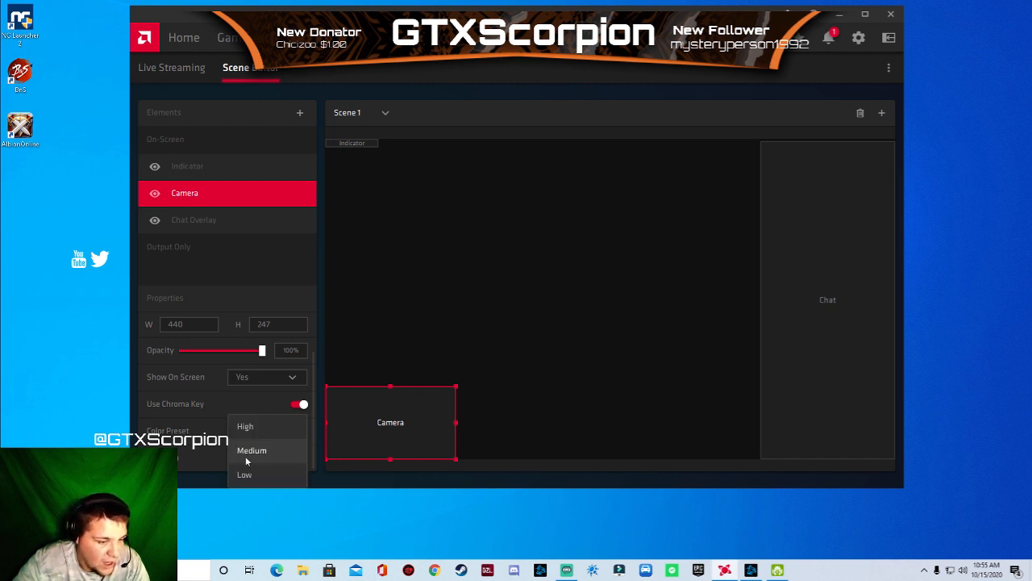
pyautogui.click(245, 426)
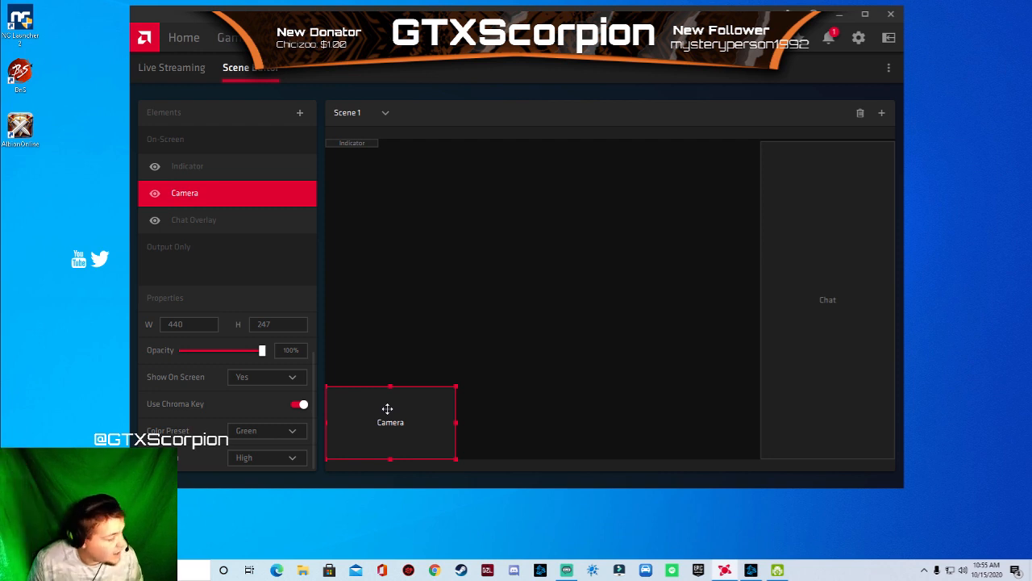
pyautogui.moveTo(344, 468)
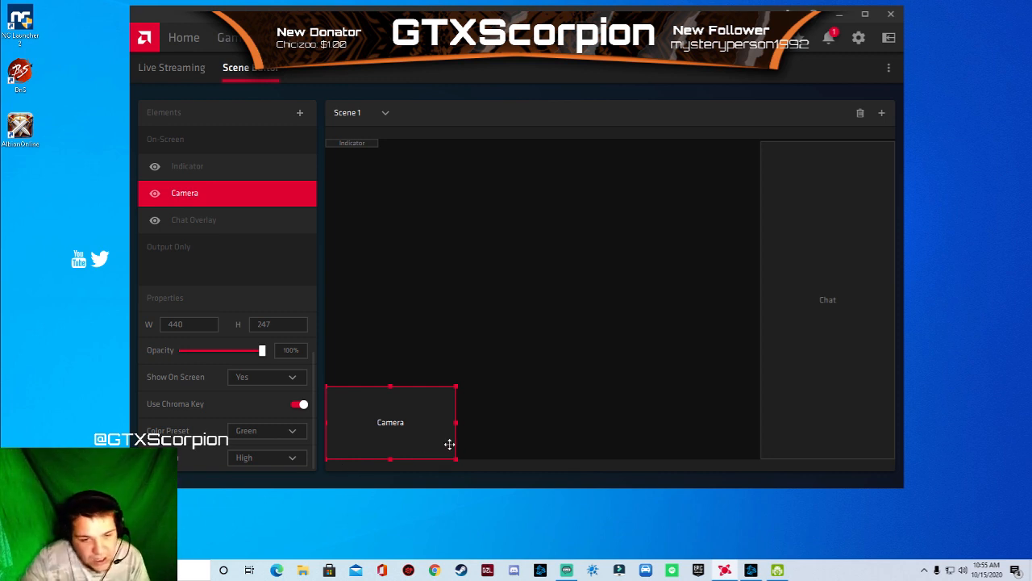
pyautogui.click(194, 219)
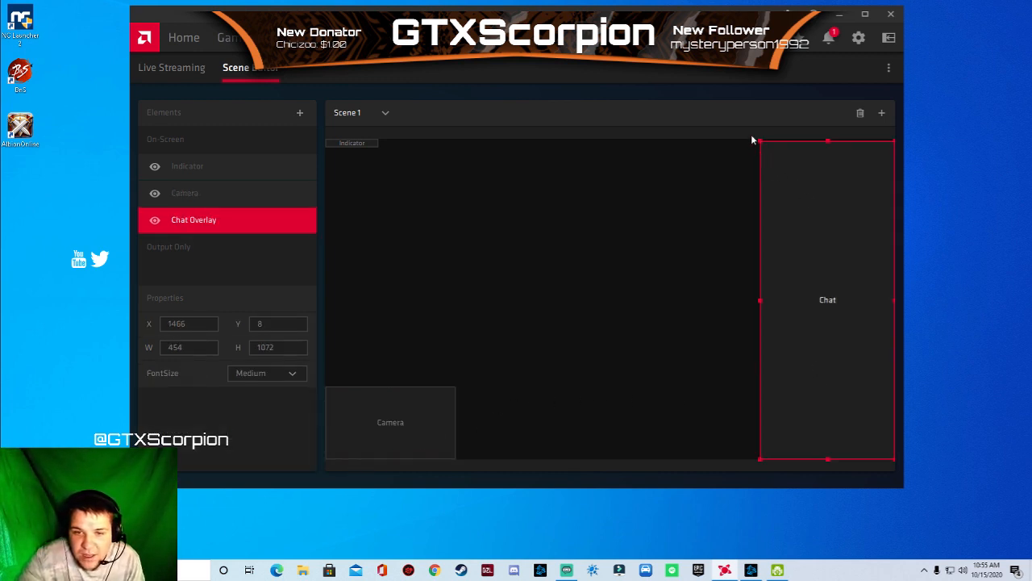
# Shrink the Chat Overlay into a small bottom-right box, then deselect it.
pyautogui.moveTo(752, 140); pyautogui.dragTo(789, 192)
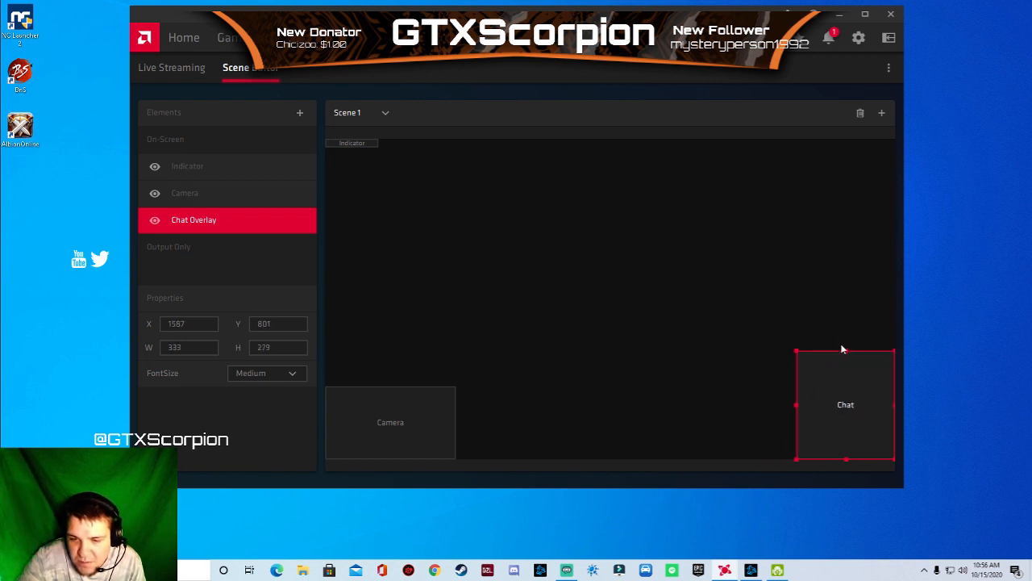
pyautogui.click(568, 296)
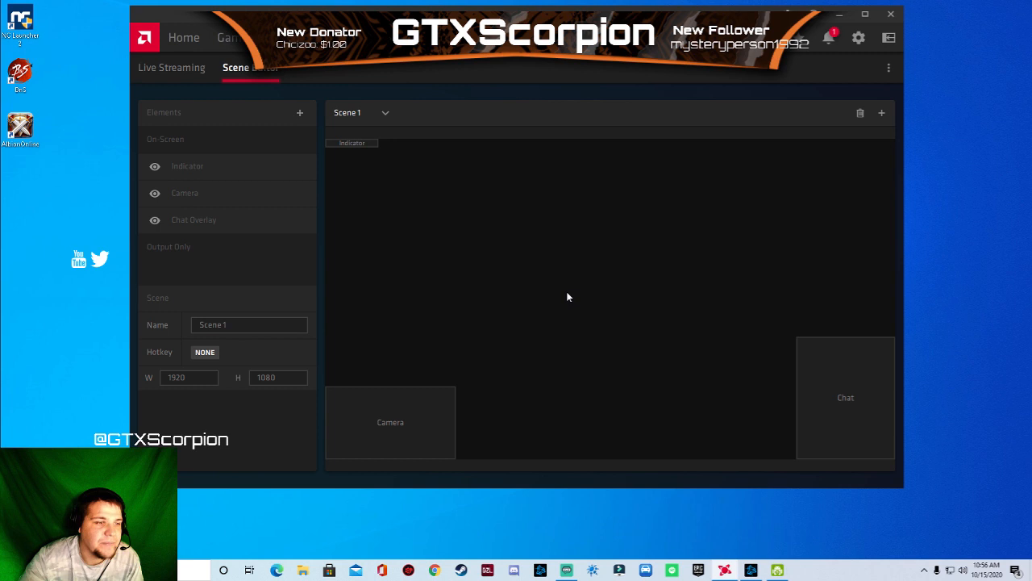
pyautogui.moveTo(236, 406)
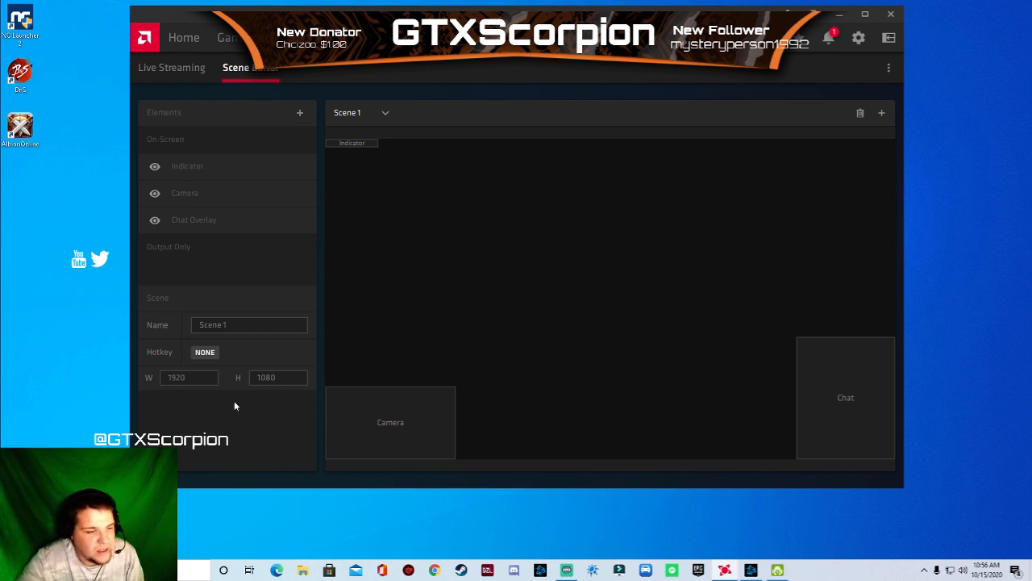
pyautogui.click(172, 67)
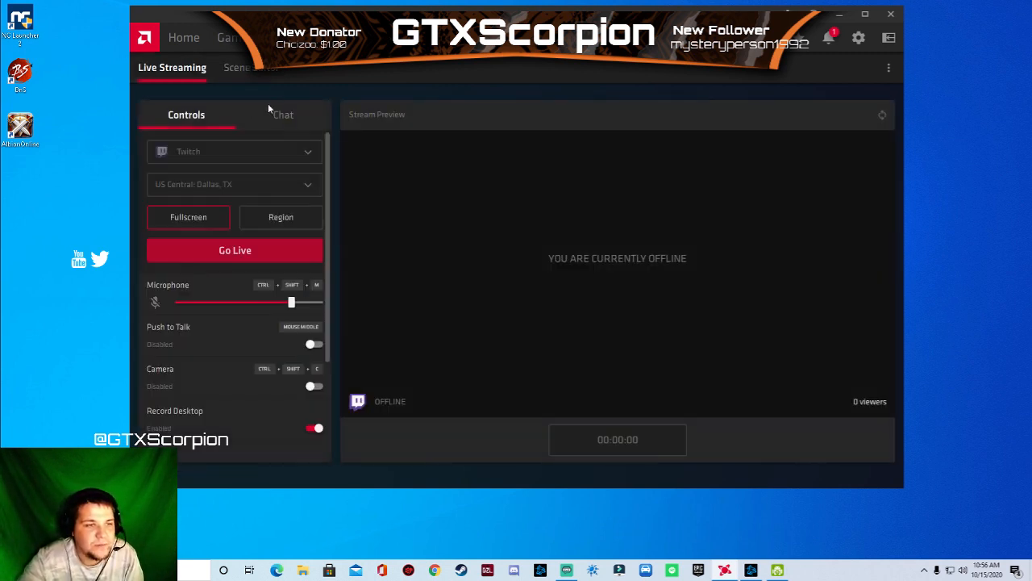
pyautogui.click(249, 67)
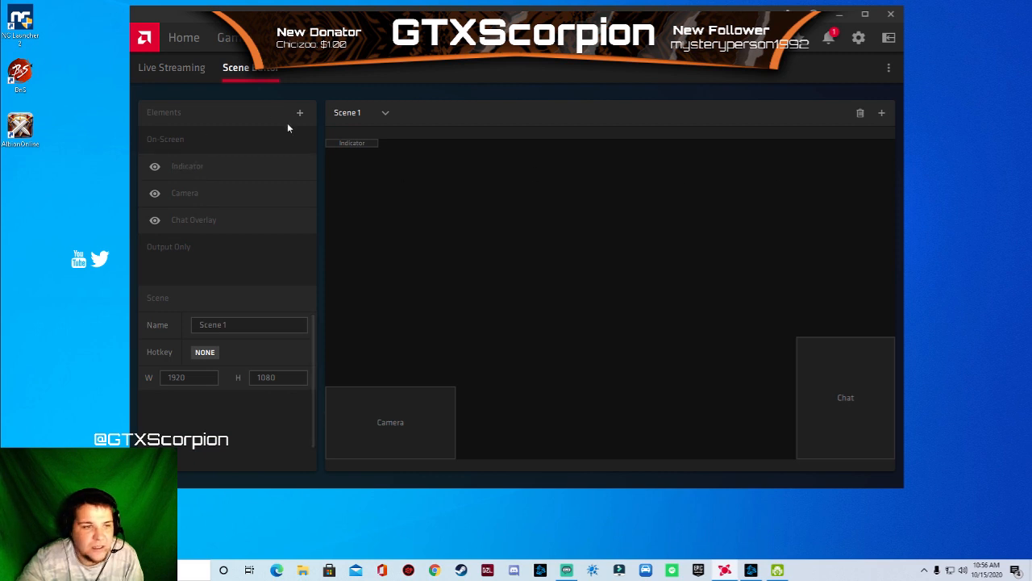
pyautogui.click(299, 112)
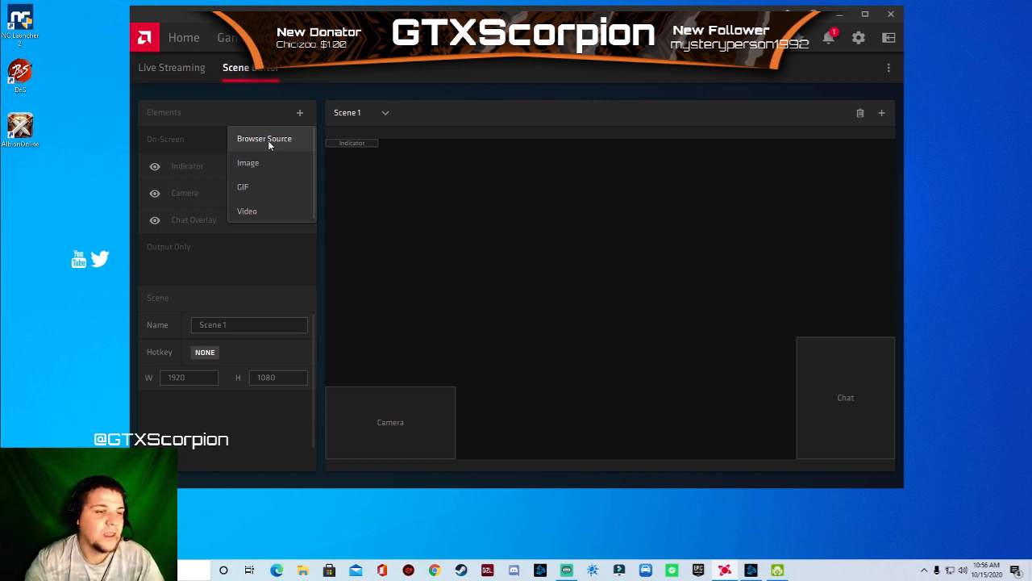
pyautogui.moveTo(303, 163)
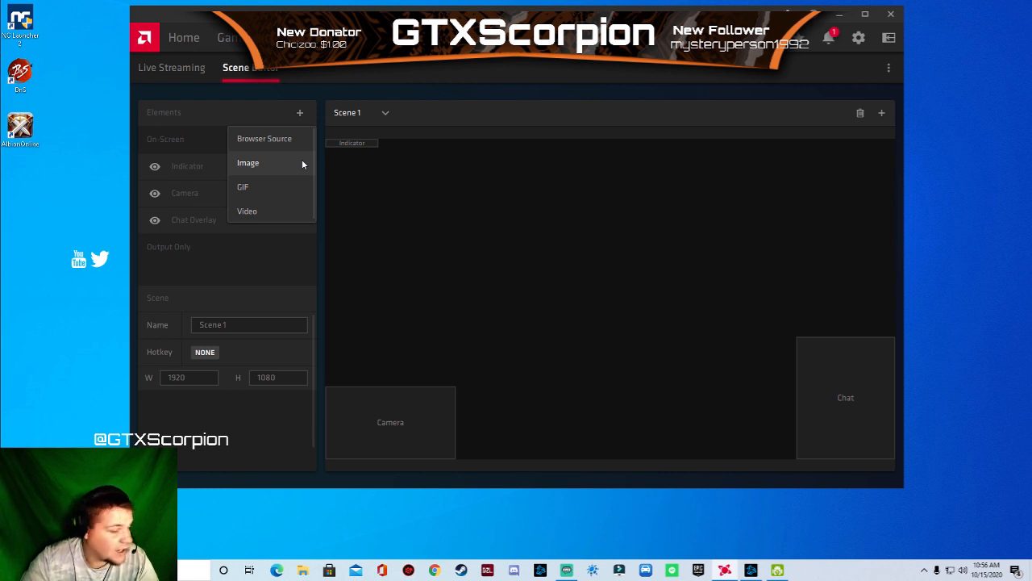
pyautogui.moveTo(302, 196)
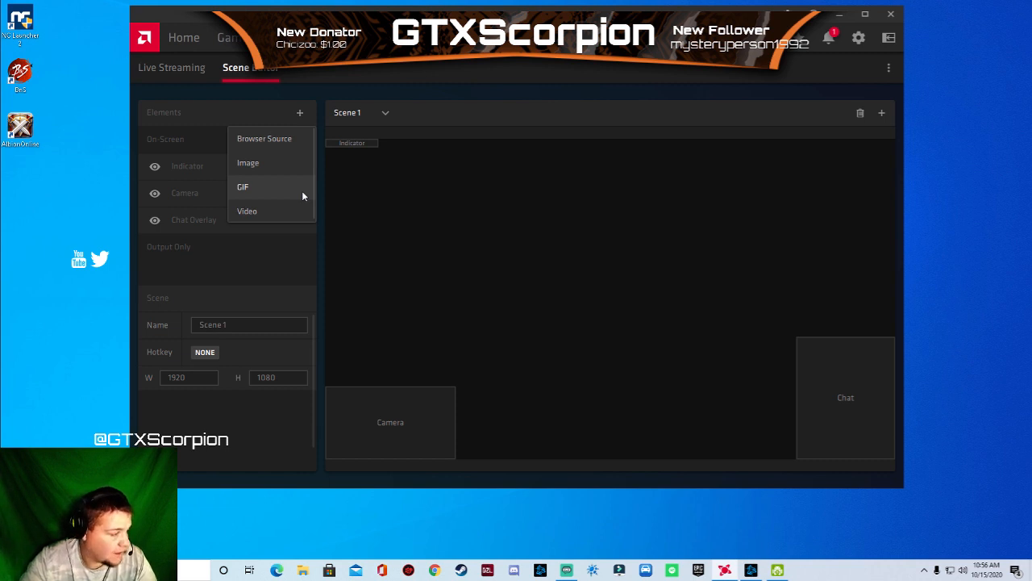
pyautogui.moveTo(294, 221)
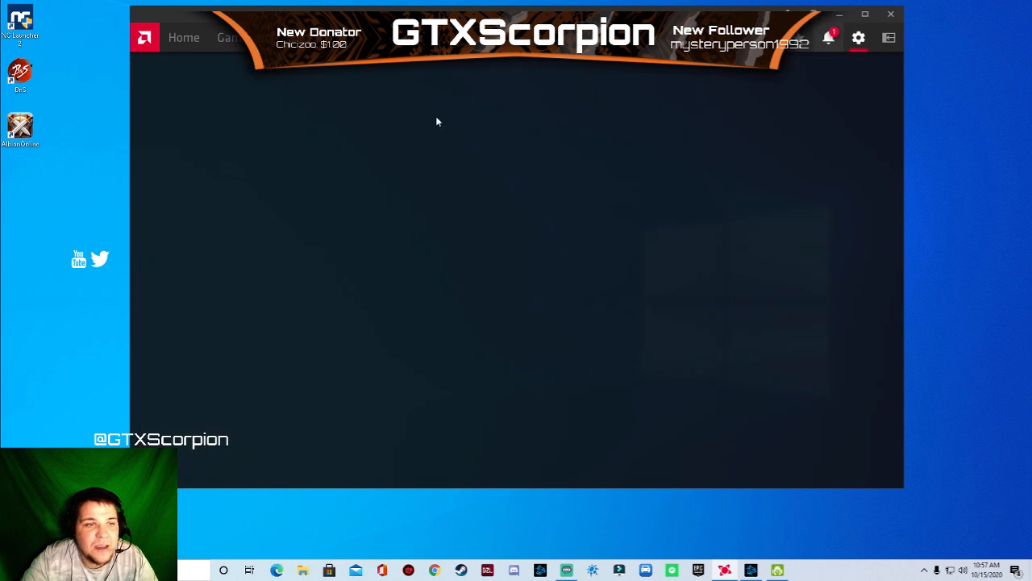
# Review Display 1's options, including GPU Scaling and HDMI Link Assurance enabled.
pyautogui.click(858, 38)
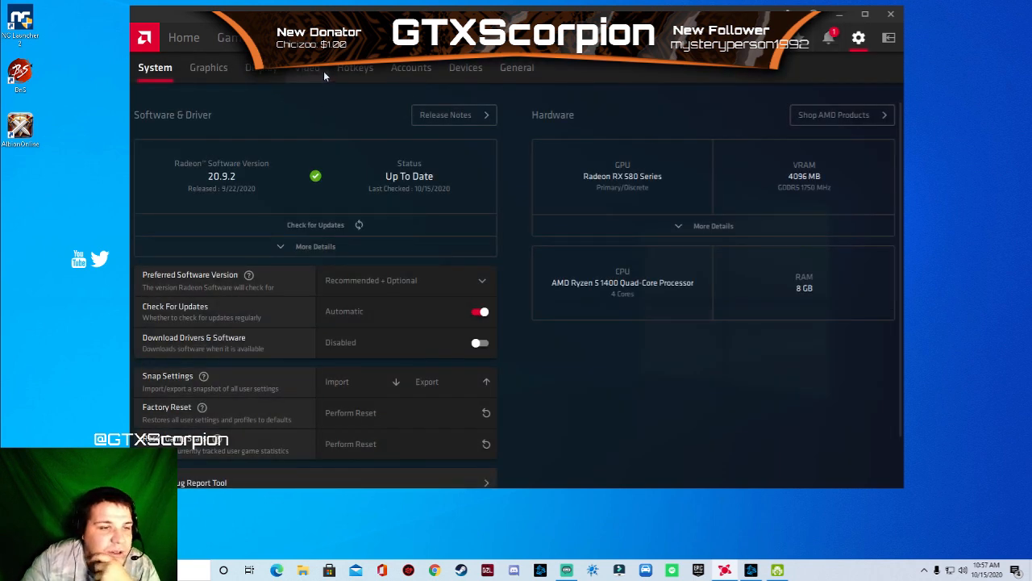
pyautogui.click(307, 67)
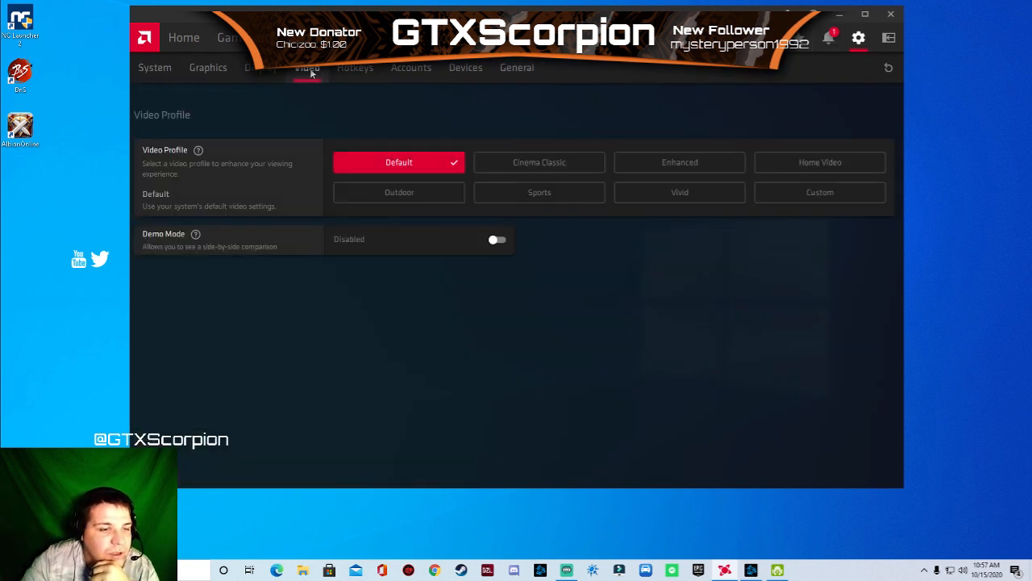
pyautogui.click(260, 67)
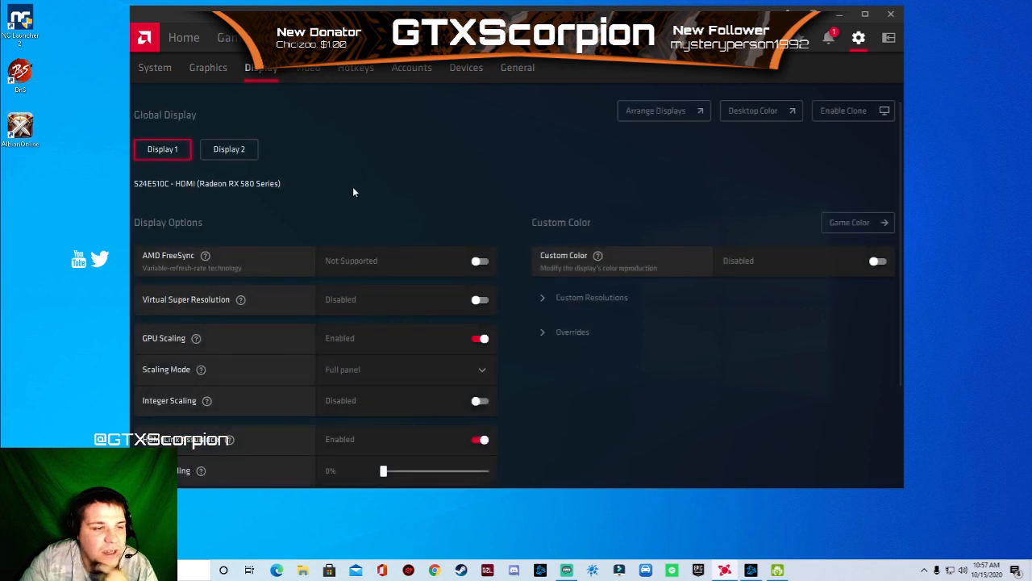
pyautogui.scroll(-3)
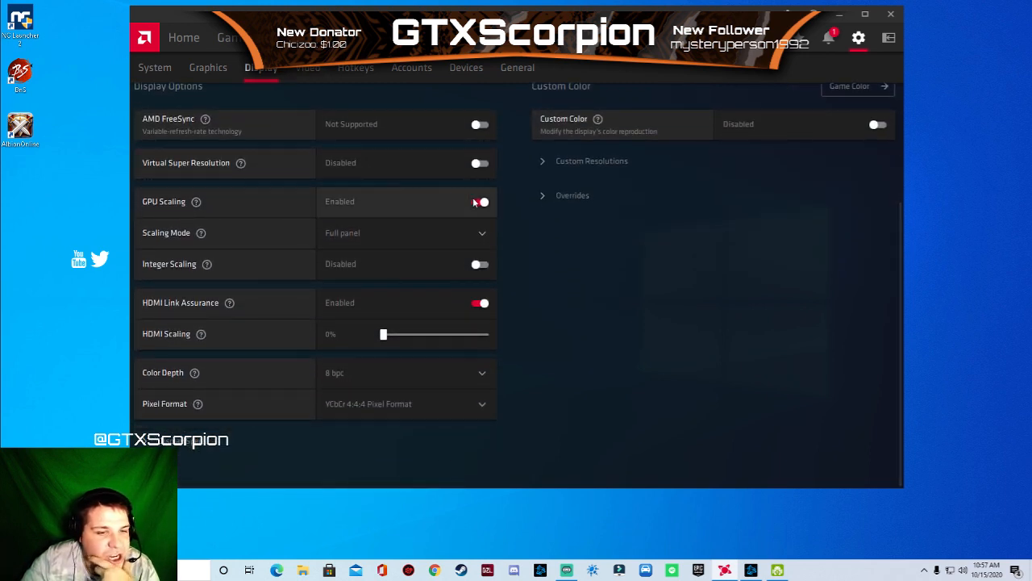
pyautogui.click(479, 201)
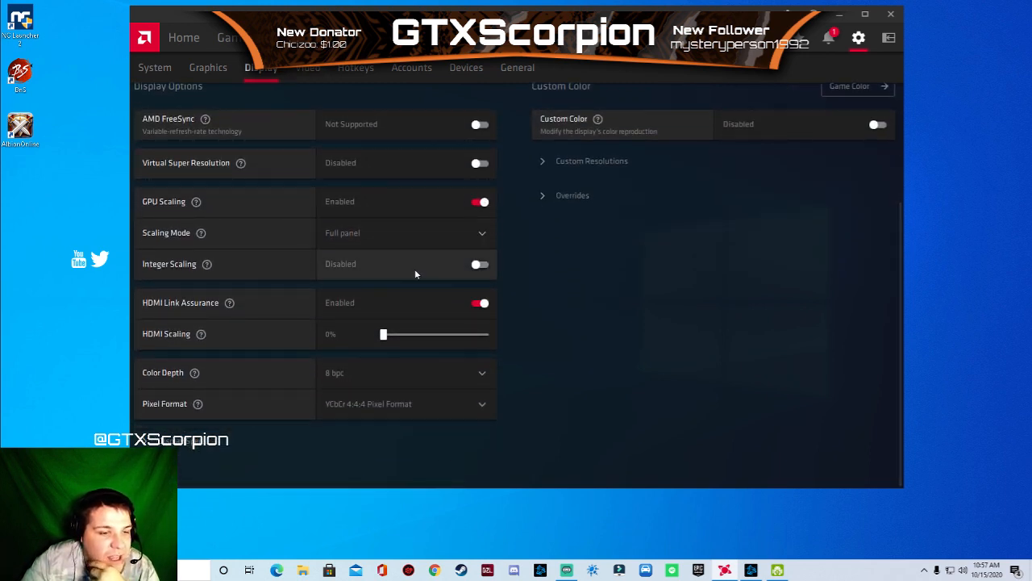
pyautogui.moveTo(345, 363)
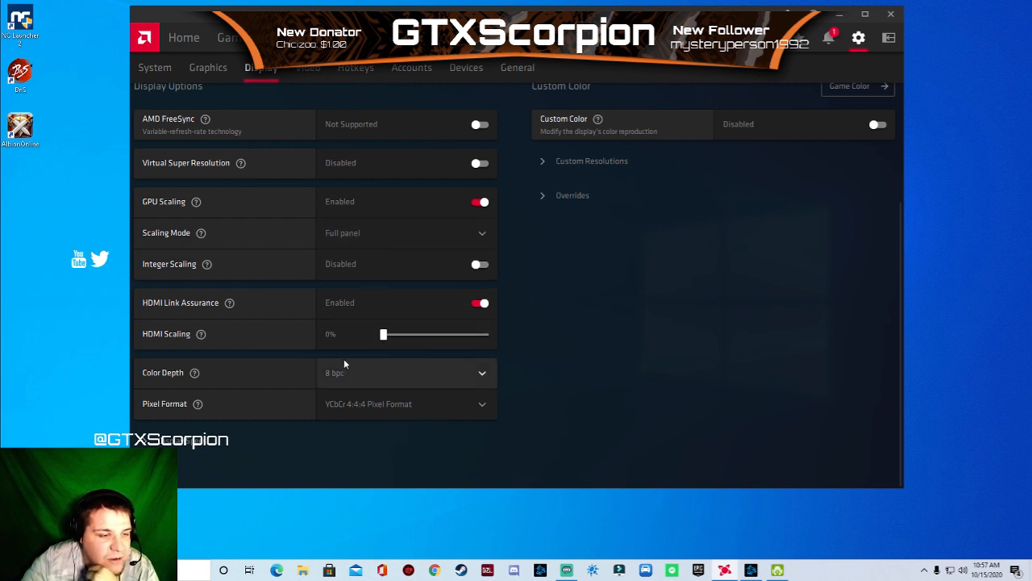
pyautogui.moveTo(237, 305)
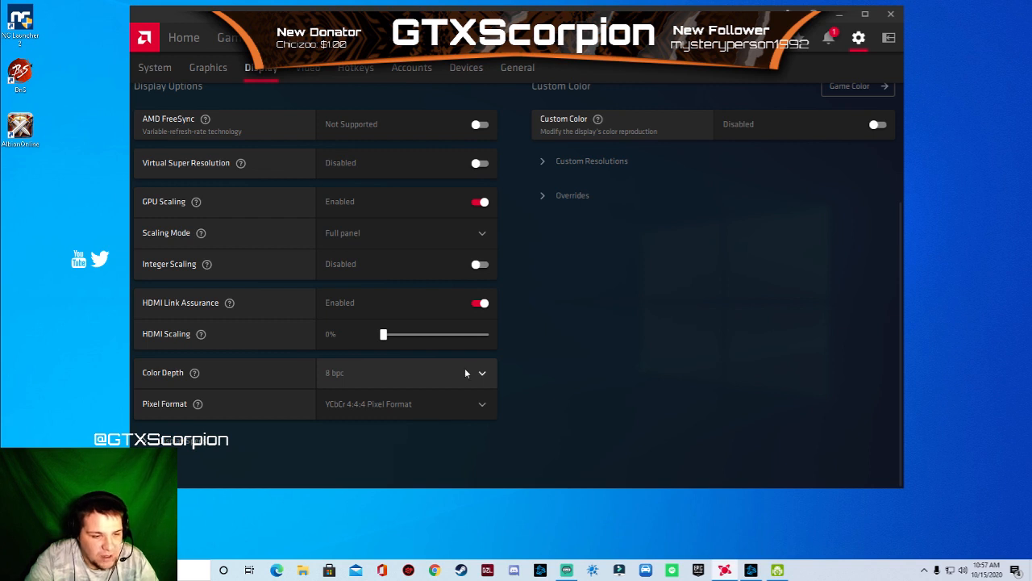
pyautogui.scroll(3)
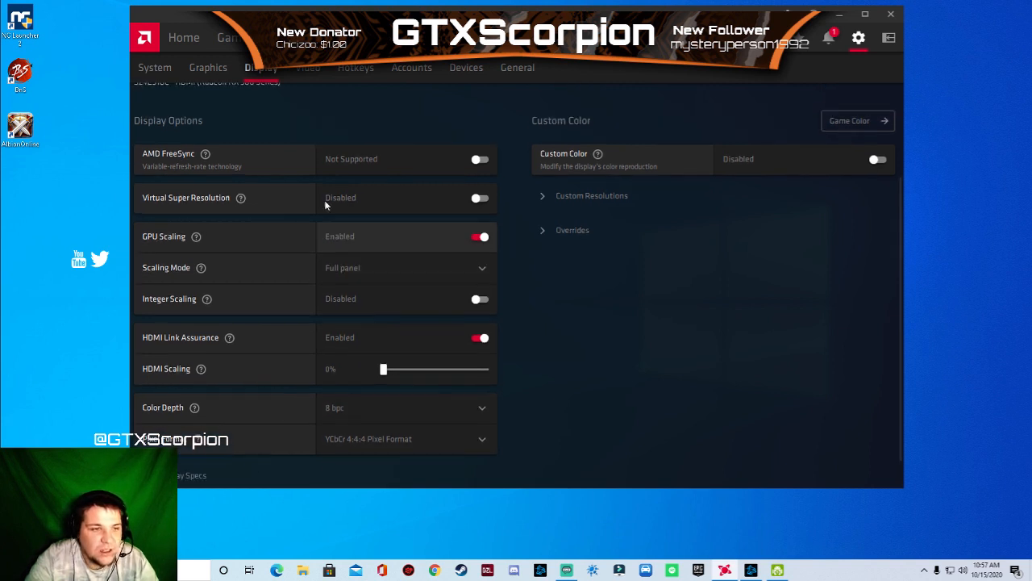
# Set the video profile to Sports and view the Devices page with AMD Link Server disabled.
pyautogui.click(307, 68)
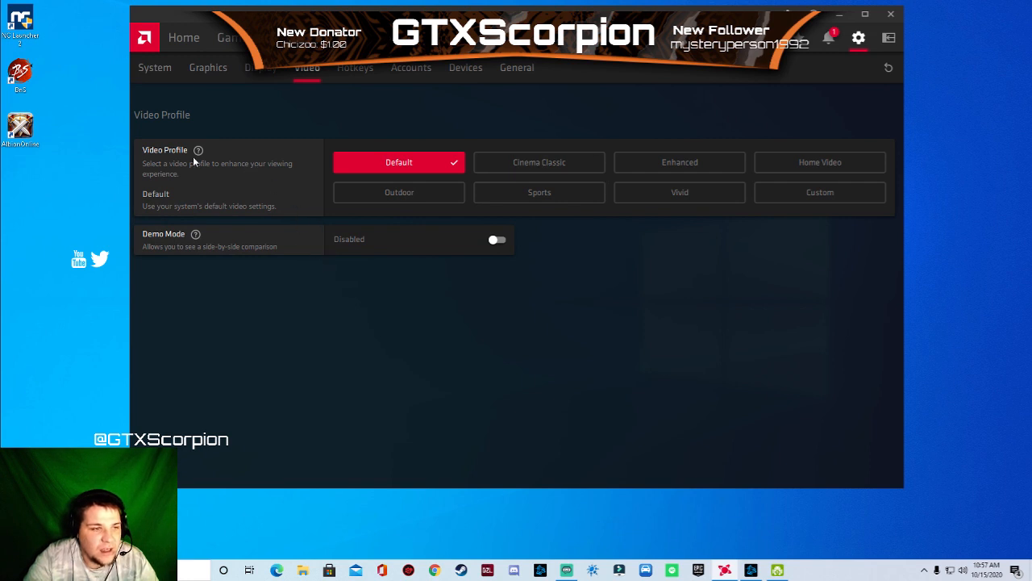
pyautogui.moveTo(539, 192)
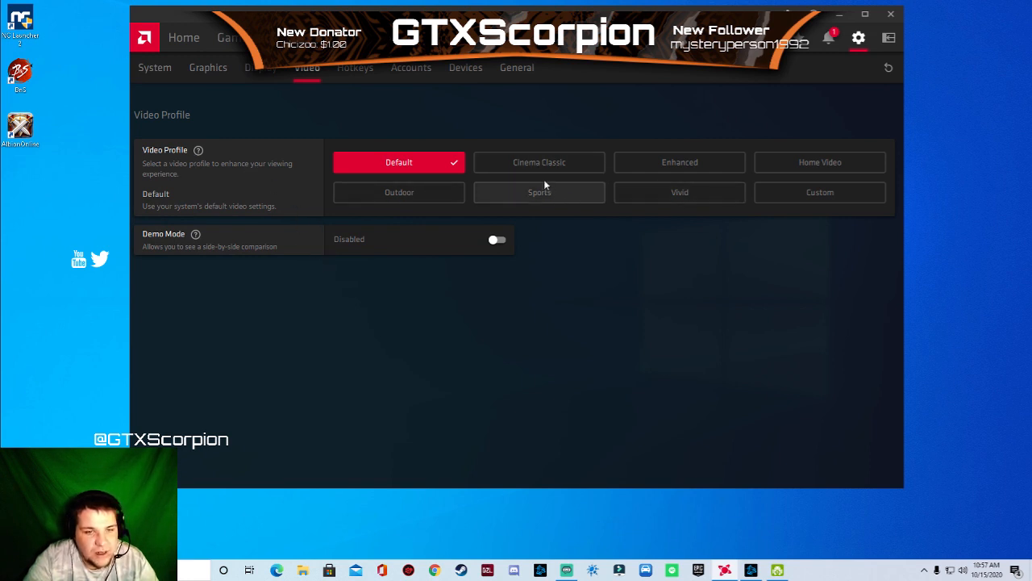
pyautogui.moveTo(551, 198)
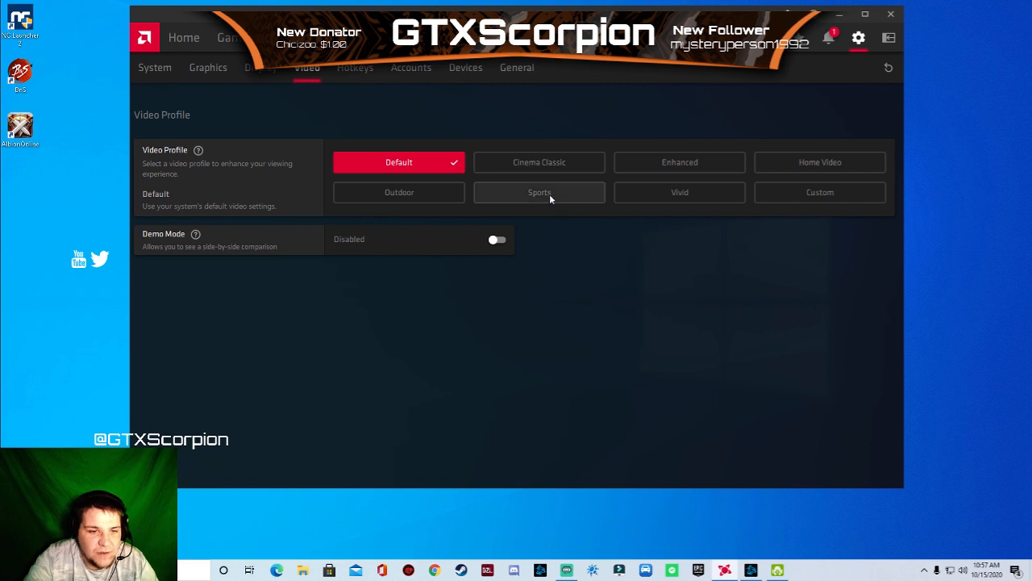
pyautogui.click(539, 192)
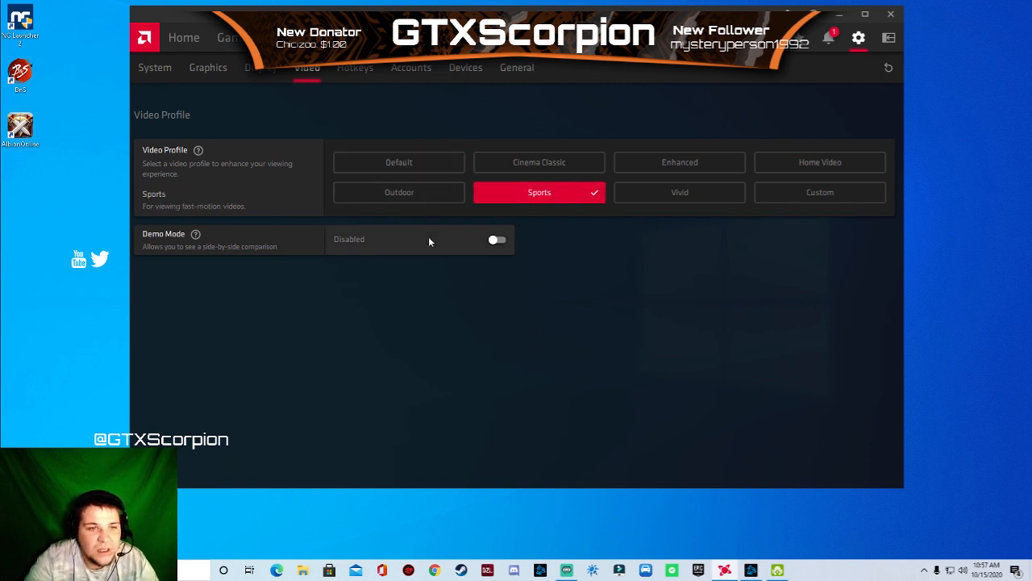
pyautogui.moveTo(791, 219)
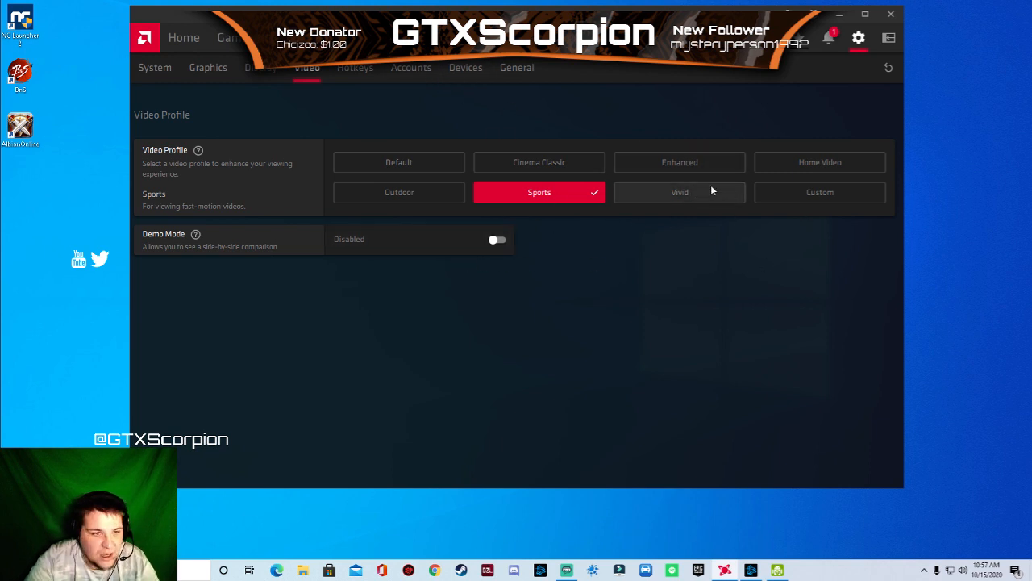
pyautogui.moveTo(347, 83)
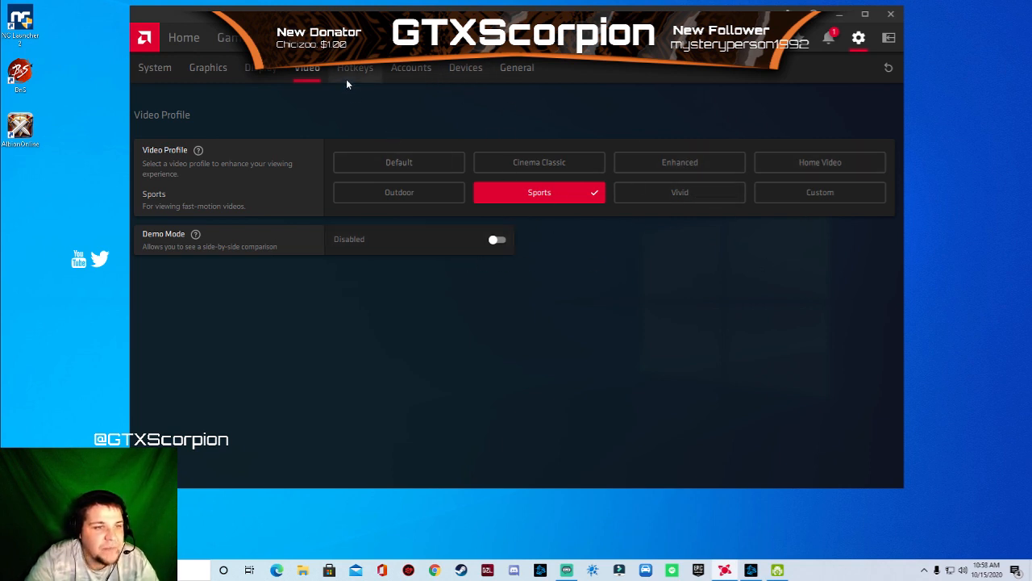
pyautogui.click(465, 67)
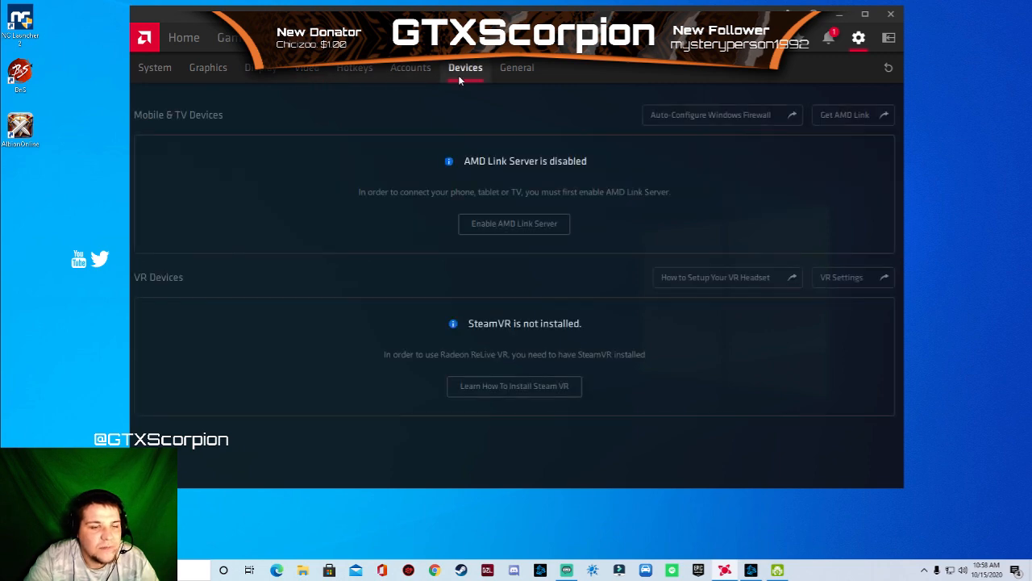
# Switch Wait for Vertical Refresh to Always off on the Graphics page.
pyautogui.click(208, 66)
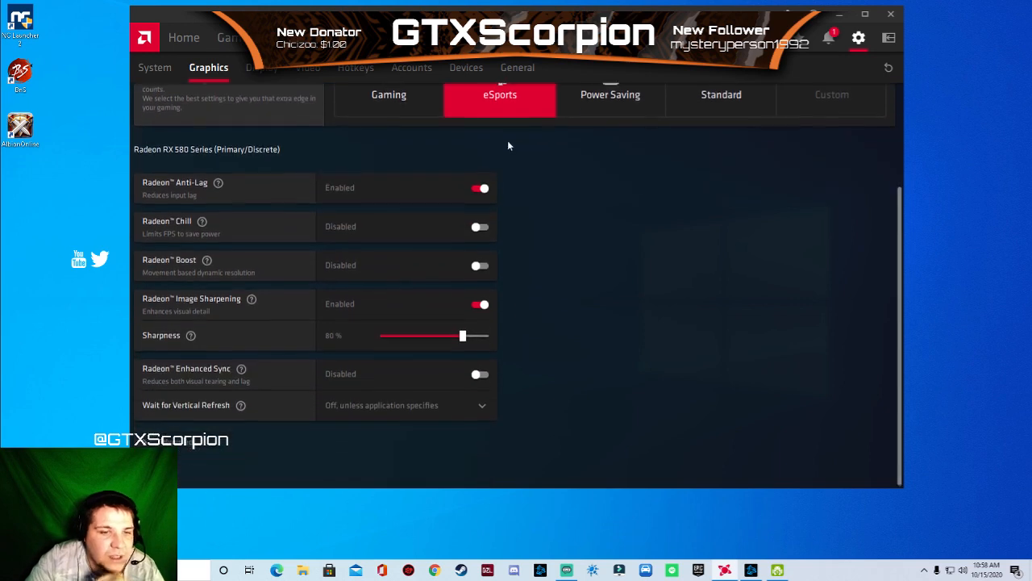
pyautogui.scroll(3)
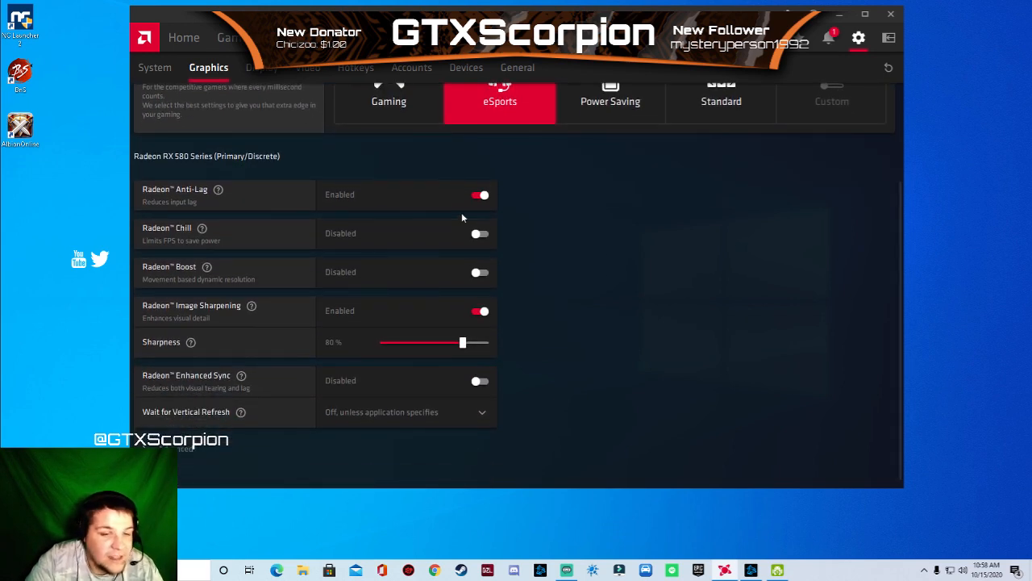
pyautogui.moveTo(442, 240)
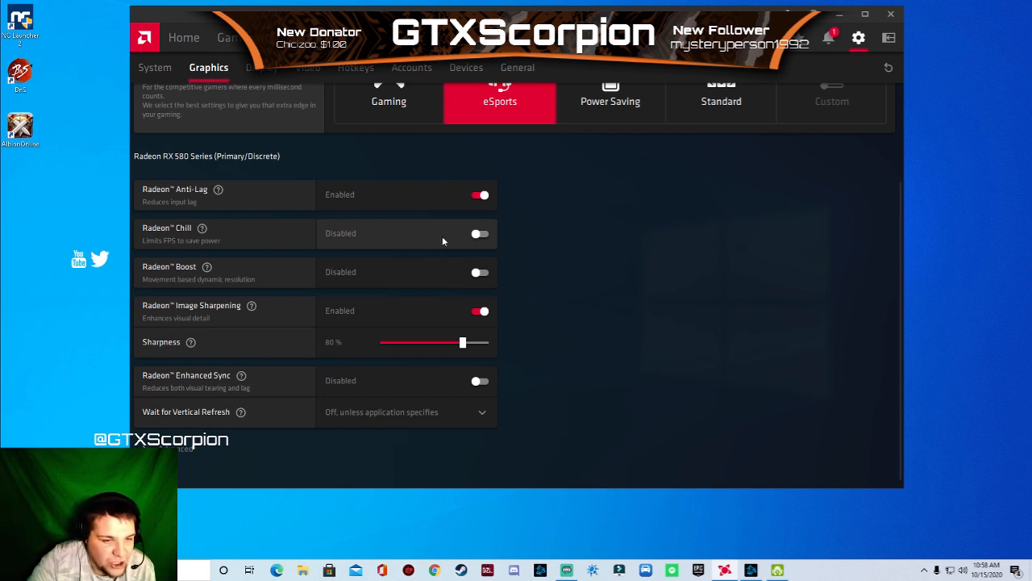
pyautogui.moveTo(425, 269)
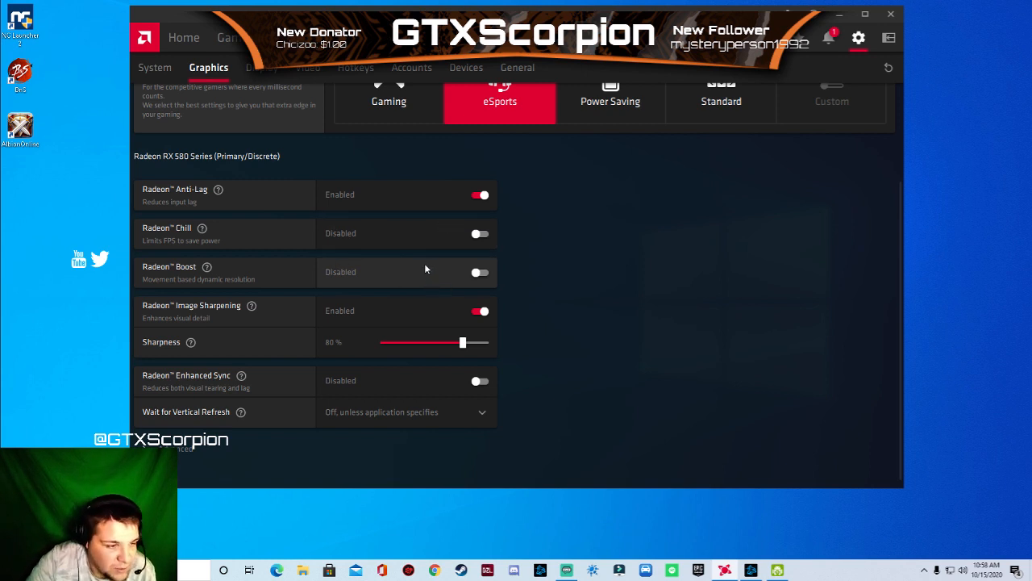
pyautogui.moveTo(382, 309)
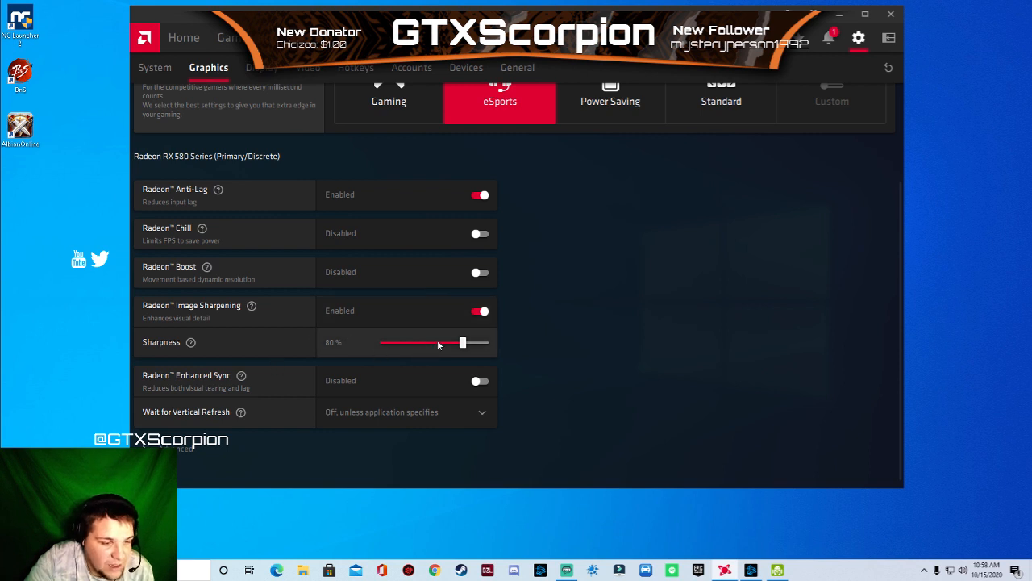
pyautogui.moveTo(451, 344)
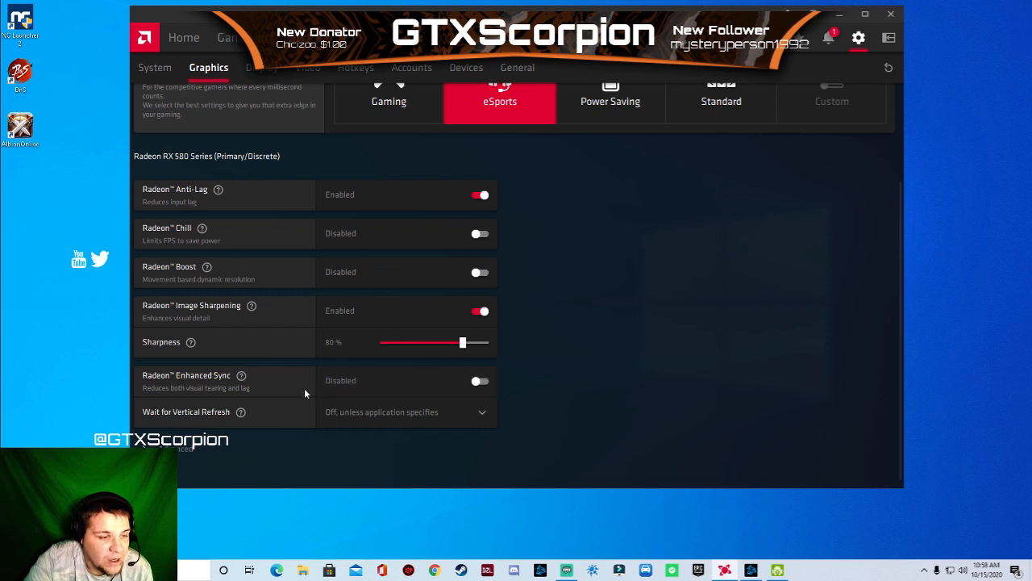
pyautogui.moveTo(435, 401)
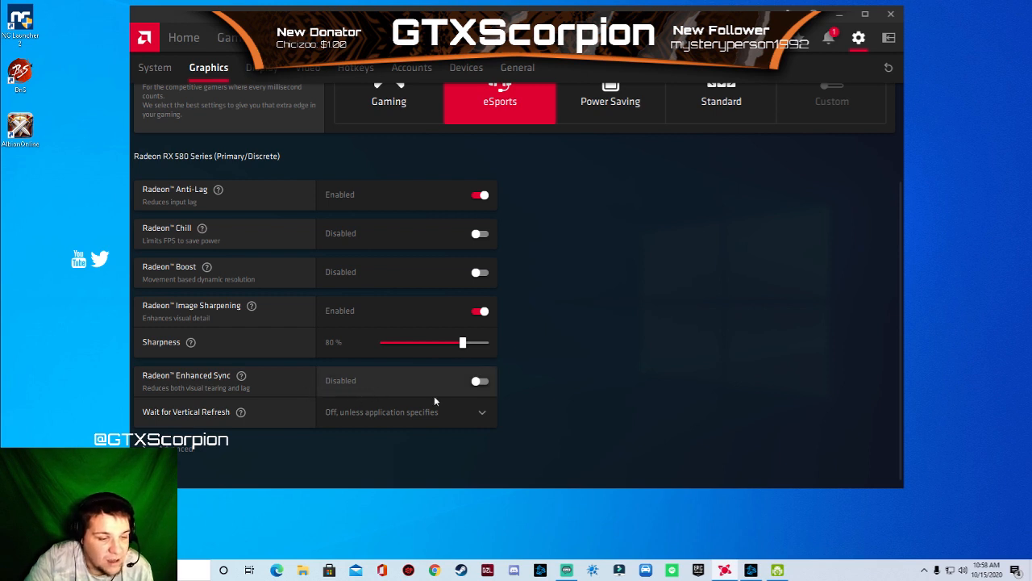
pyautogui.moveTo(442, 381)
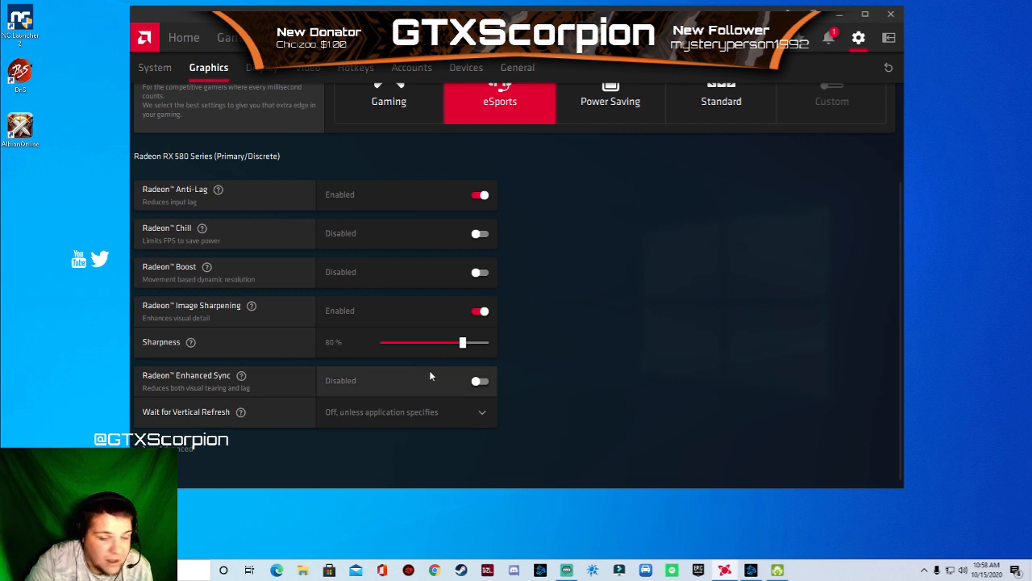
pyautogui.moveTo(257, 427)
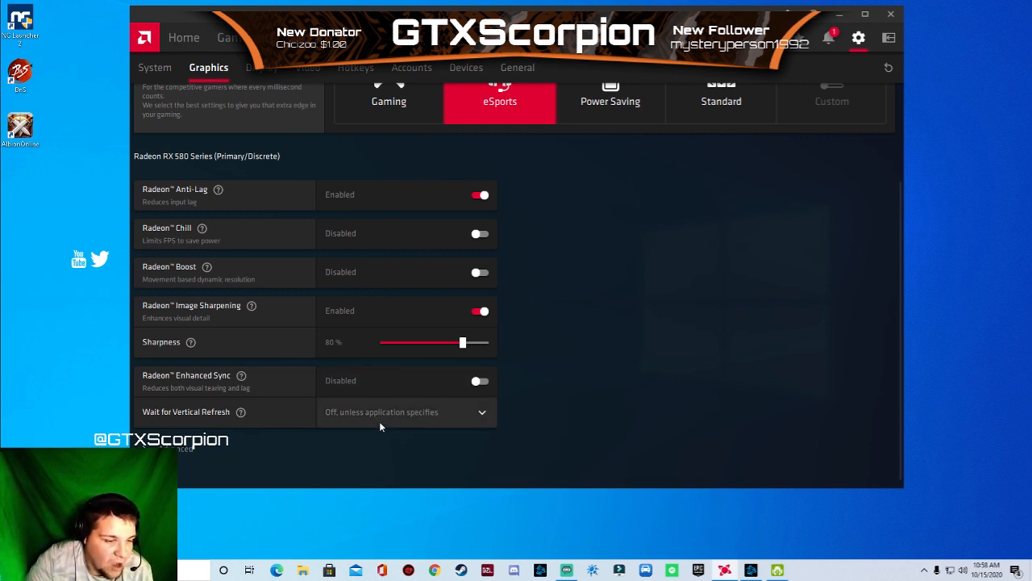
pyautogui.click(406, 411)
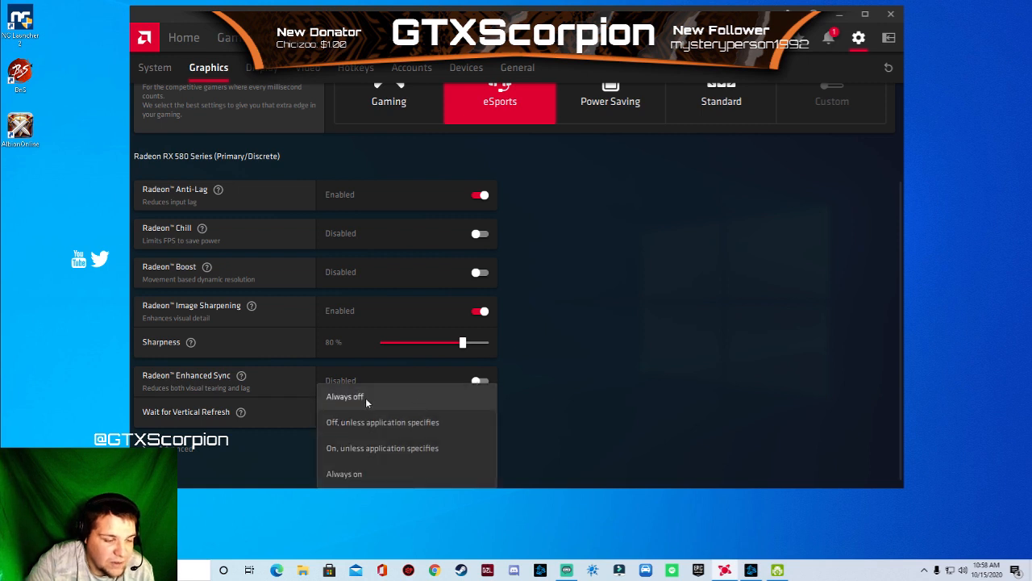
pyautogui.click(344, 396)
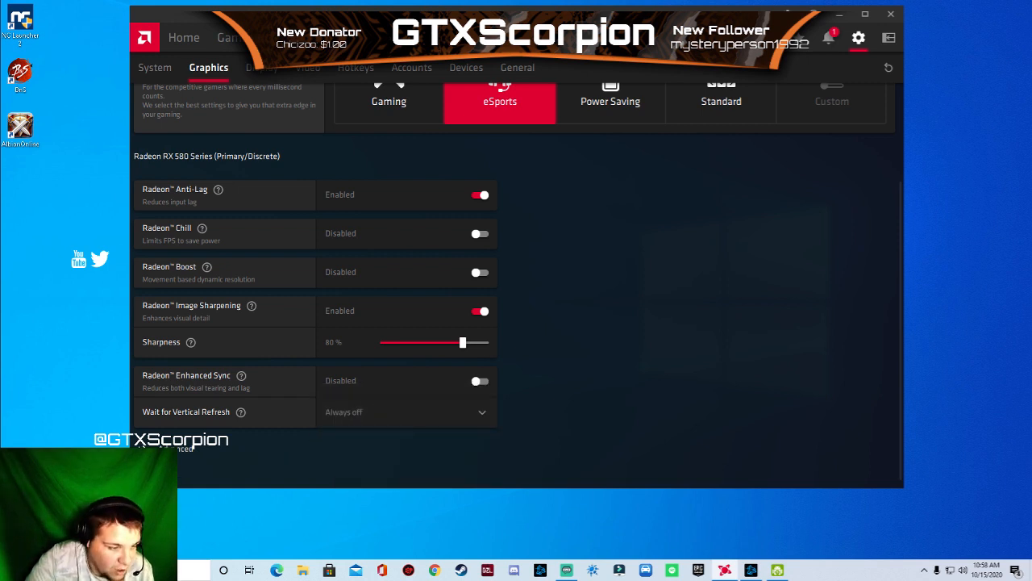
# Keep Multisampling anti-aliasing and set Texture Filtering Quality to Performance.
pyautogui.scroll(-3)
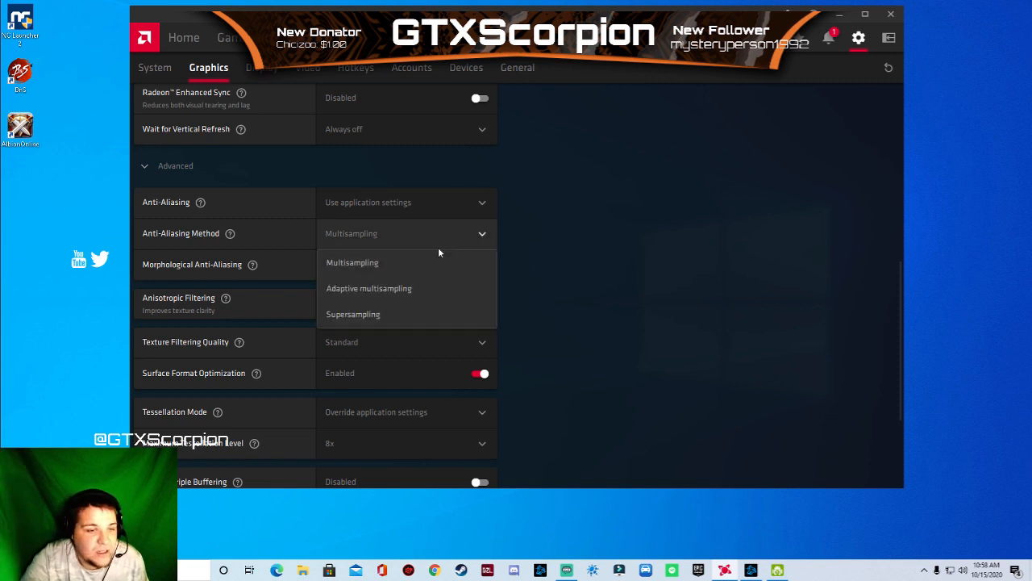
pyautogui.click(352, 262)
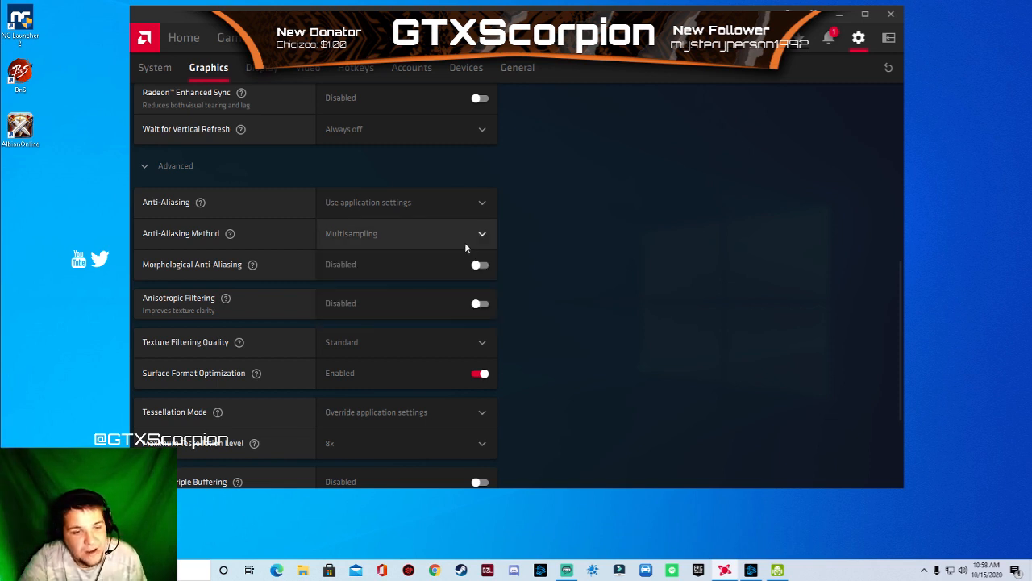
pyautogui.moveTo(421, 267)
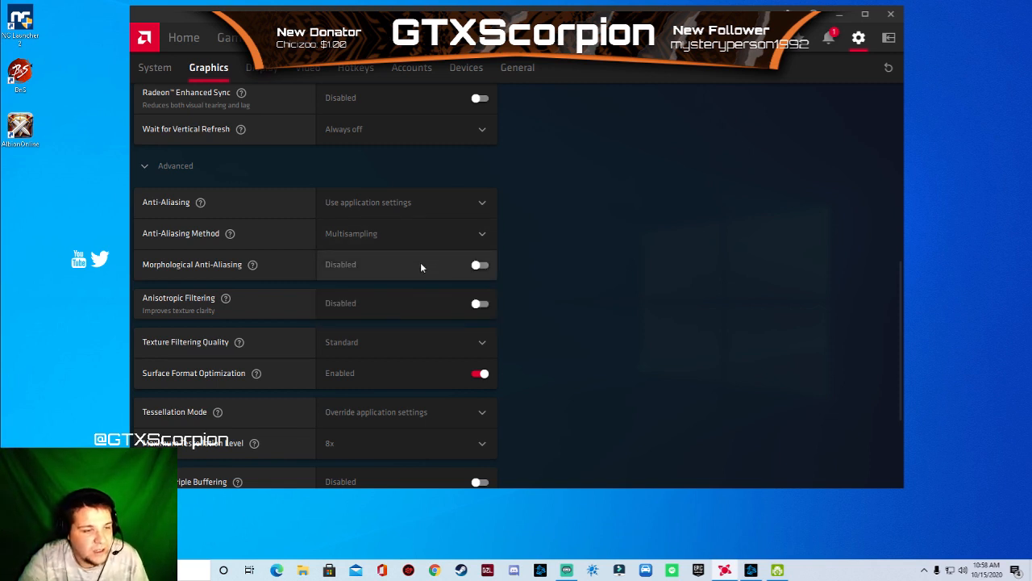
pyautogui.moveTo(358, 271)
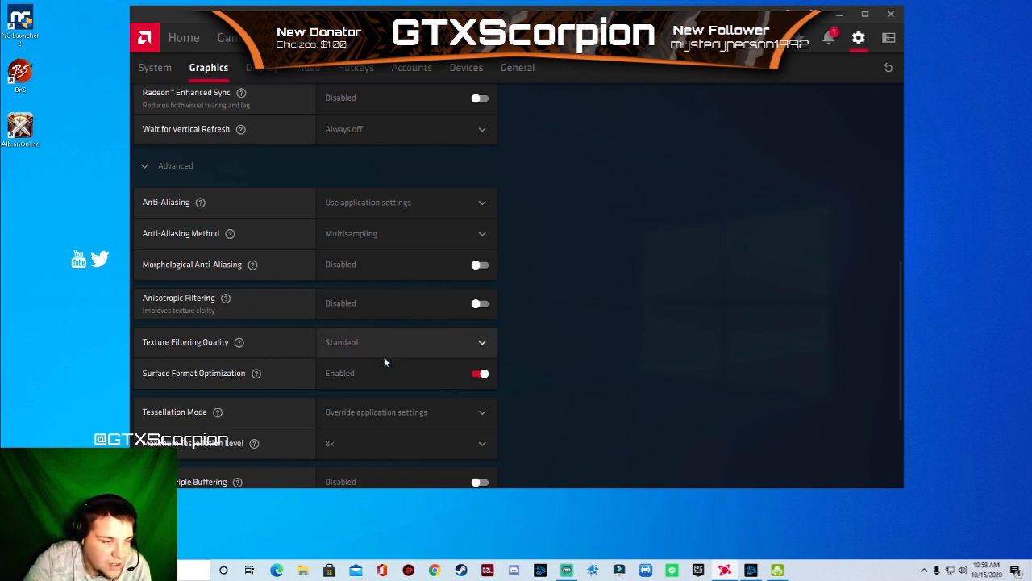
pyautogui.click(406, 341)
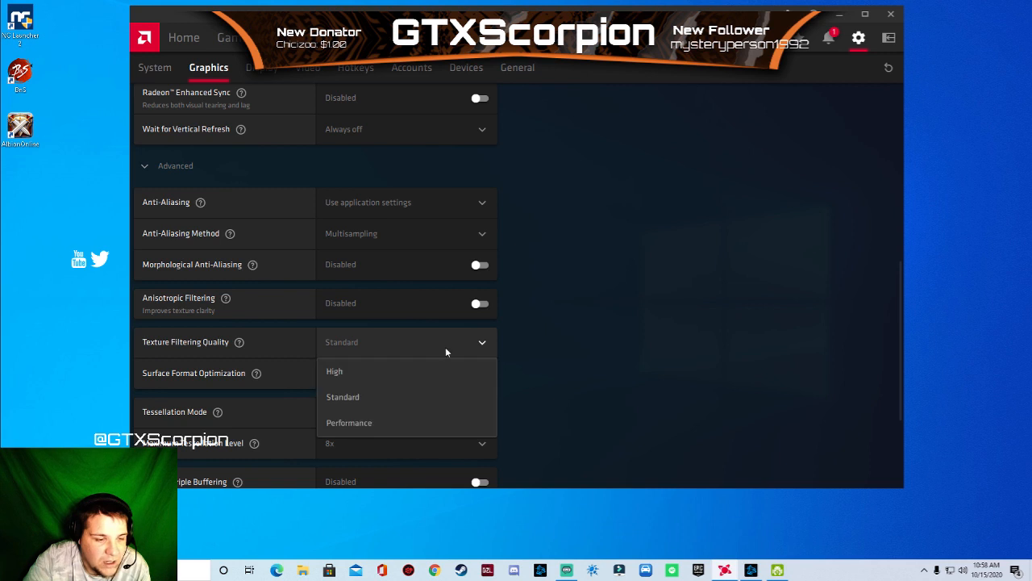
pyautogui.click(348, 421)
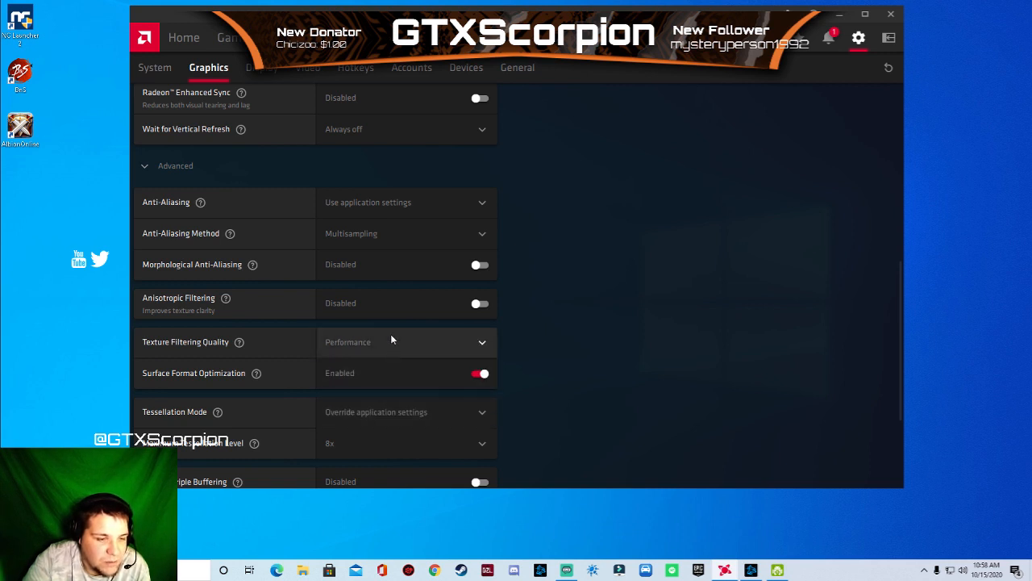
pyautogui.click(403, 342)
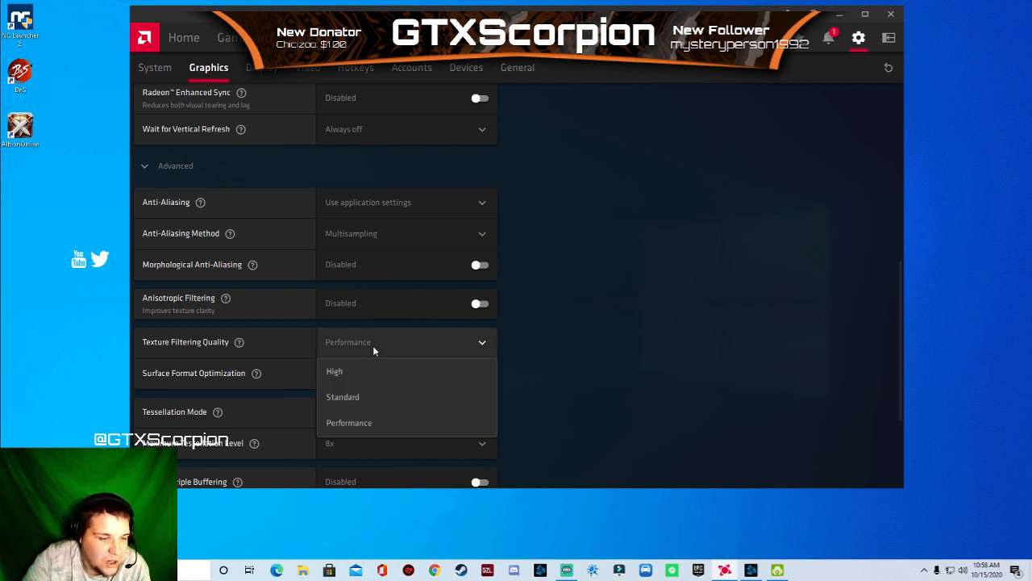
pyautogui.click(349, 422)
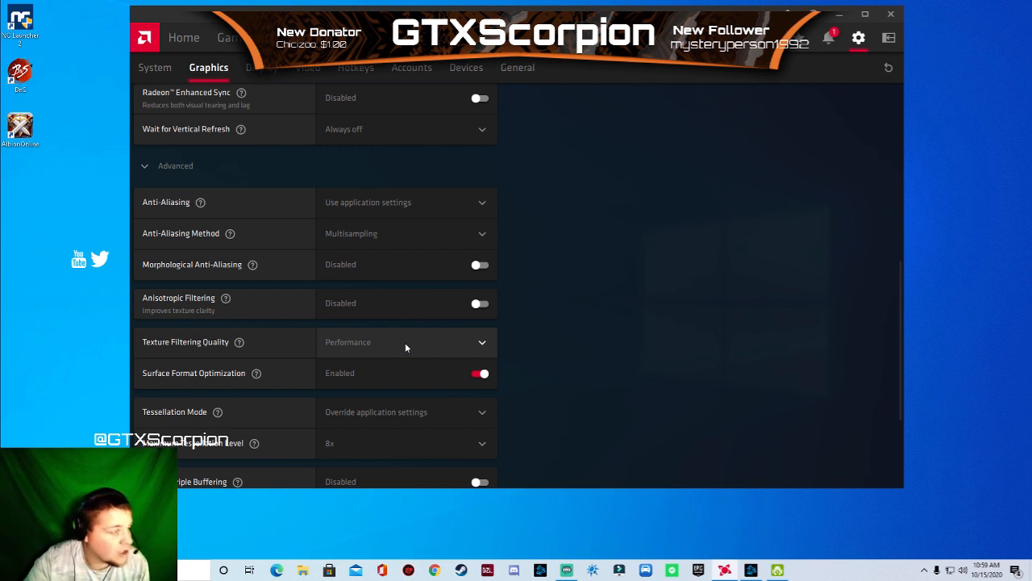
pyautogui.moveTo(426, 368)
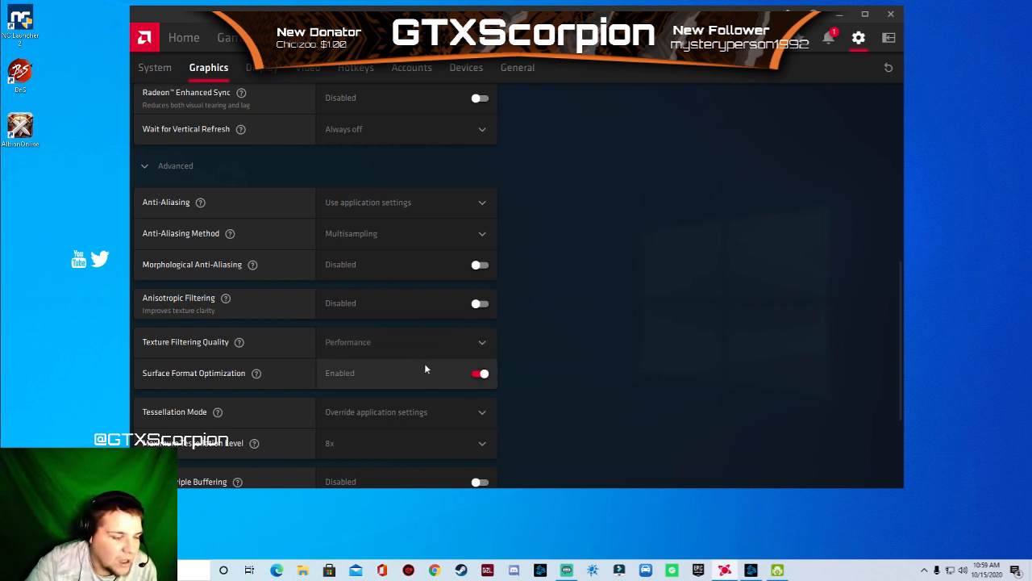
pyautogui.moveTo(396, 377)
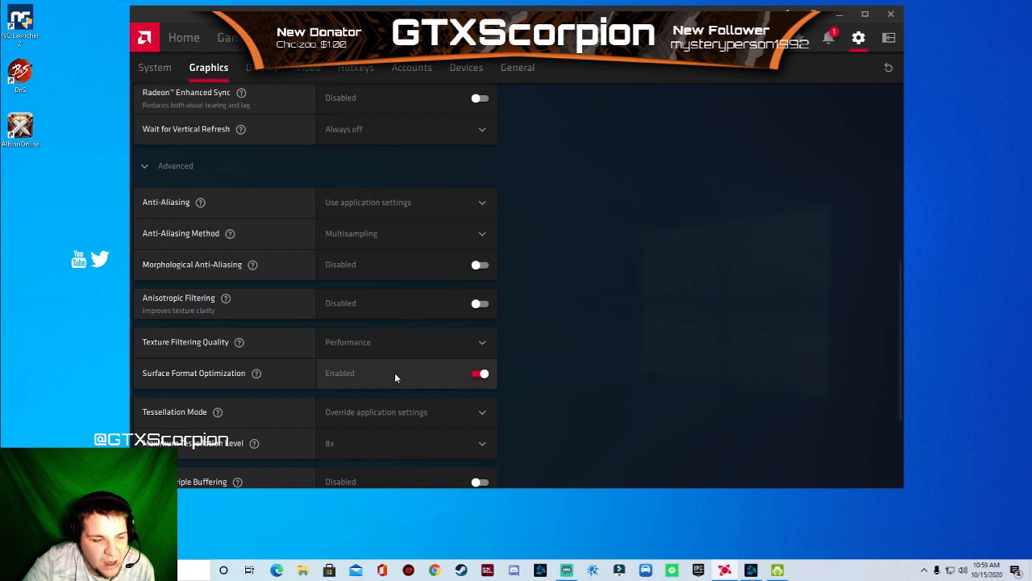
pyautogui.moveTo(429, 380)
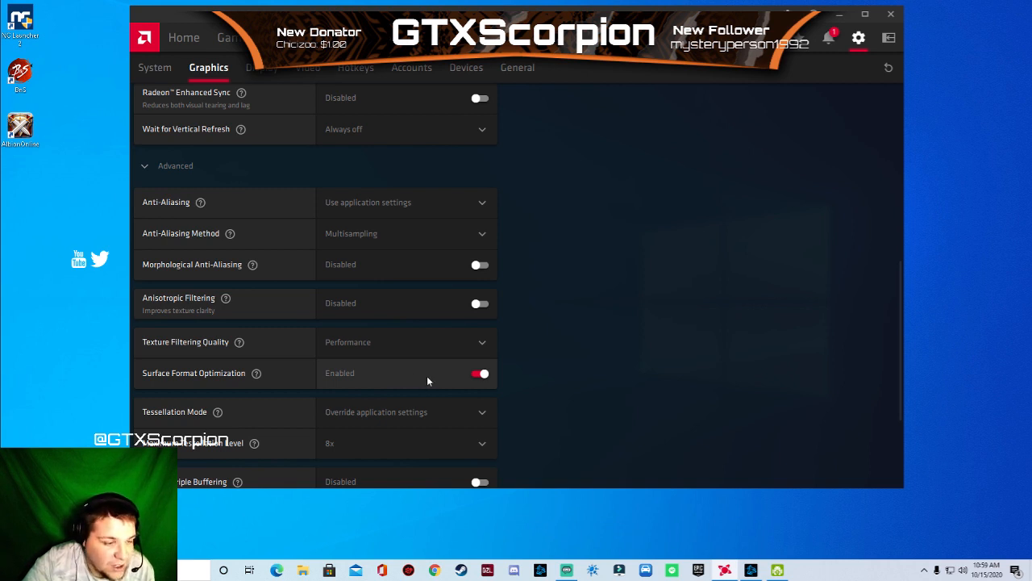
pyautogui.moveTo(256, 373)
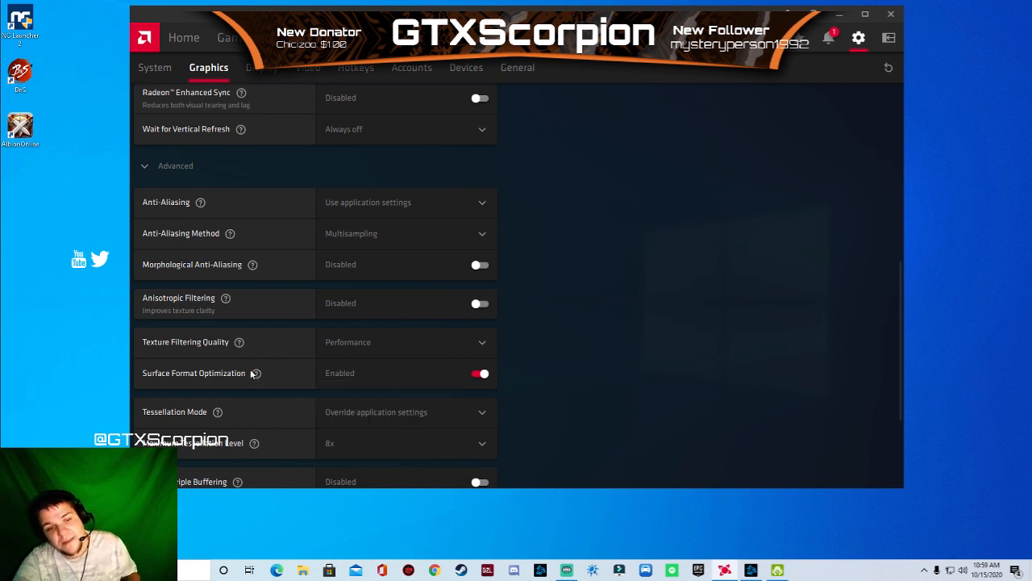
pyautogui.moveTo(256, 373)
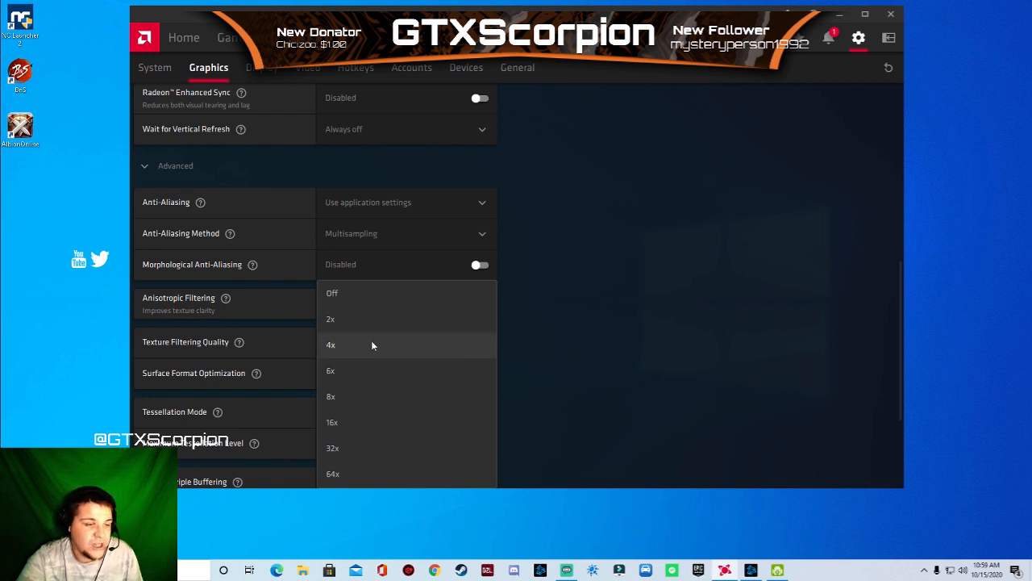
pyautogui.moveTo(357, 345)
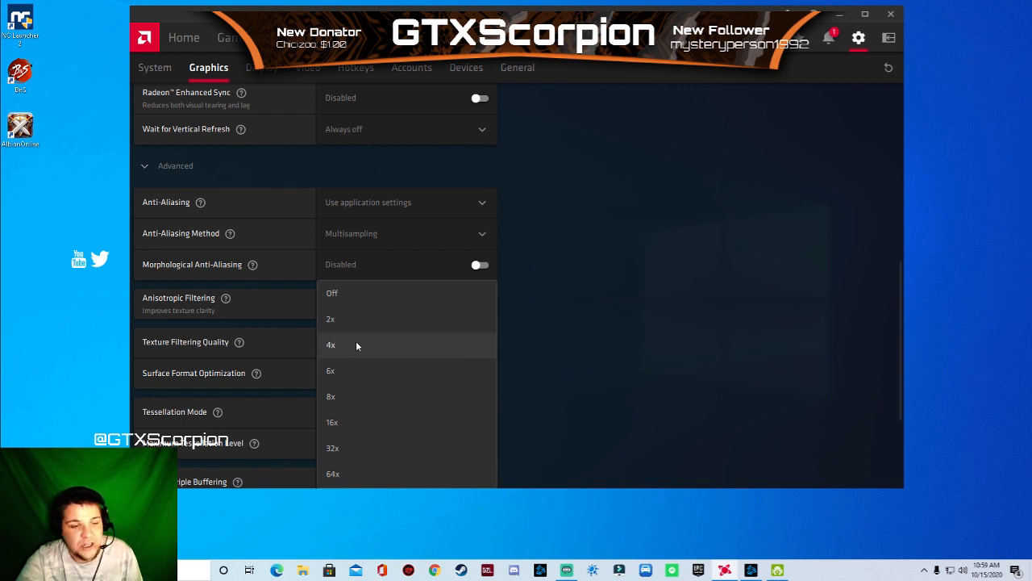
# Limit Maximum Tessellation Level to 4x and cancel switching GPU Workload to Compute.
pyautogui.click(331, 344)
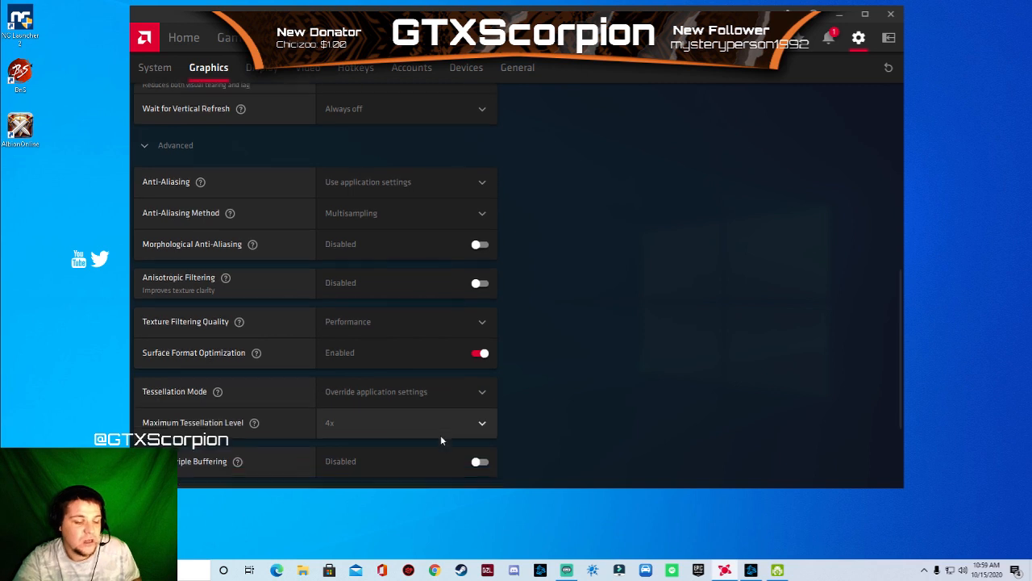
pyautogui.scroll(-3)
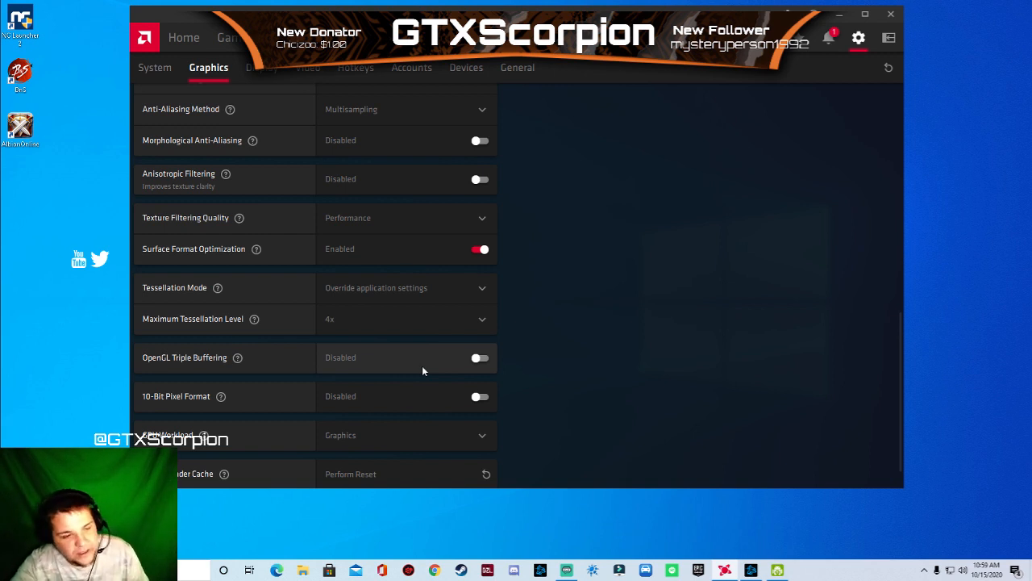
pyautogui.moveTo(440, 413)
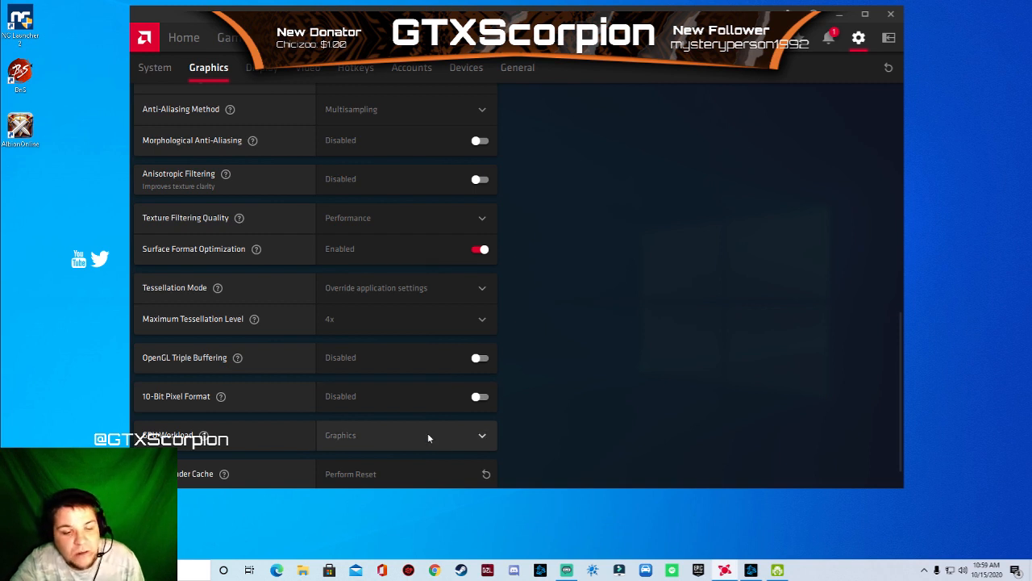
pyautogui.moveTo(442, 433)
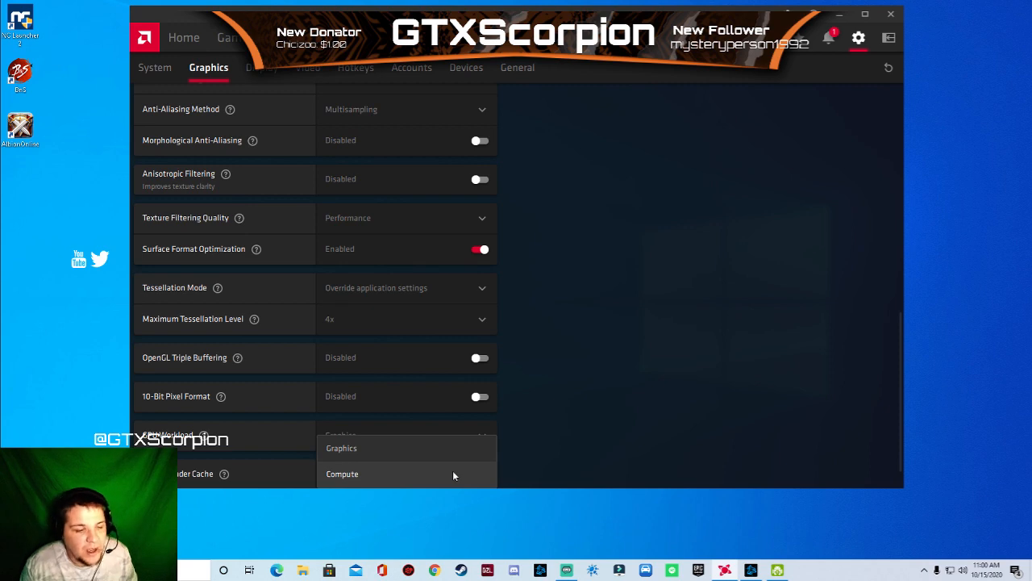
pyautogui.click(341, 448)
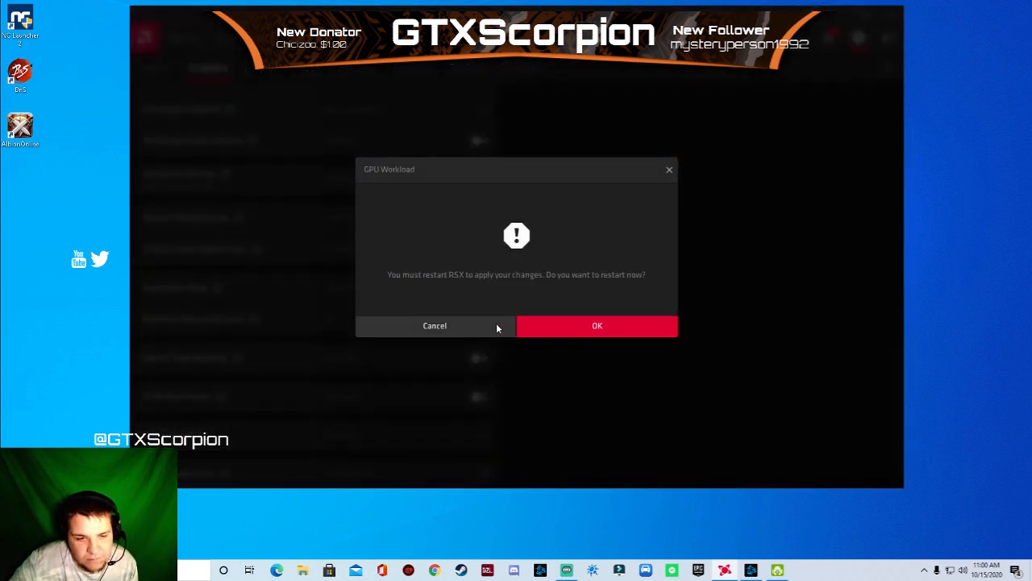
pyautogui.click(435, 325)
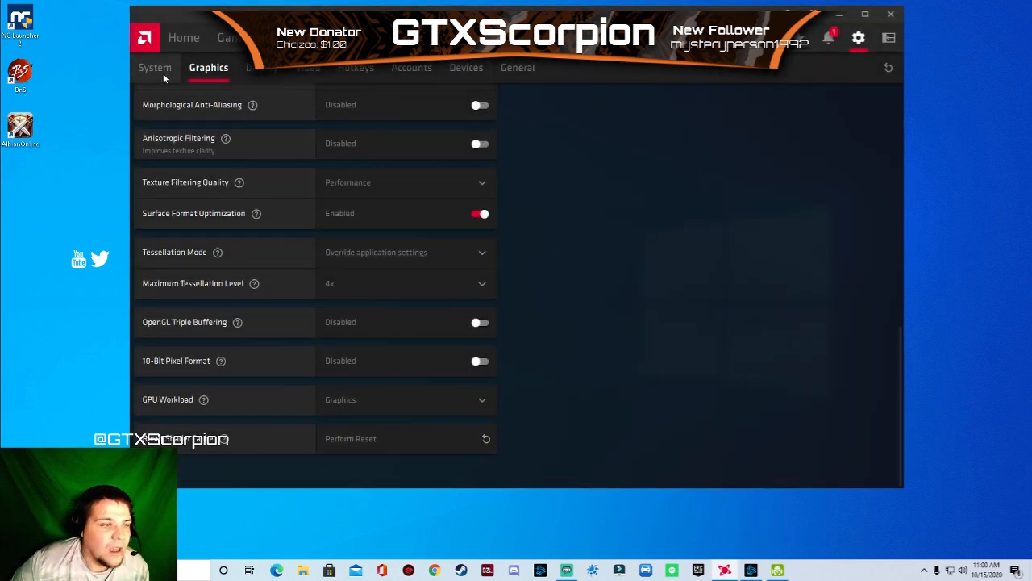
# Open the System page and scroll through software and hardware details.
pyautogui.click(155, 66)
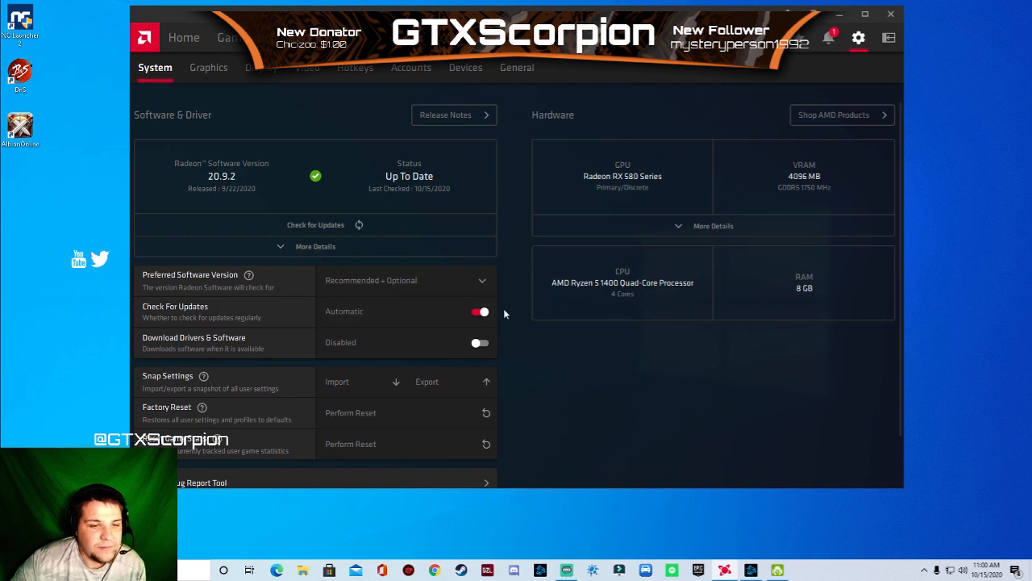
pyautogui.moveTo(460, 198)
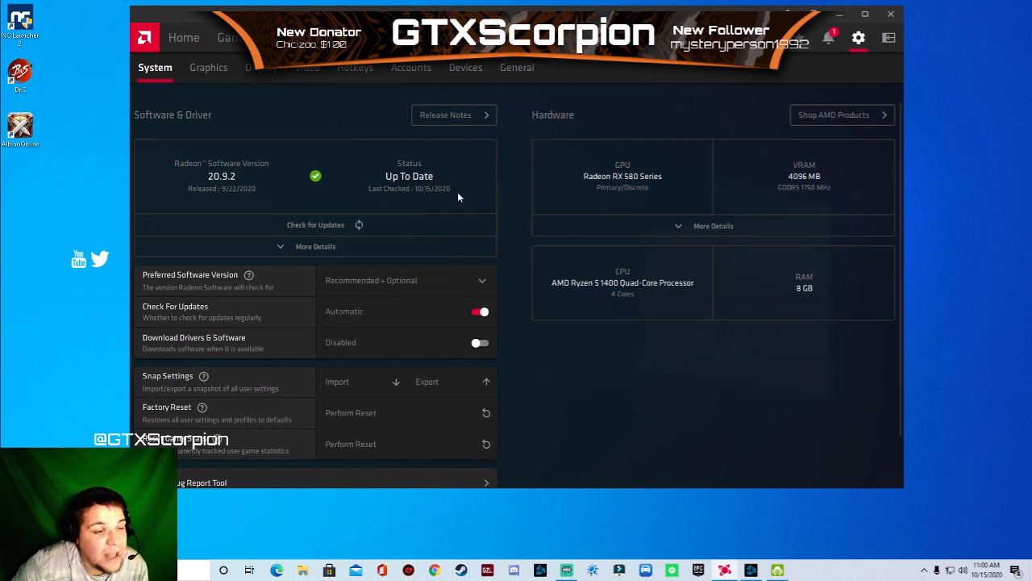
pyautogui.moveTo(442, 186)
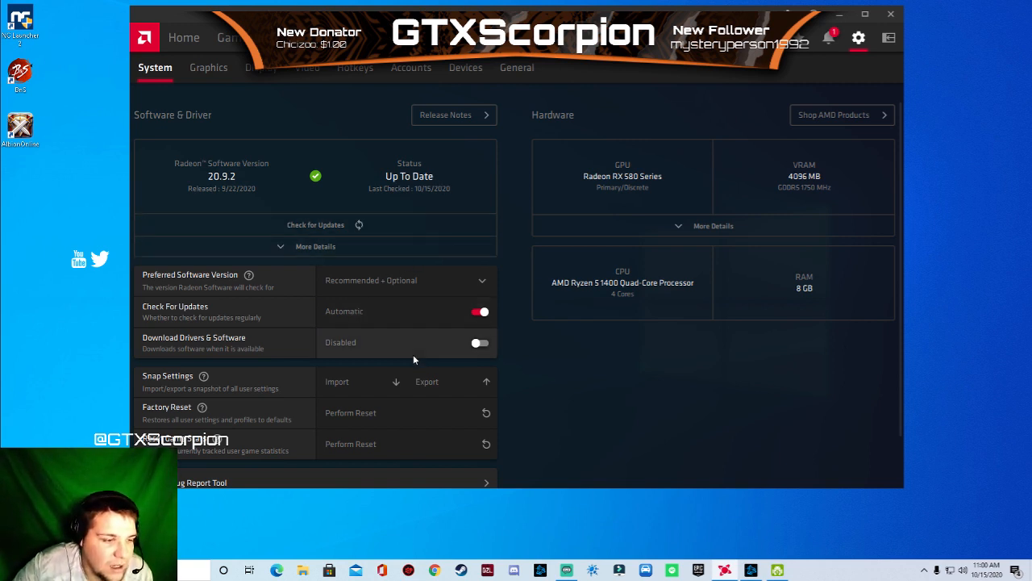
pyautogui.scroll(-3)
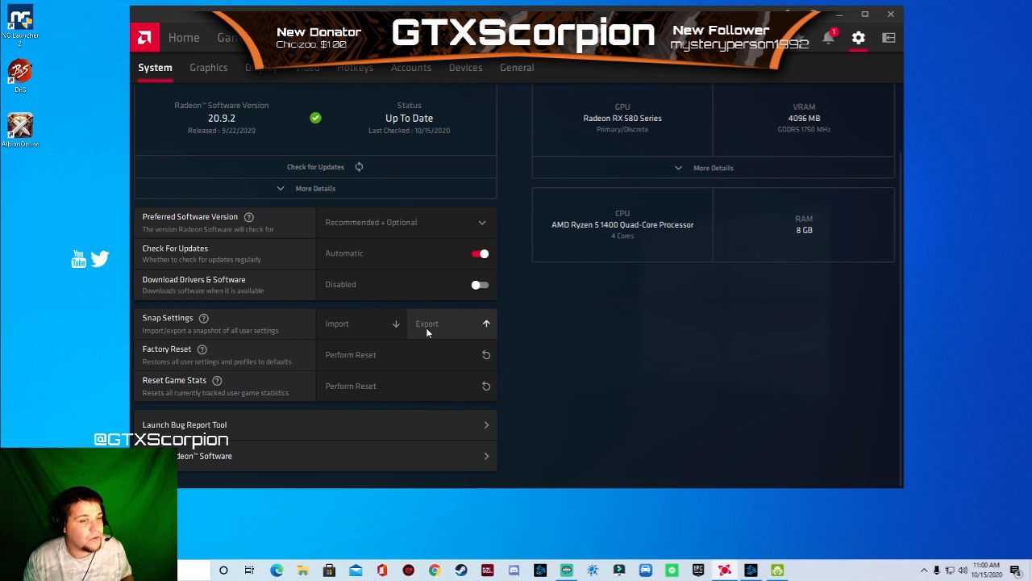
pyautogui.moveTo(386, 355)
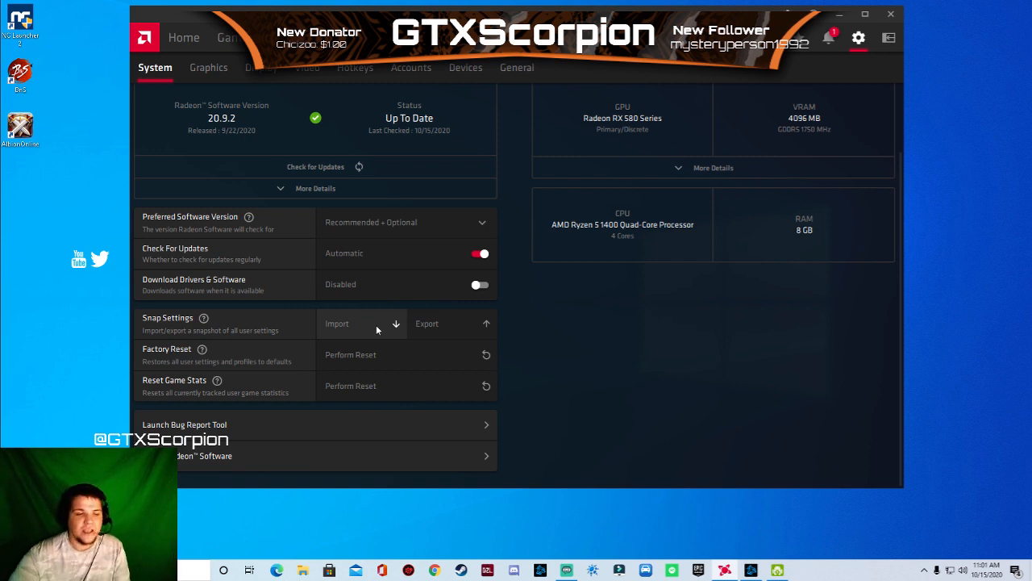
pyautogui.moveTo(698, 343)
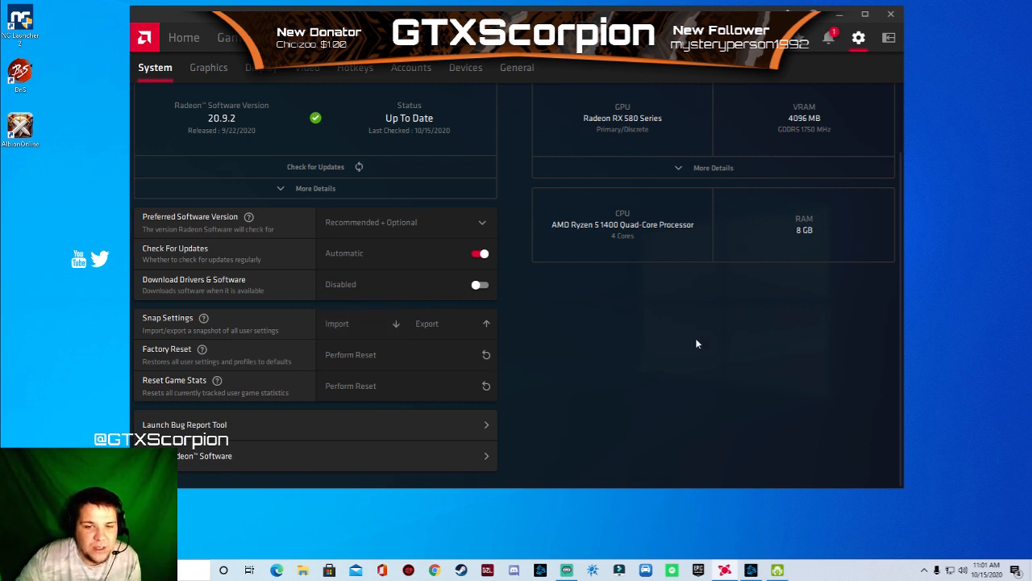
pyautogui.scroll(3)
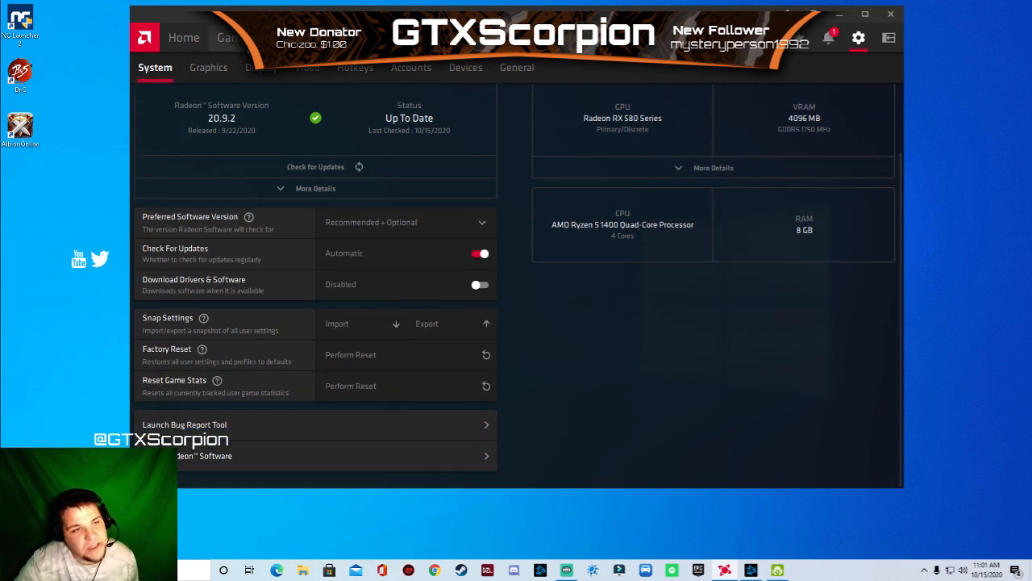
# Go to the Home dashboard and browse recent games and driver status cards.
pyautogui.click(184, 37)
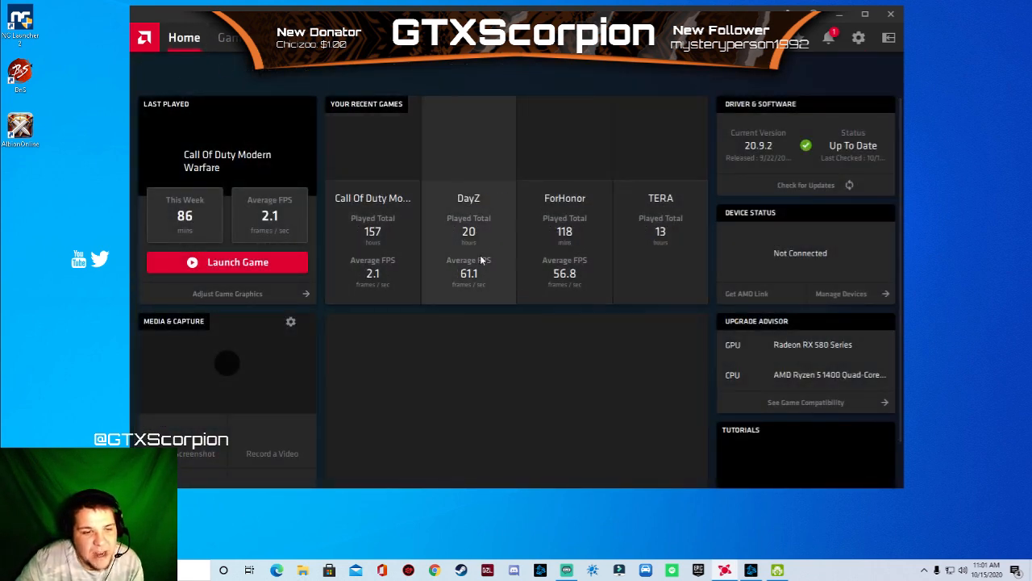
pyautogui.moveTo(383, 154)
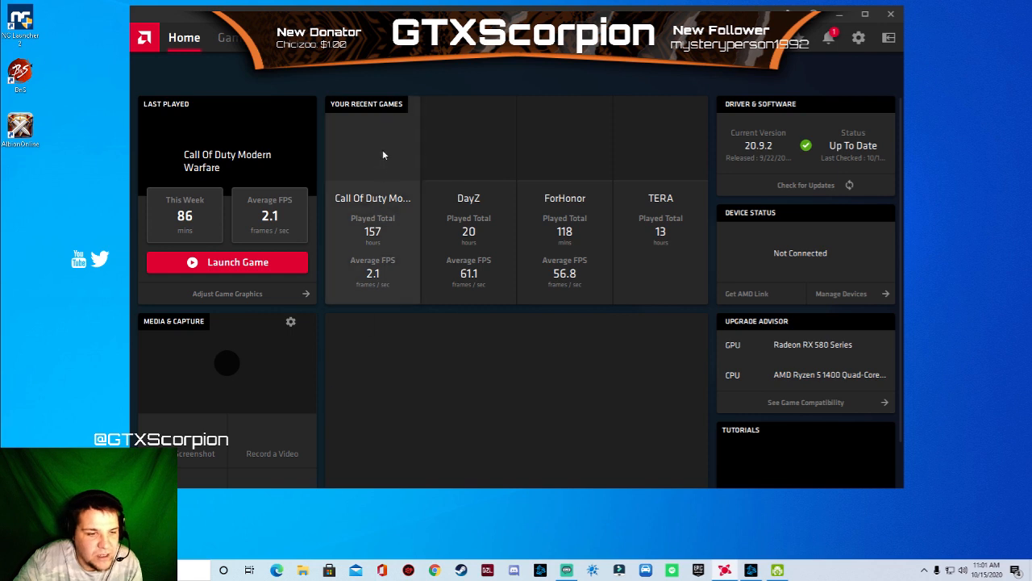
pyautogui.moveTo(380, 338)
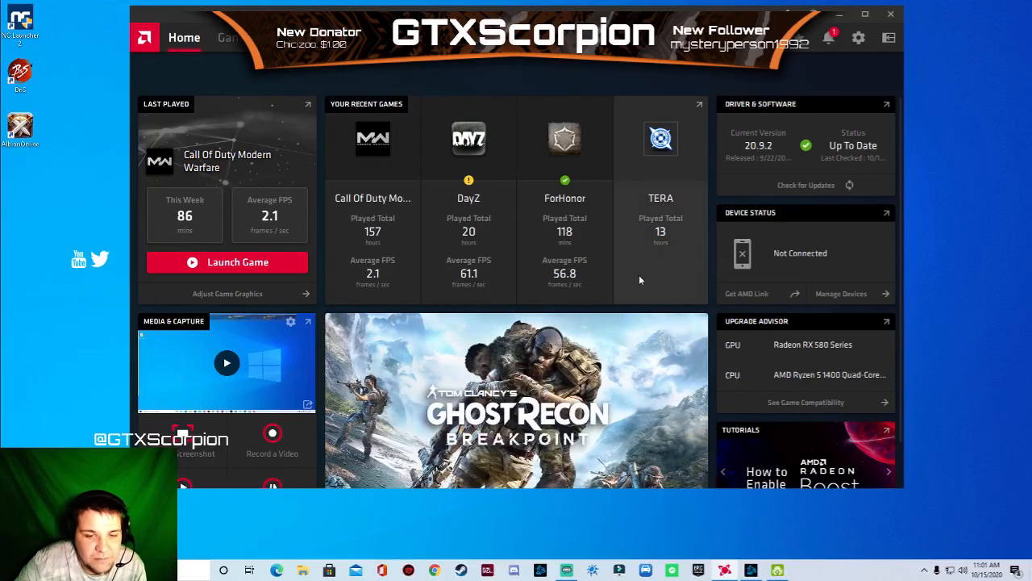
pyautogui.scroll(-3)
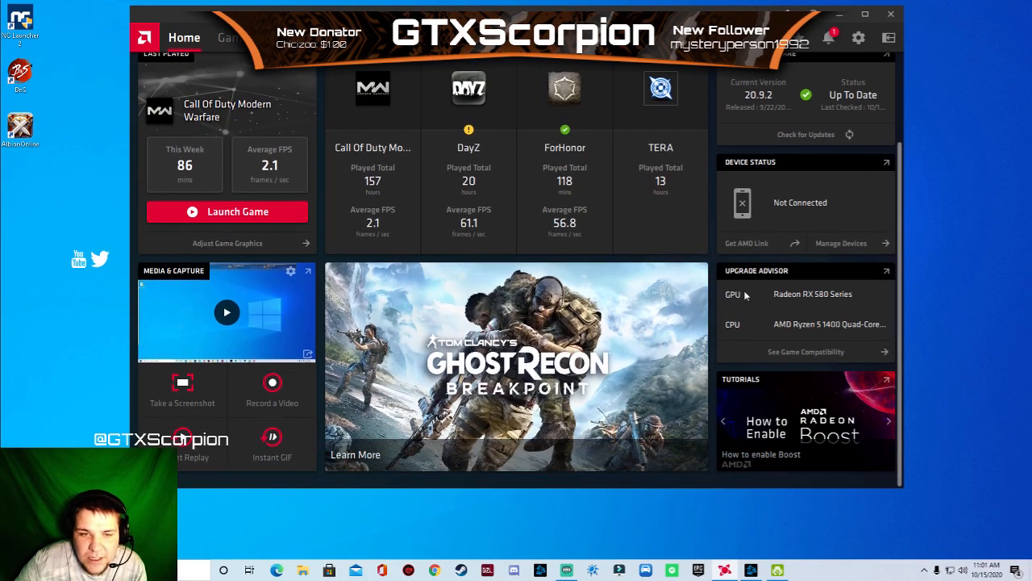
pyautogui.scroll(3)
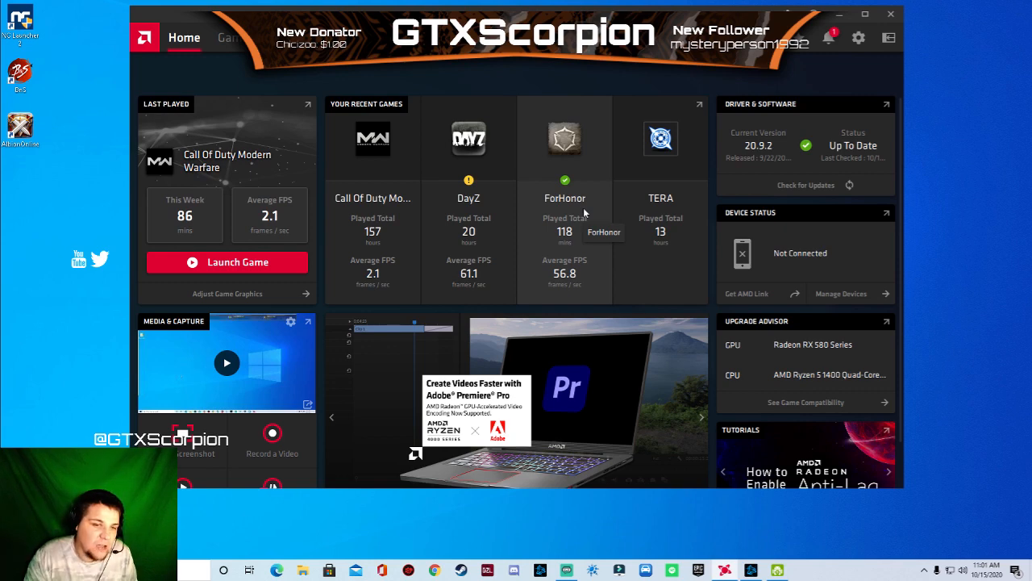
pyautogui.click(700, 417)
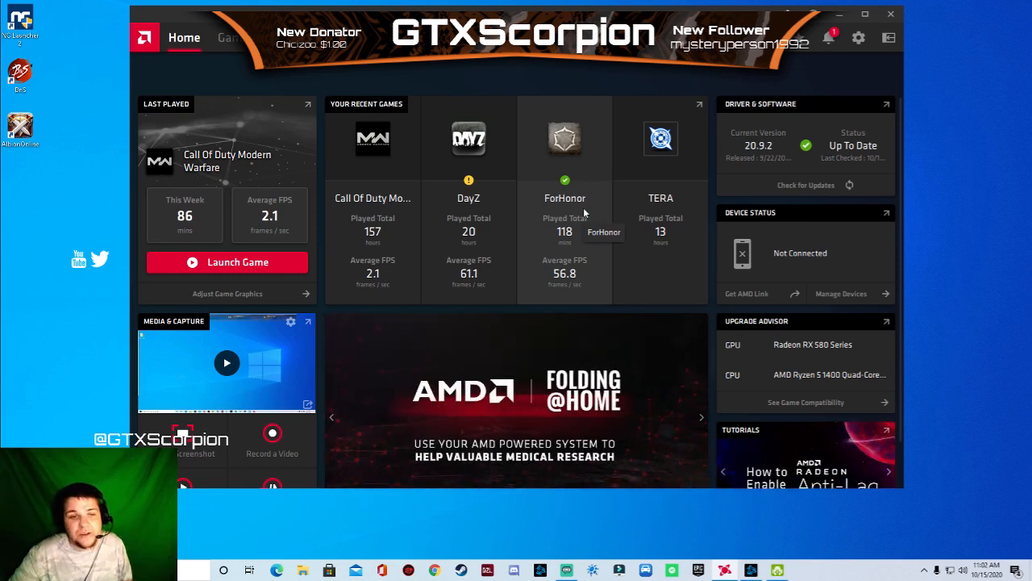
pyautogui.click(701, 417)
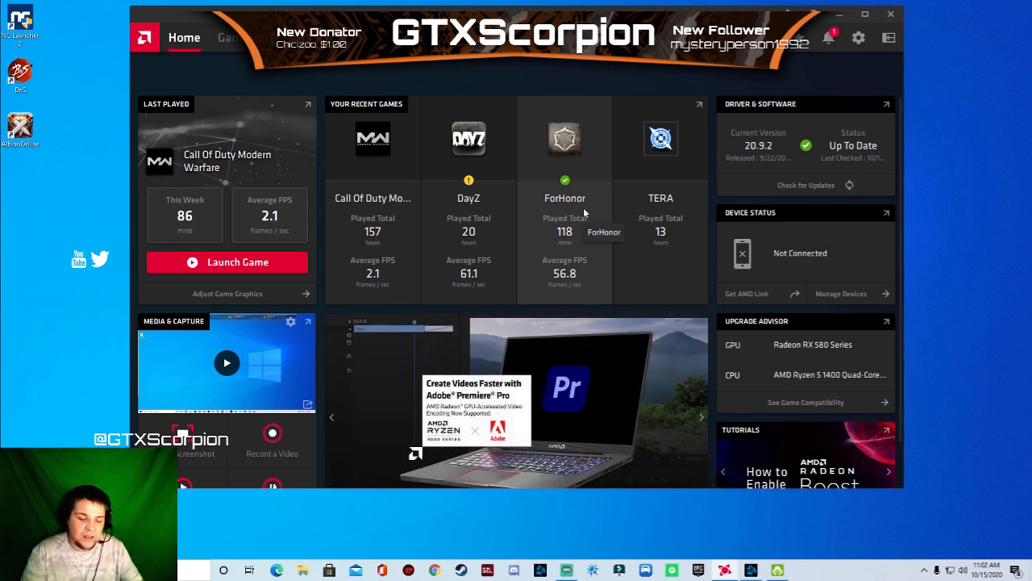